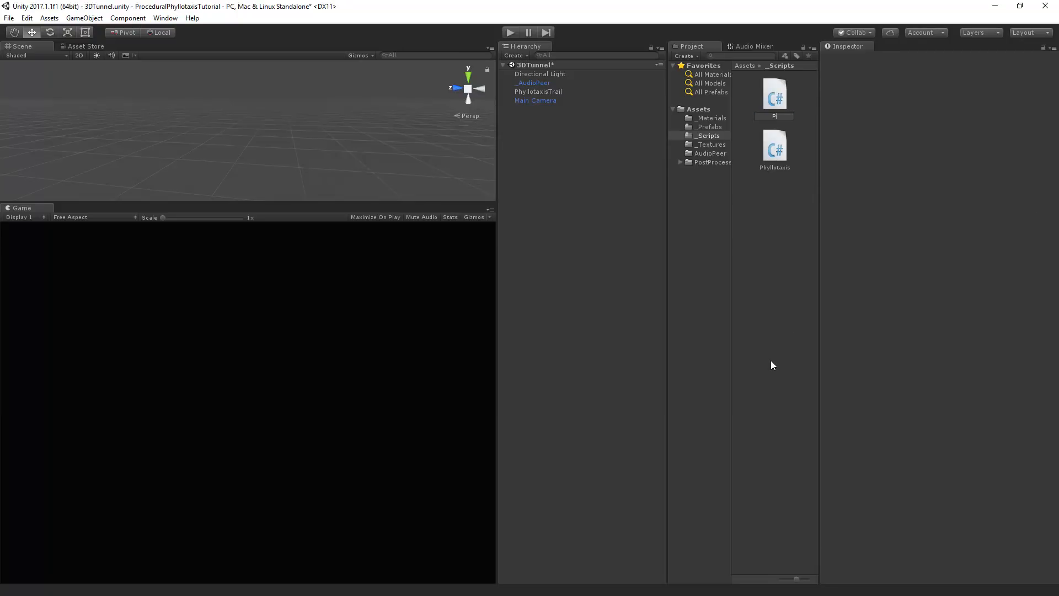
Name the new script PhylloTunnel and attach it to the Main Camera
{"action": "type", "text": "hylloTu"}
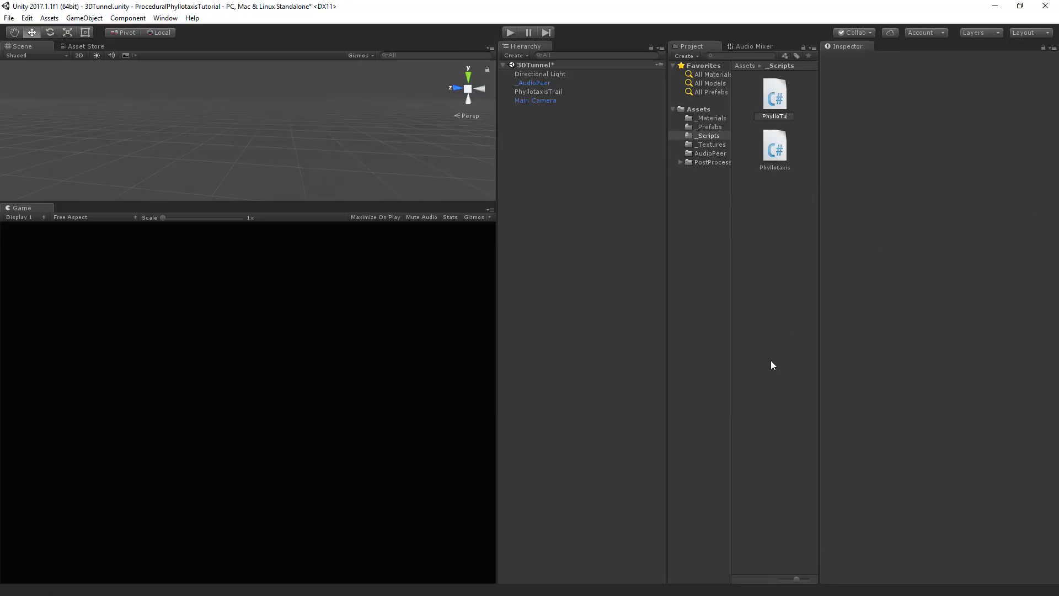
{"action": "left_click", "coordinate": [538, 92]}
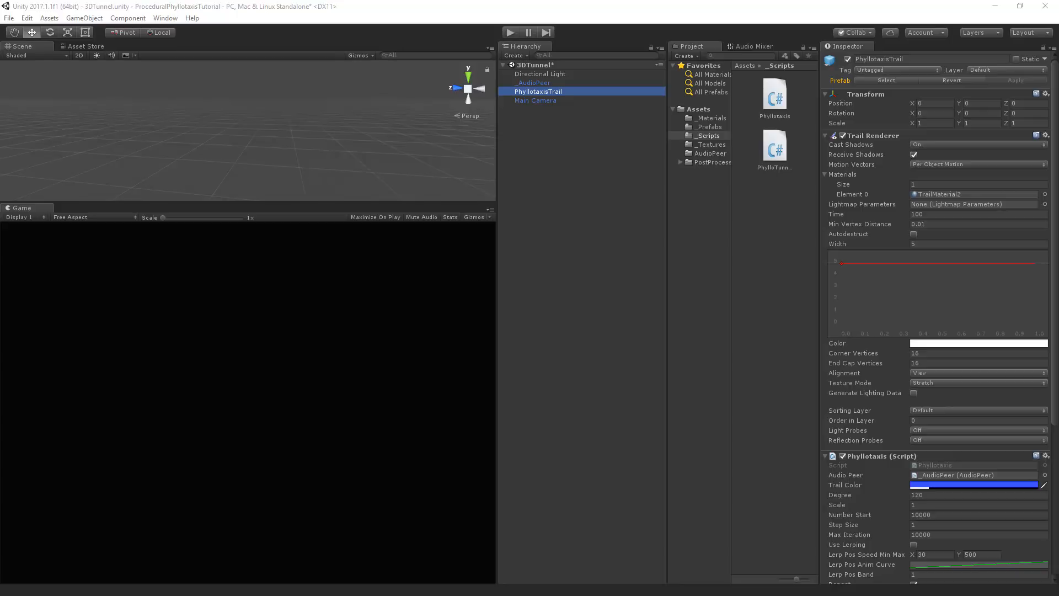
{"action": "mouse_move", "coordinate": [194, 196]}
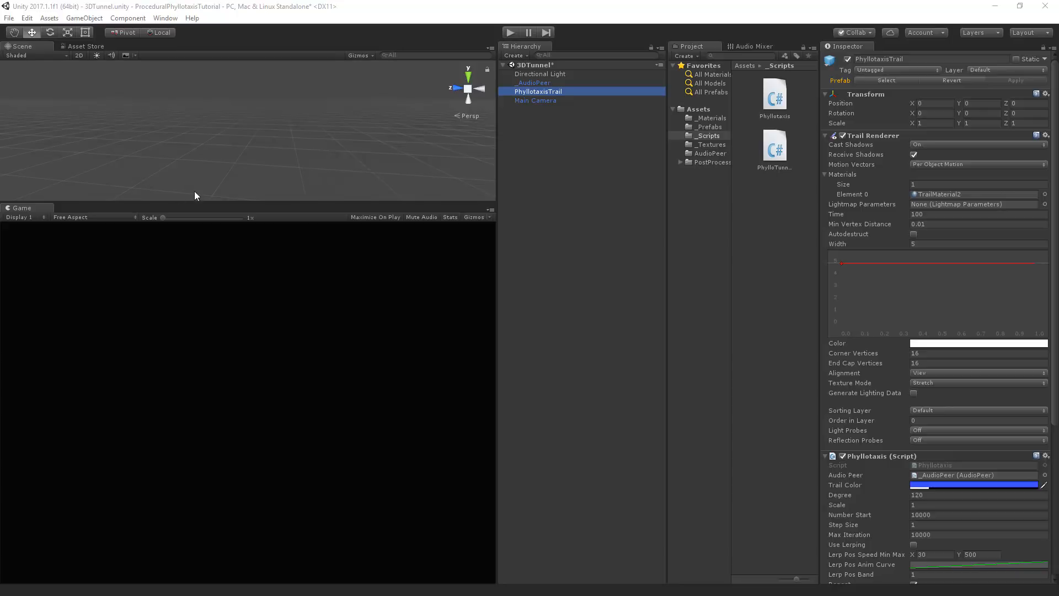
{"action": "left_click", "coordinate": [535, 100]}
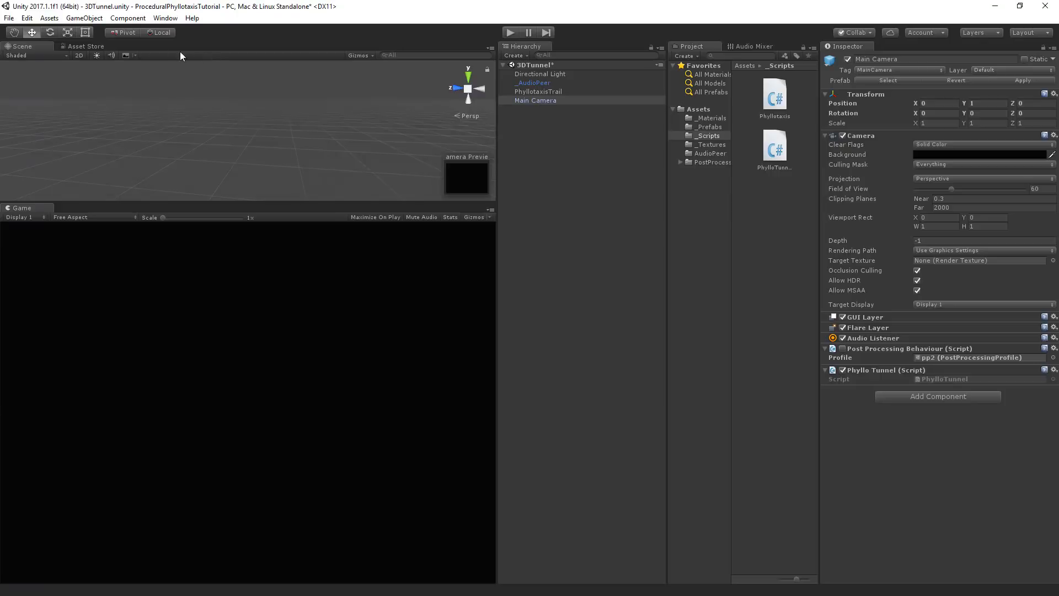
Create an empty object 3D Tunnel and nest PhyllotaxisTrail under it
{"action": "left_click", "coordinate": [90, 18]}
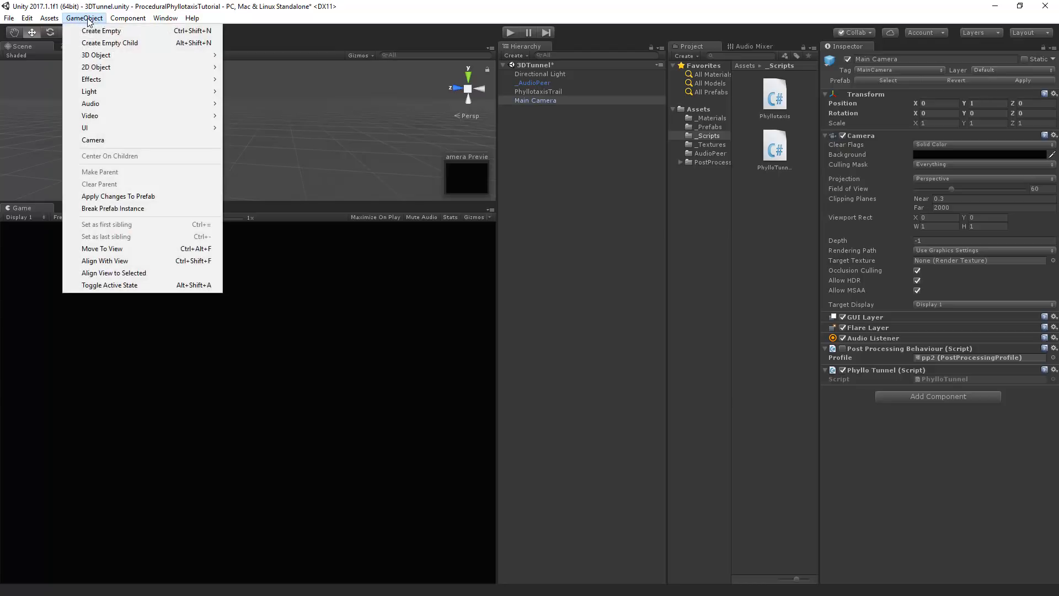
{"action": "left_click", "coordinate": [101, 31]}
{"action": "type", "text": "3D Tunnel"}
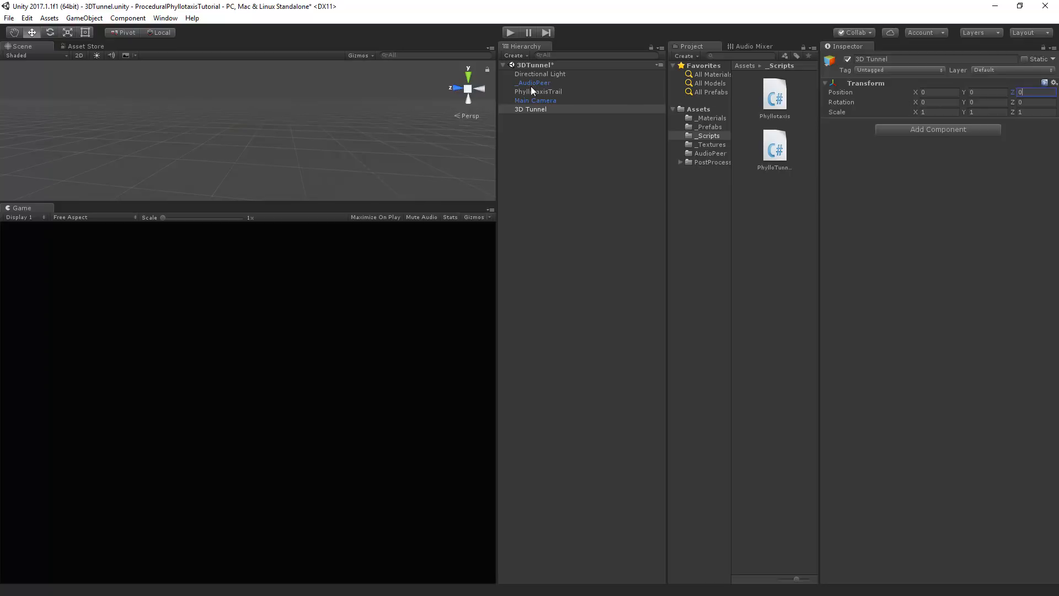
{"action": "left_click", "coordinate": [538, 91]}
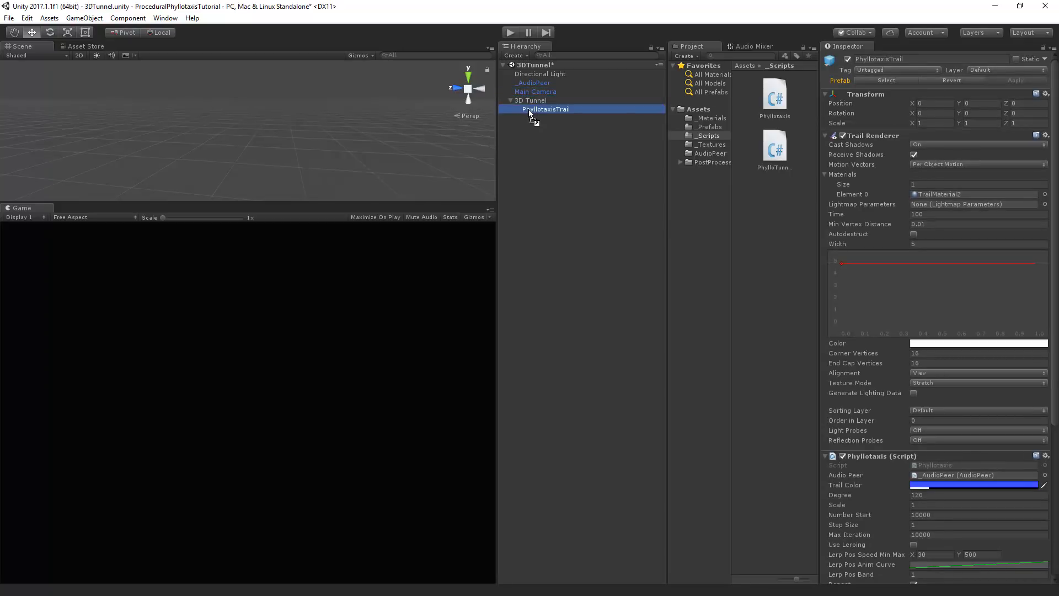
{"action": "left_click", "coordinate": [535, 91]}
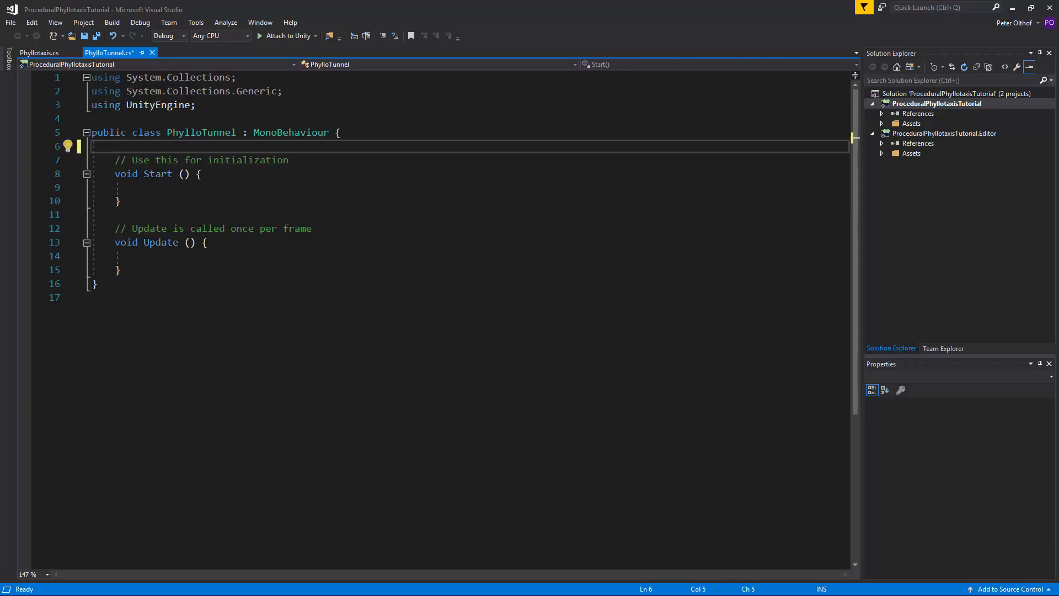
Declare public Transform _tunnel and AudioPeer _audioPeer fields
{"action": "type", "text": "public transform"}
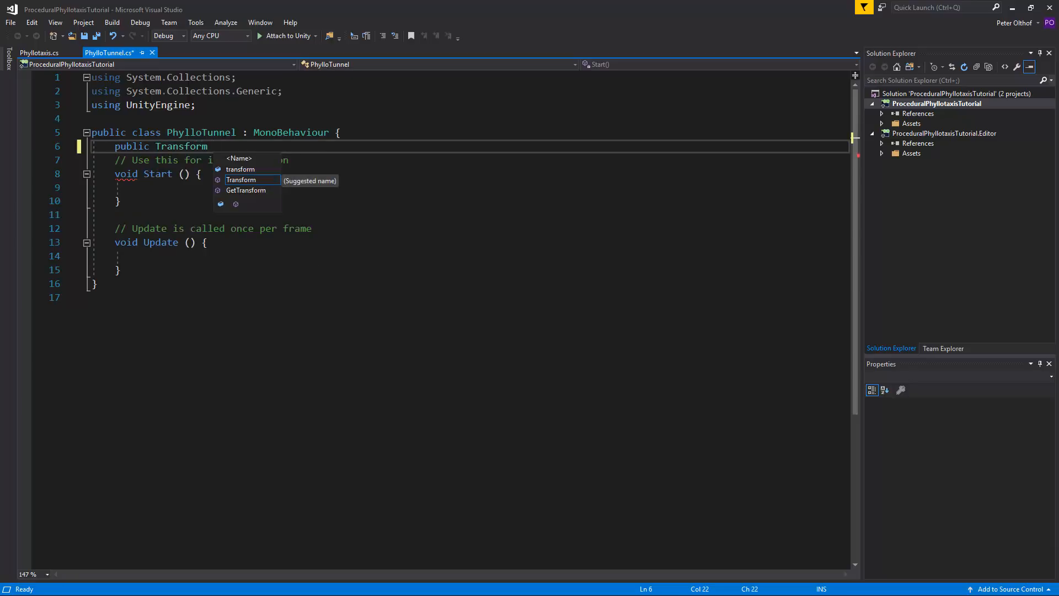
{"action": "type", "text": "_Tu"}
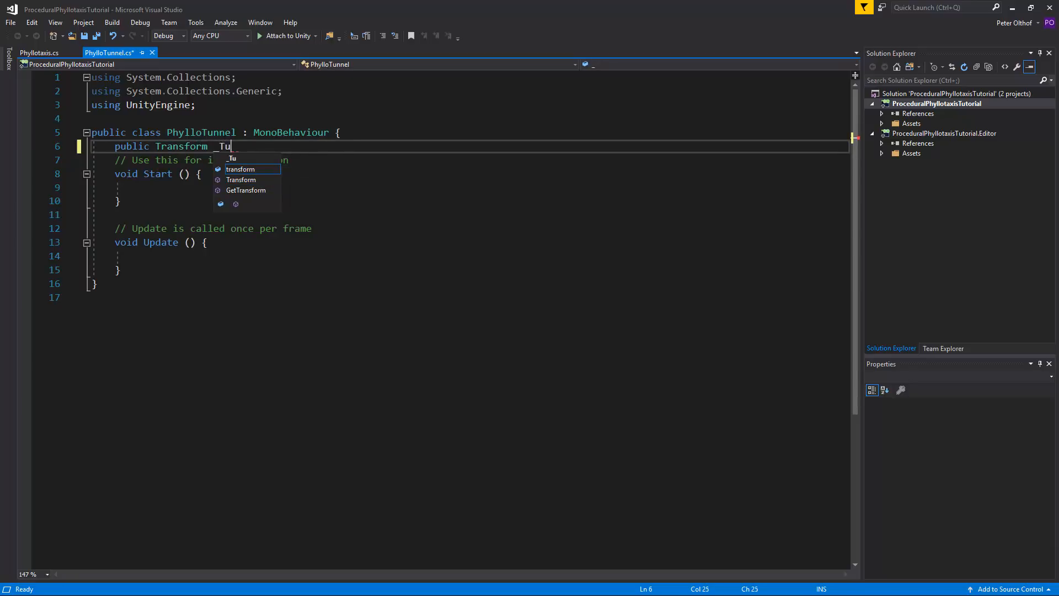
{"action": "type", "text": "nnel;"}
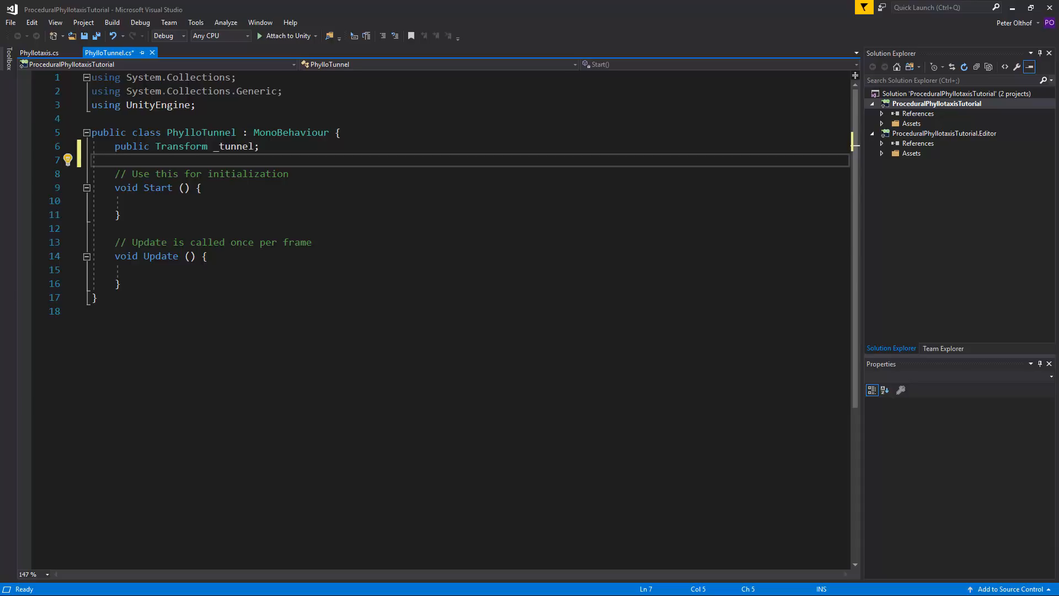
{"action": "type", "text": "public"}
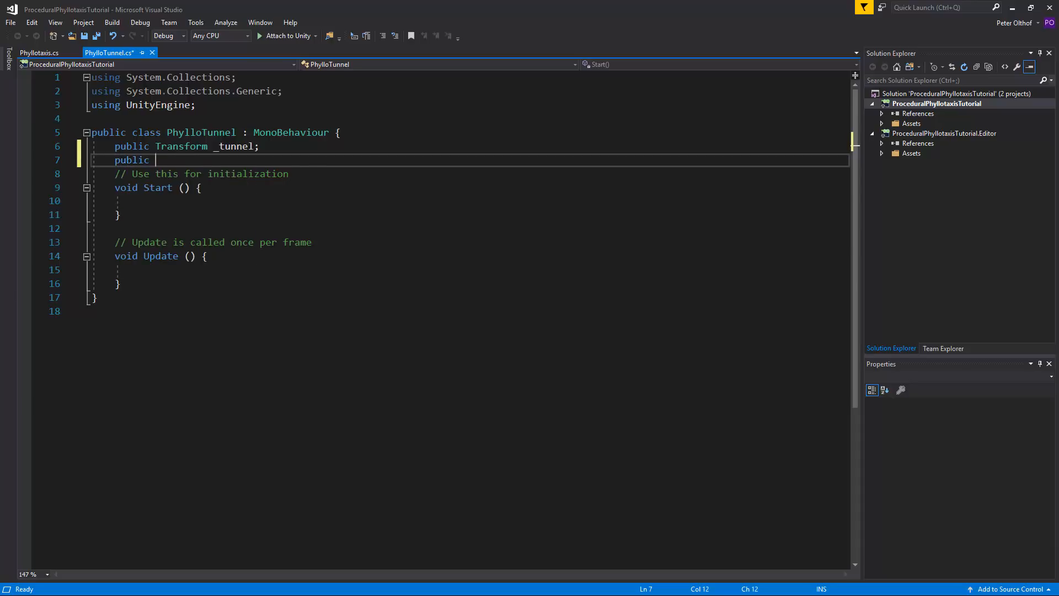
{"action": "type", "text": "Audiop"}
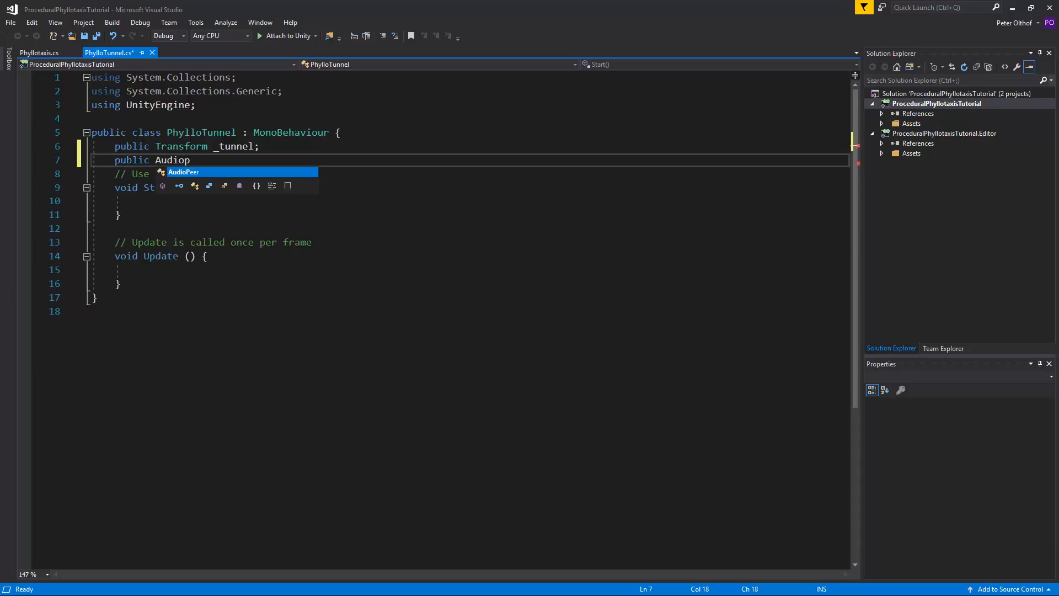
{"action": "type", "text": "Peer _audioPeer;"}
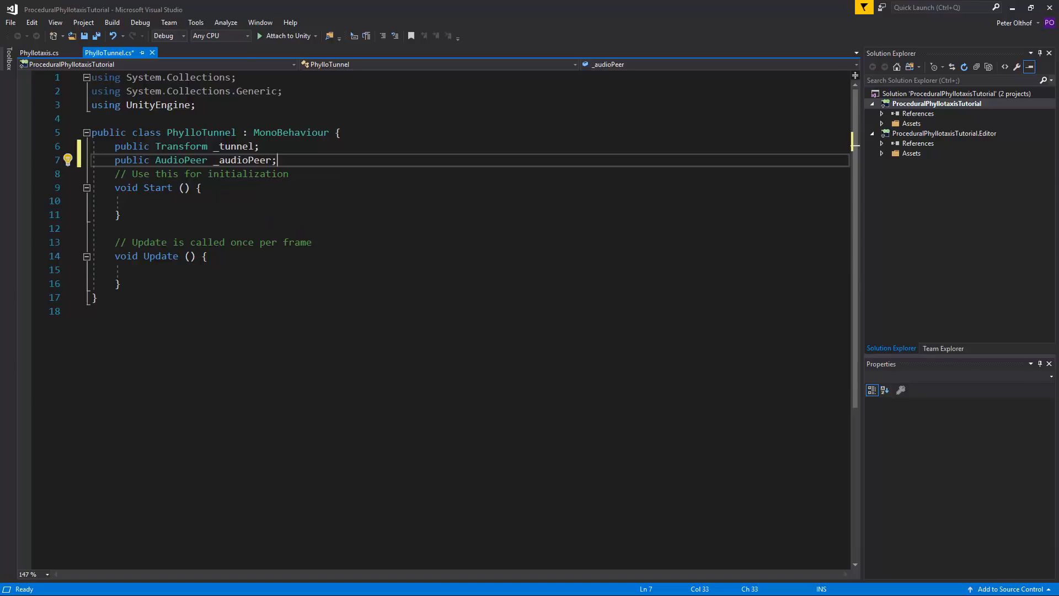
Declare public float _tunnelSpeed and _cameraDistance fields
{"action": "key", "text": "Enter"}
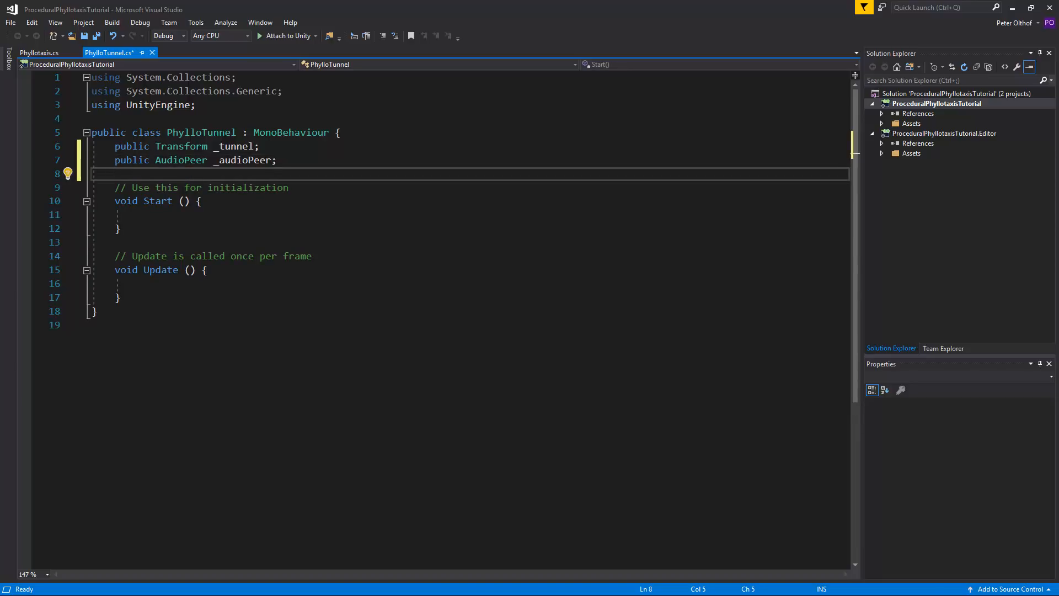
{"action": "type", "text": "public float"}
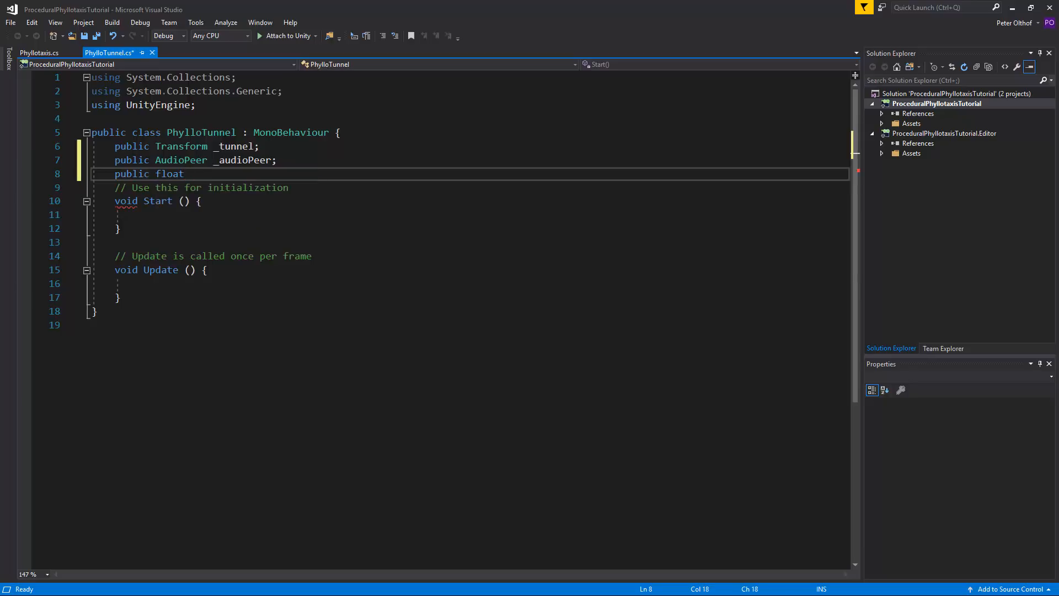
{"action": "type", "text": "_tunnelS"}
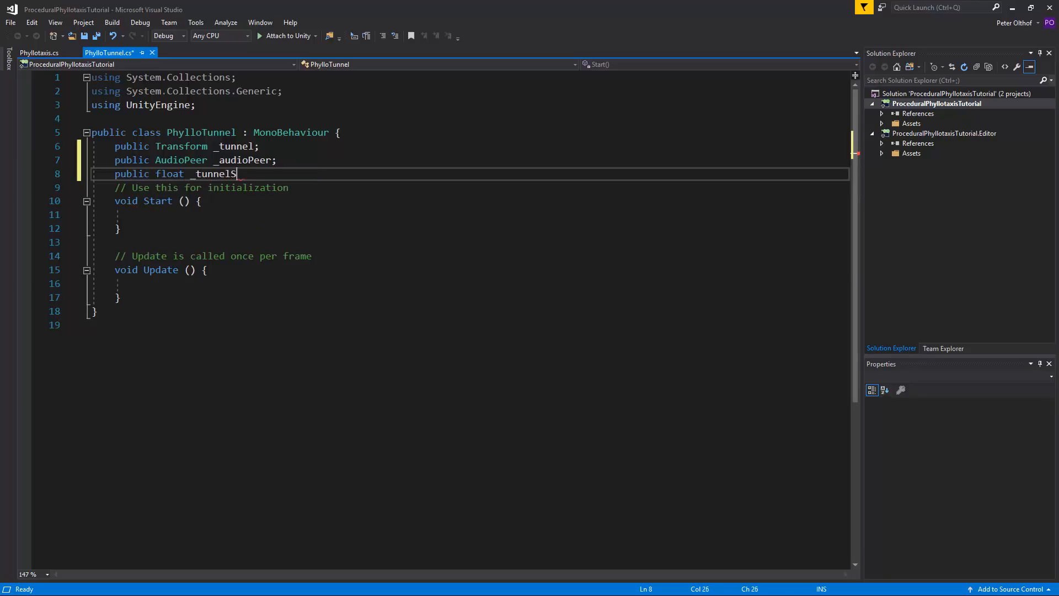
{"action": "type", "text": "peed"}
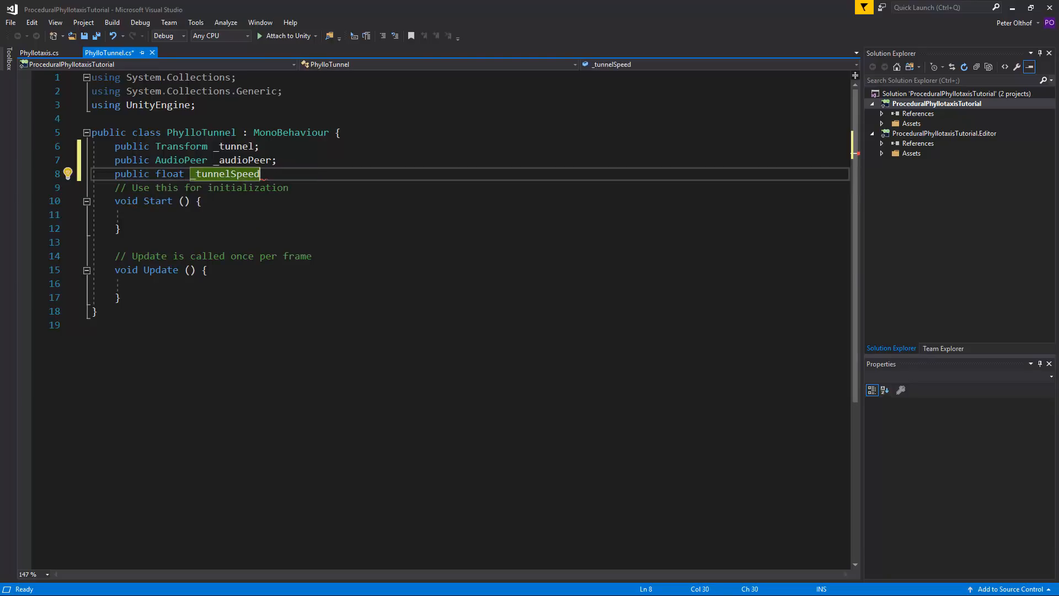
{"action": "type", "text": ", _ca"}
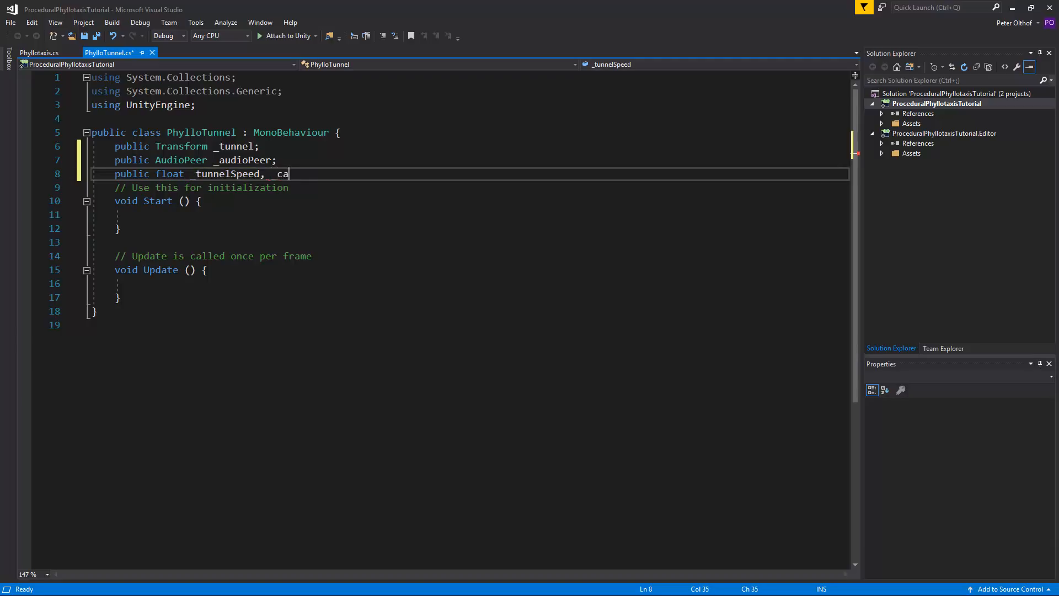
{"action": "type", "text": "meraDistance;"}
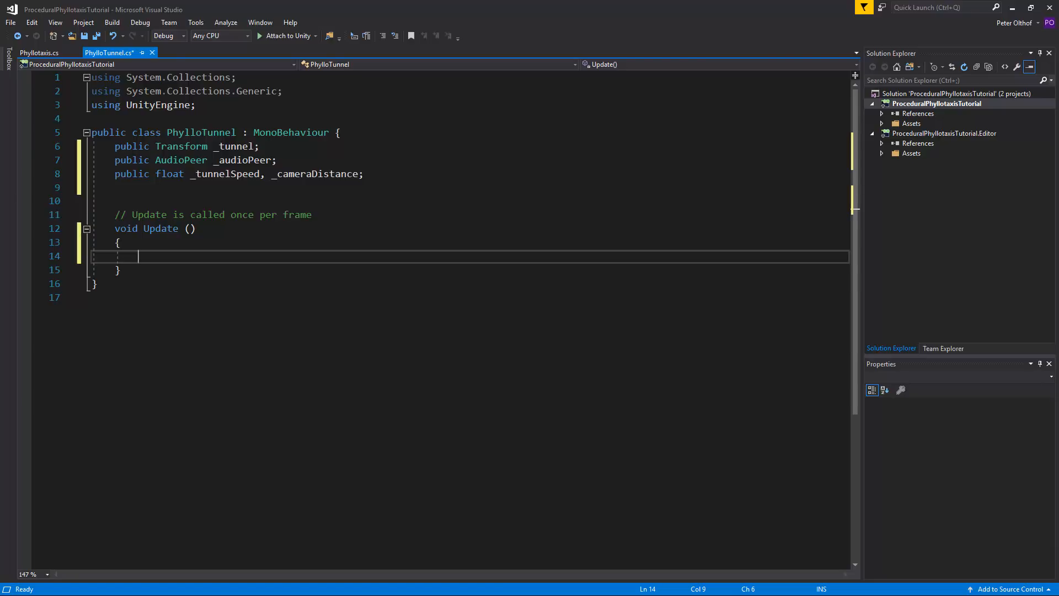
Begin _tunnel.position = new Vector(...) keeping _tunnel.position.x and .y
{"action": "type", "text": "_tunne"}
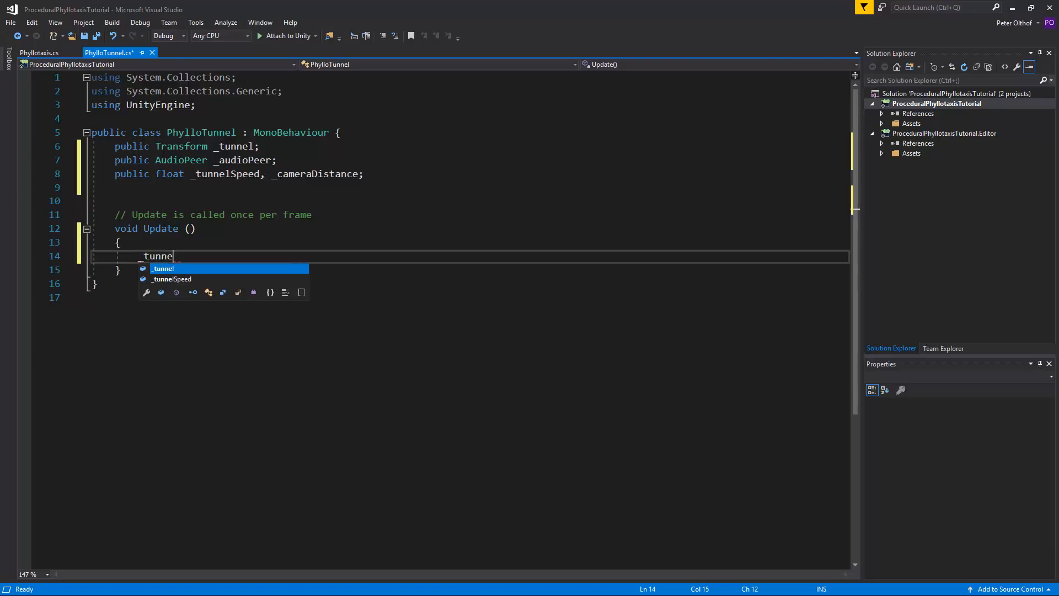
{"action": "type", "text": "l.position = new Vector3("}
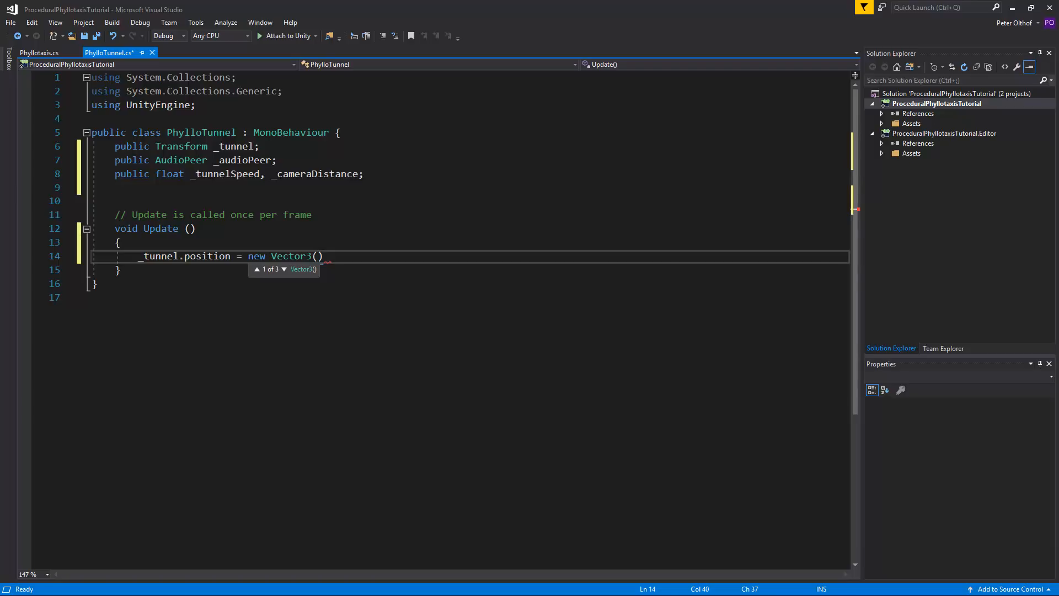
{"action": "key", "text": "Backspace"}
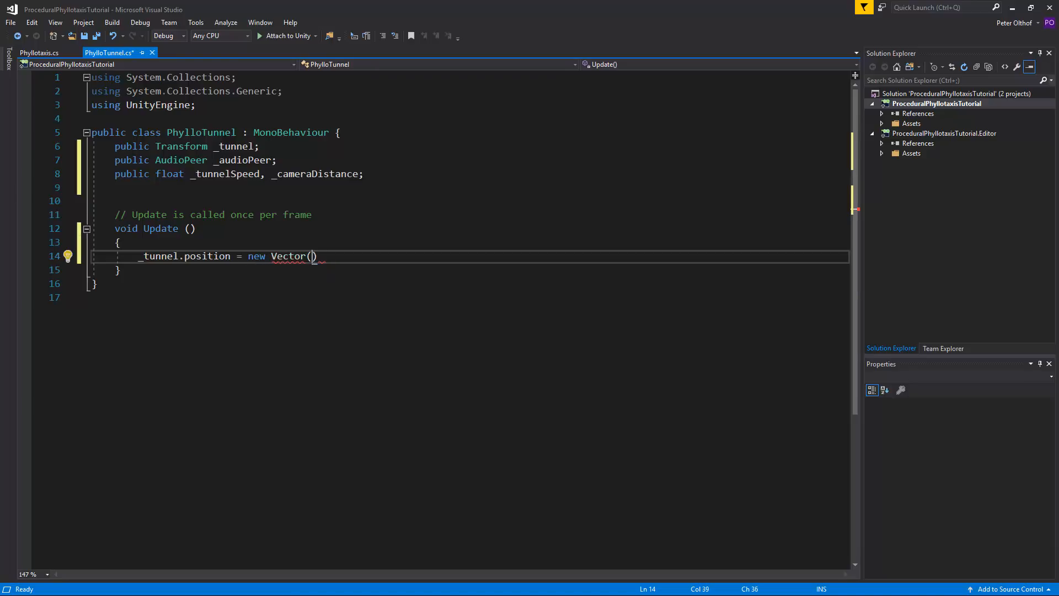
{"action": "type", "text": "_tunnel."}
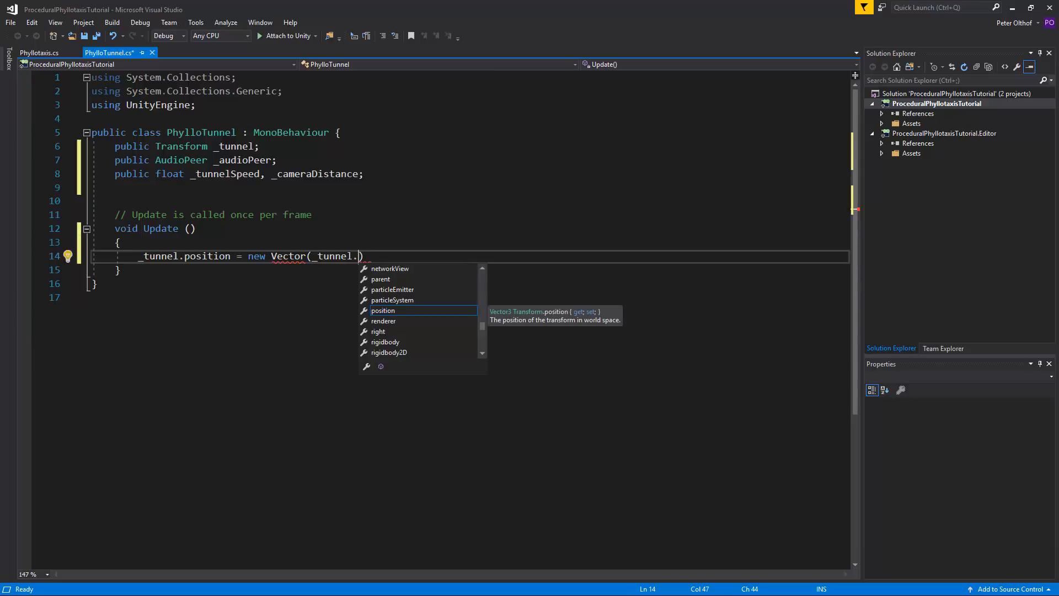
{"action": "type", "text": "position.x"}
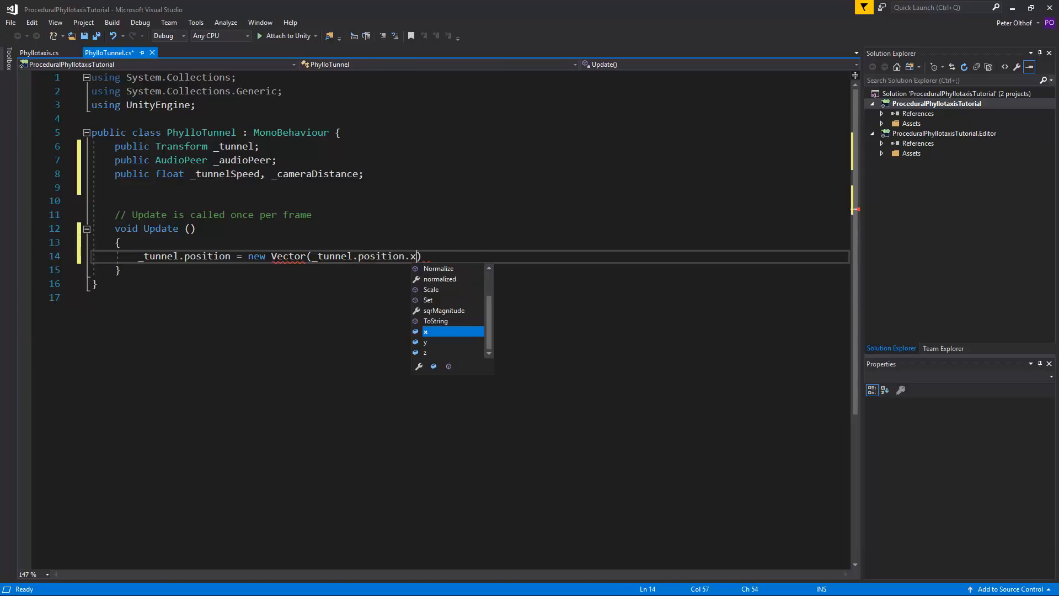
{"action": "type", "text": ", _tu"}
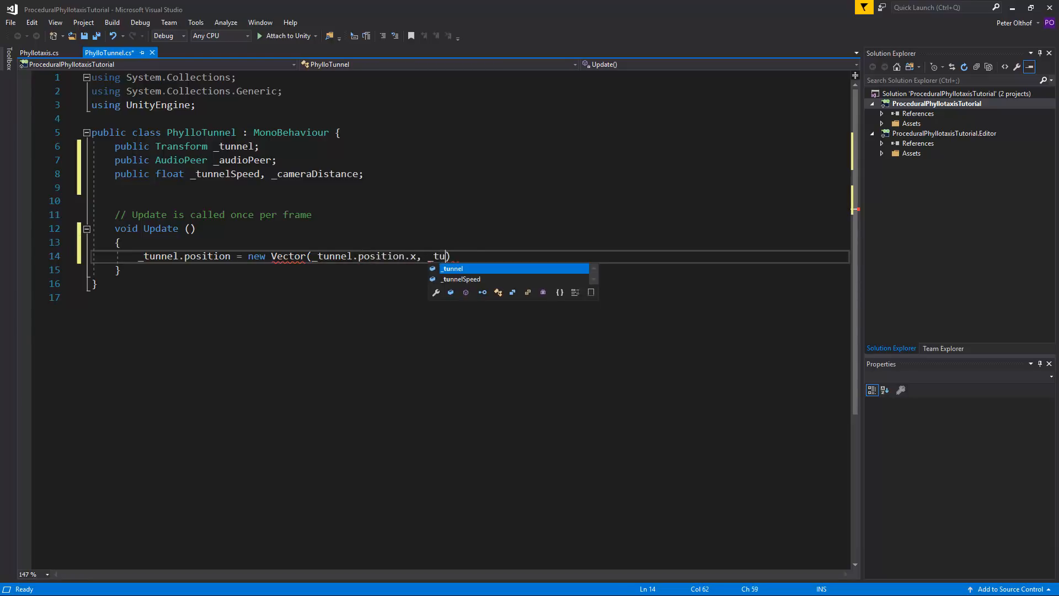
{"action": "type", "text": "nnel.position"}
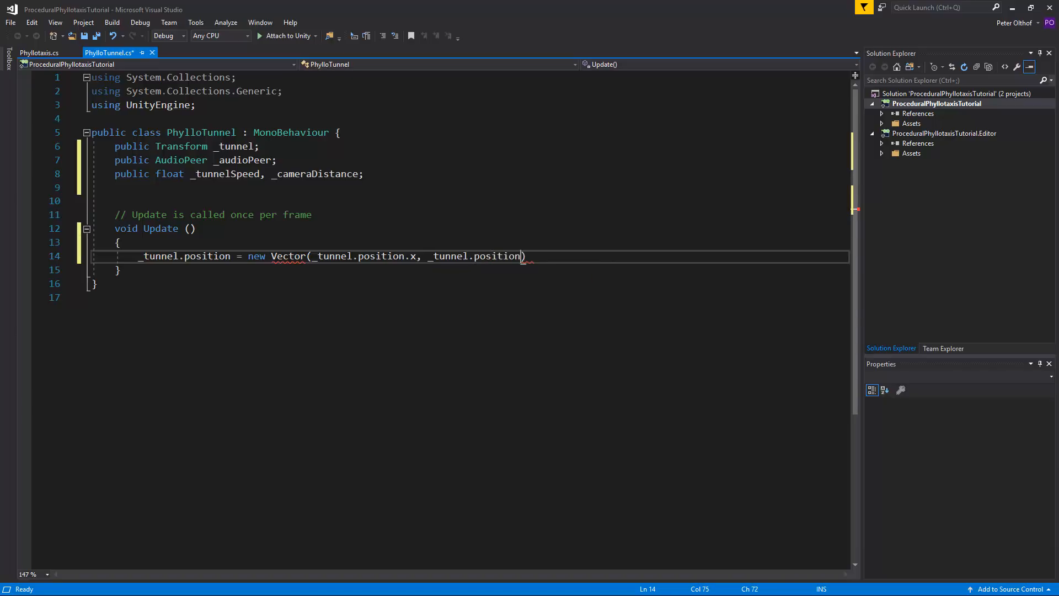
{"action": "type", "text": ".y,"}
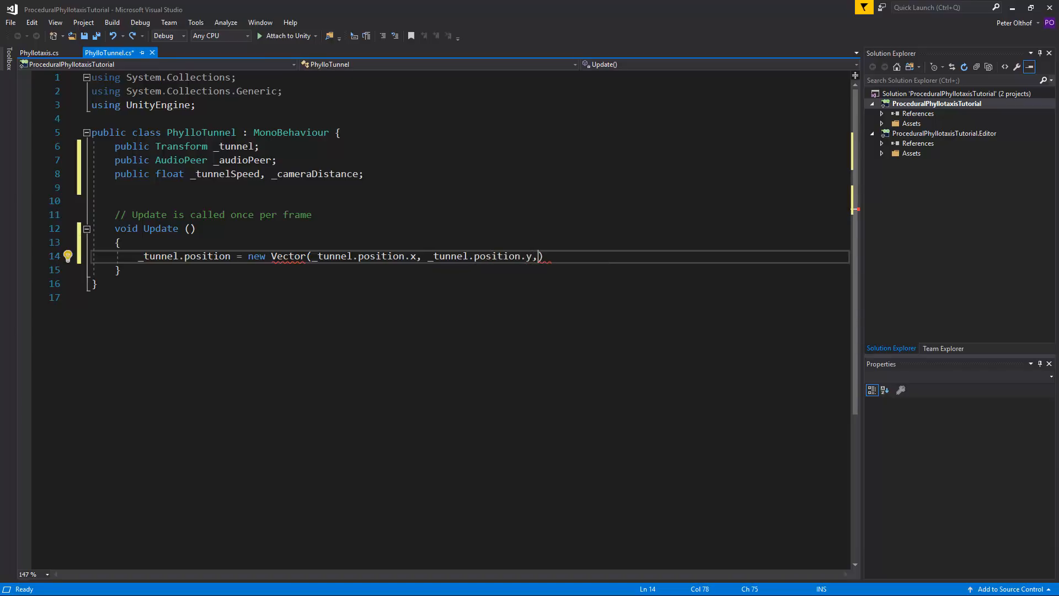
{"action": "key", "text": "Enter"}
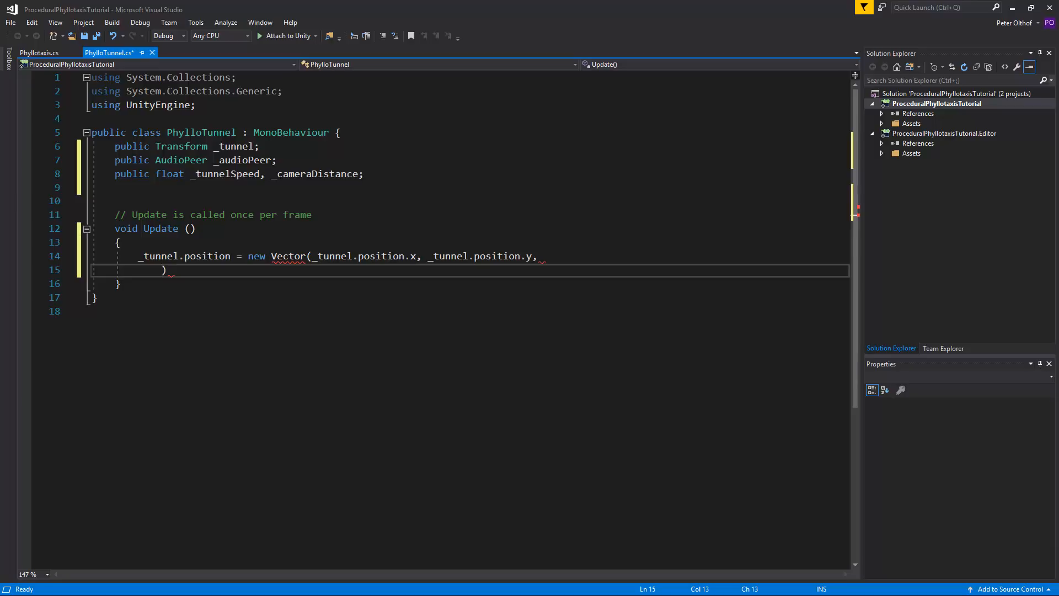
Finish with z = _tunnel.position.z + (_audioPeer._AmplitudeBuffer * _tunnelSpeed);
{"action": "type", "text": "_t"}
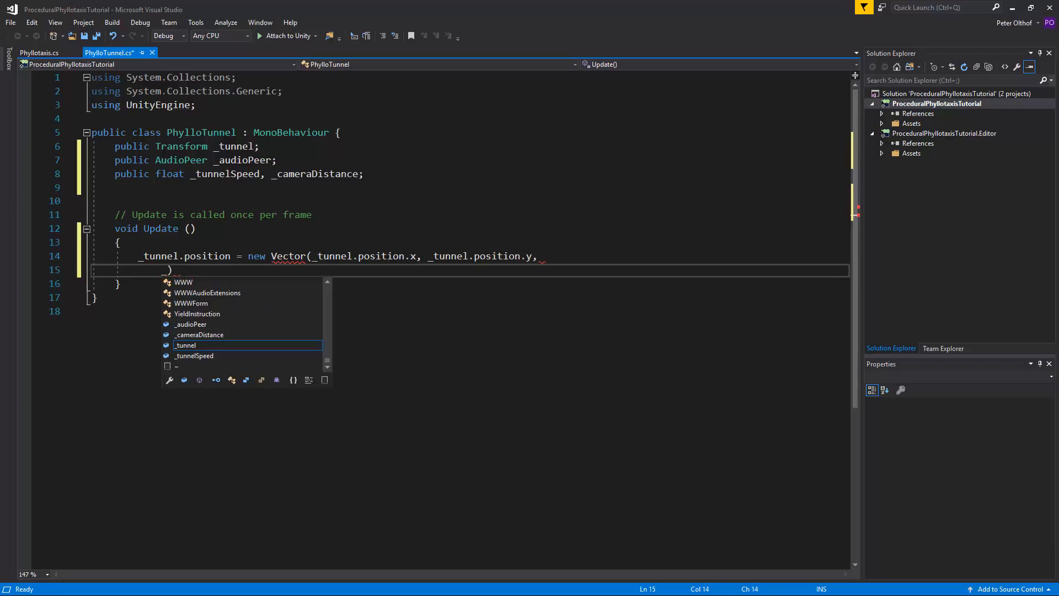
{"action": "type", "text": "_tunnel.po"}
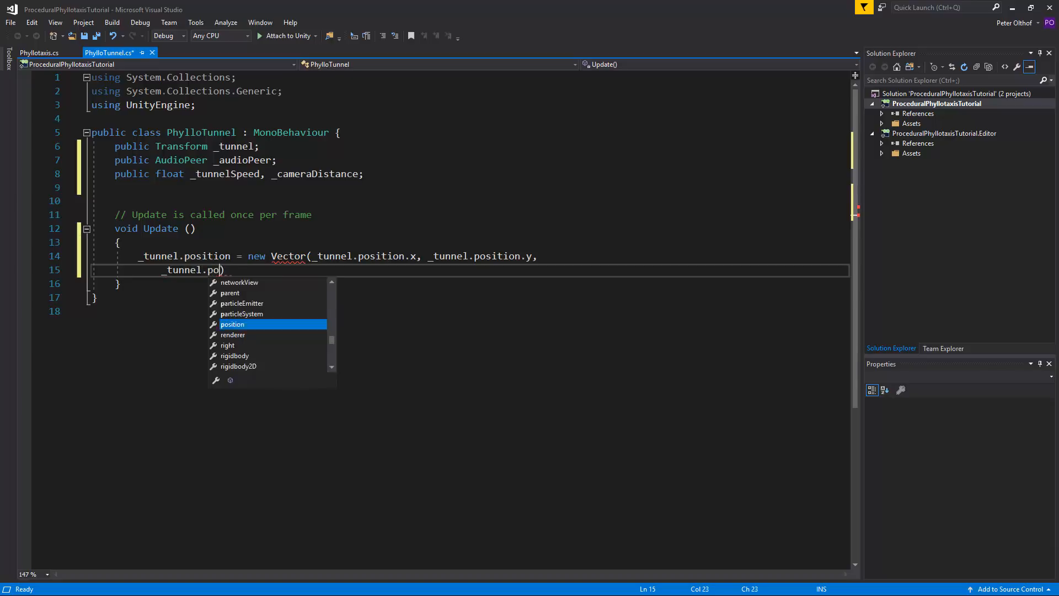
{"action": "type", "text": "sition.z"}
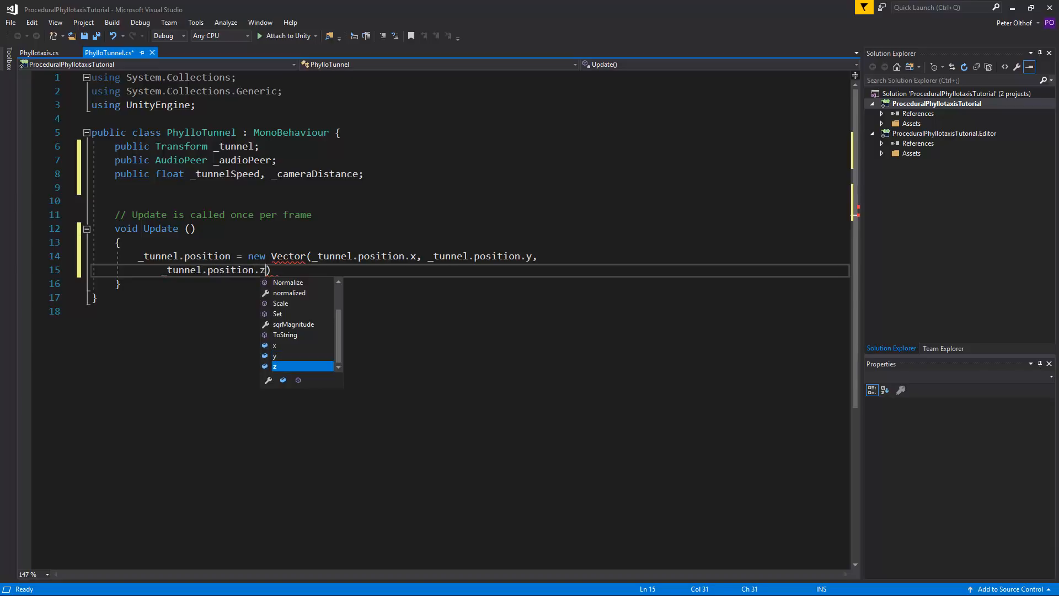
{"action": "key", "text": "Space"}
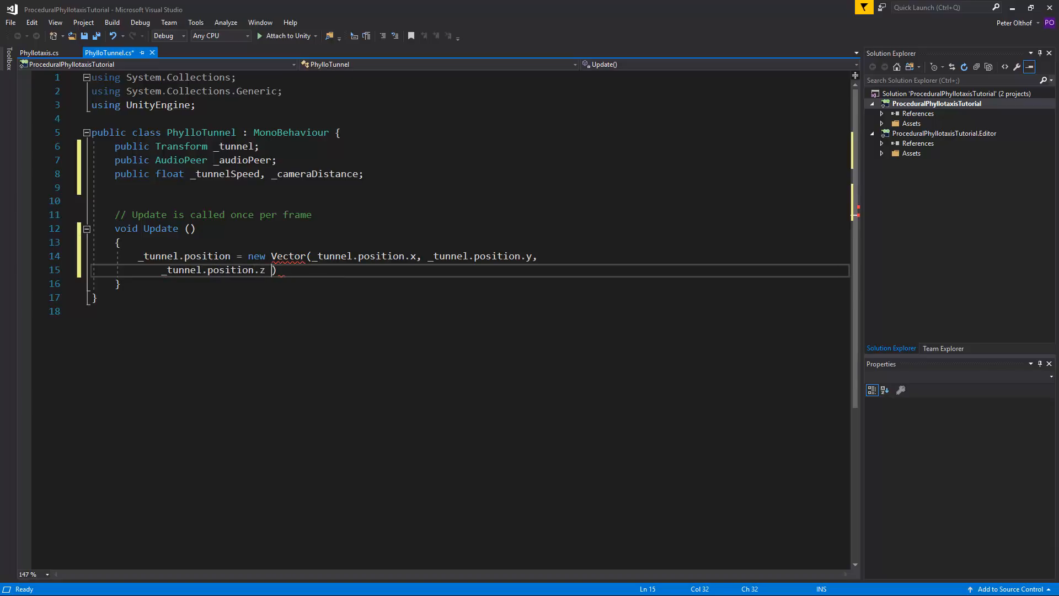
{"action": "type", "text": "+ ()"}
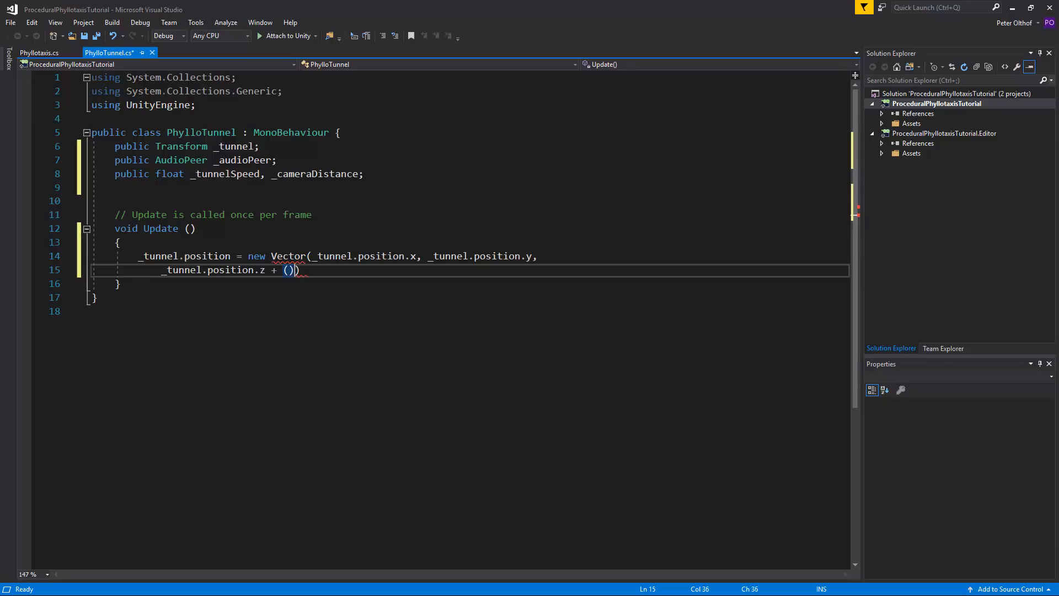
{"action": "type", "text": "_"}
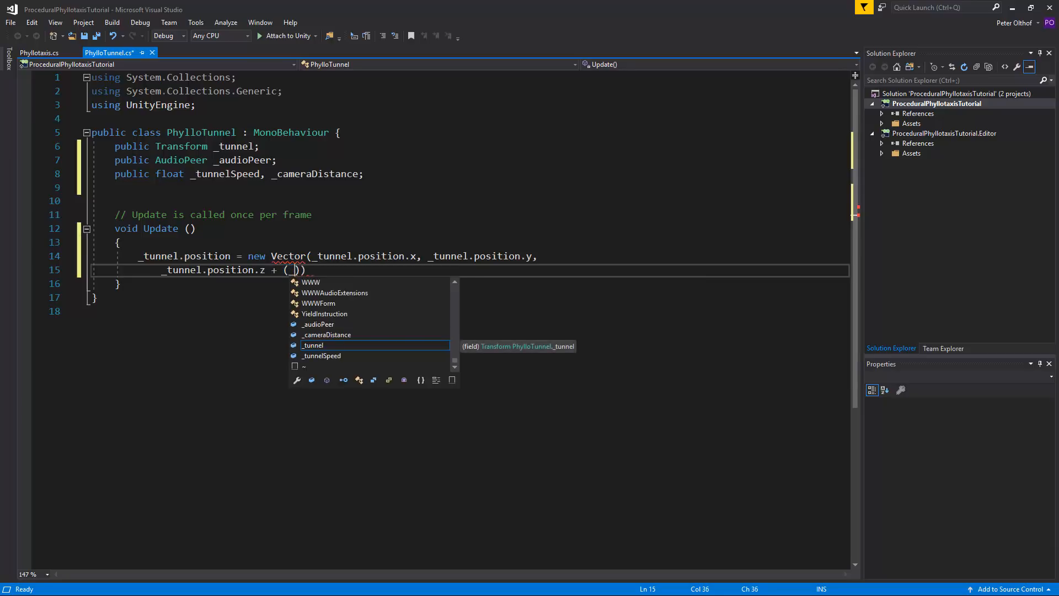
{"action": "type", "text": "_audioPeer."}
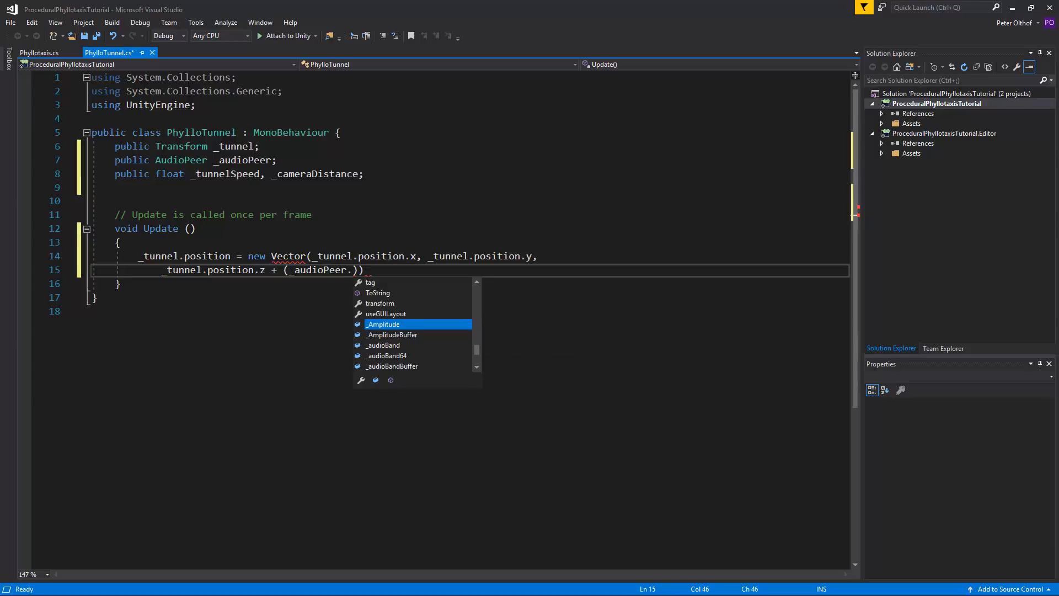
{"action": "type", "text": "Ampl"}
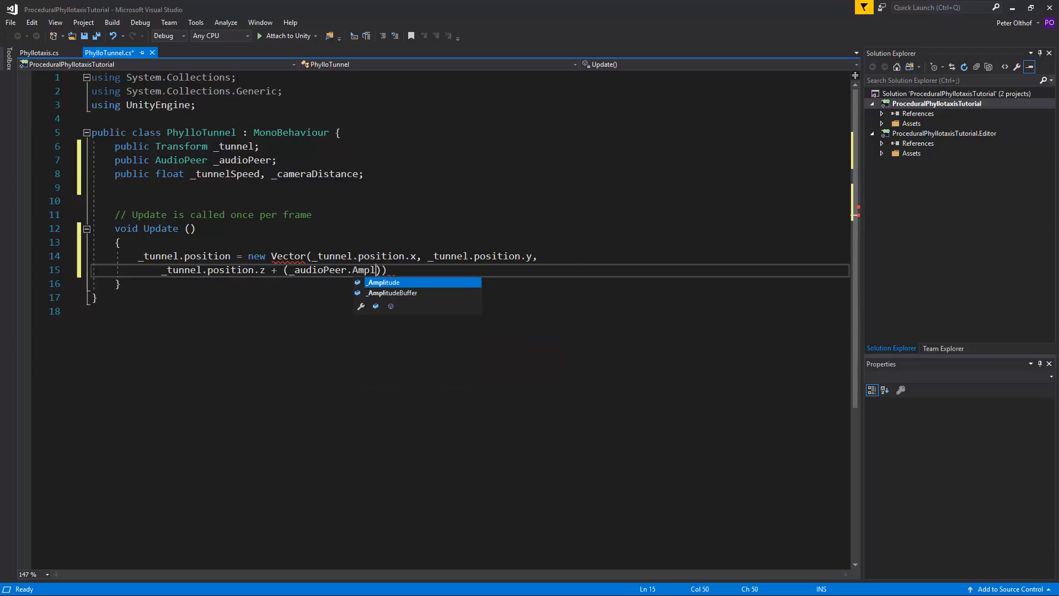
{"action": "key", "text": "Down"}
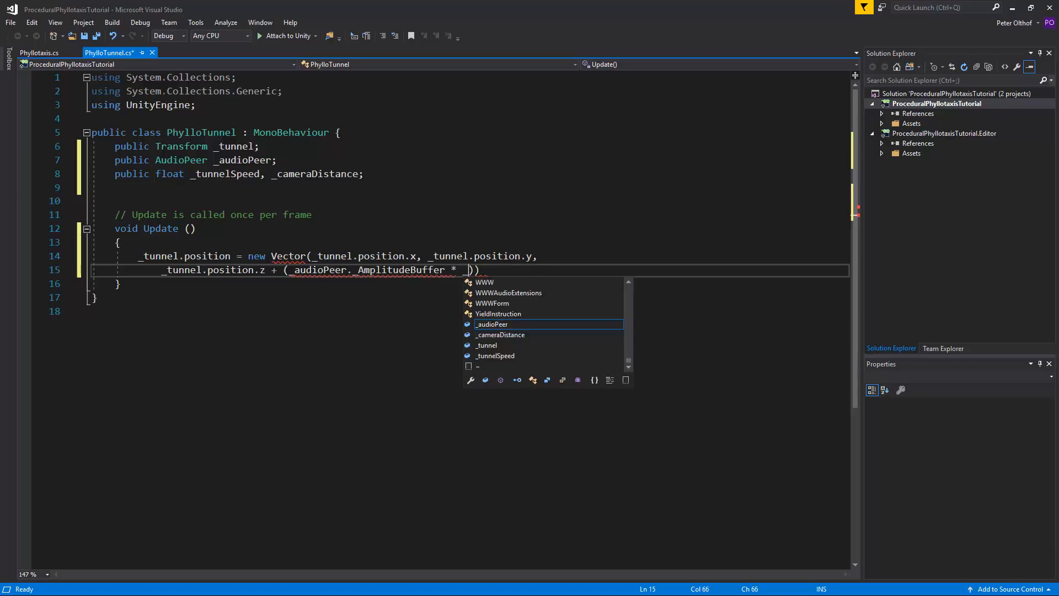
{"action": "type", "text": "tunnelSpeed"}
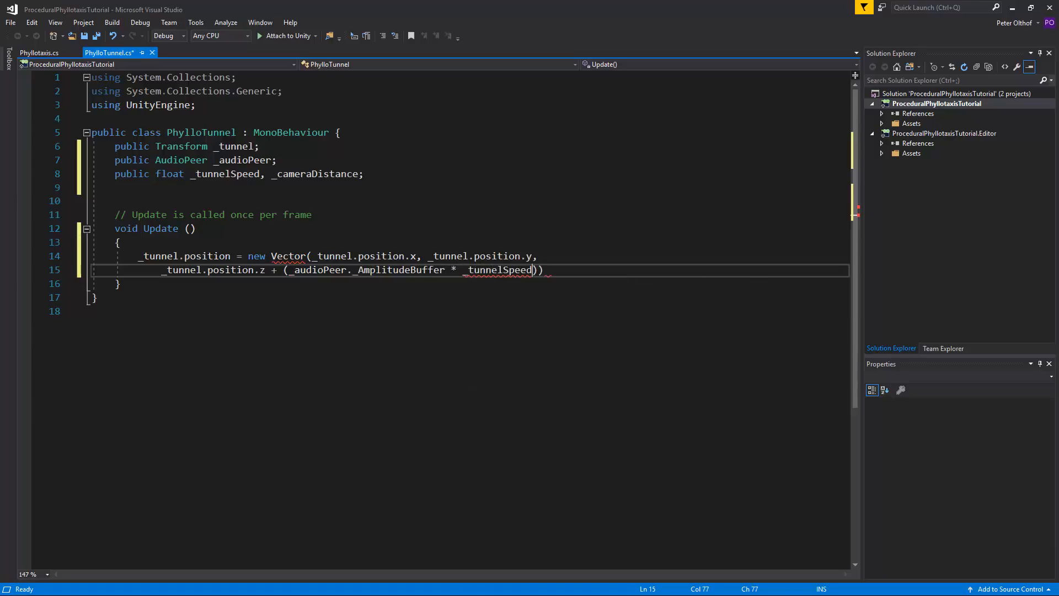
{"action": "type", "text": ";"}
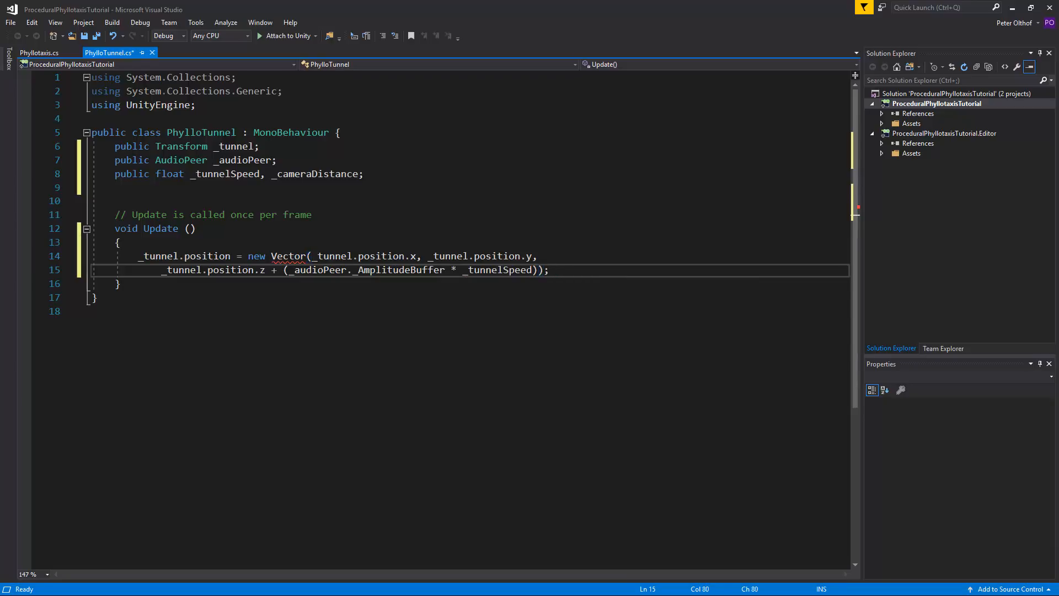
{"action": "key", "text": "Enter"}
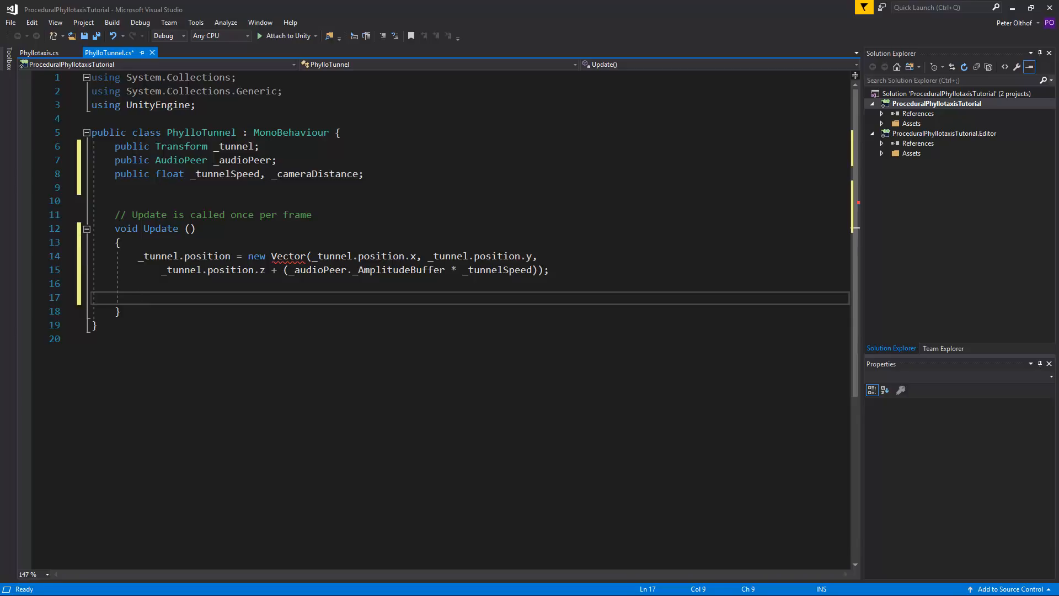
Write this.transform.position = new Vector3 keeping this.transform.position.x and .y
{"action": "type", "text": "this."}
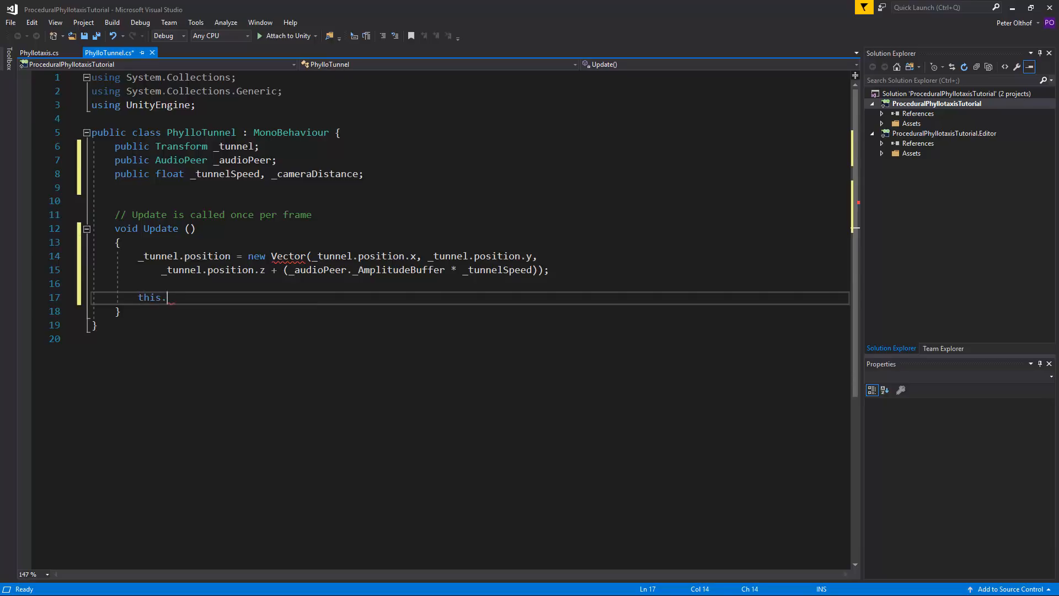
{"action": "type", "text": "transform.pos"}
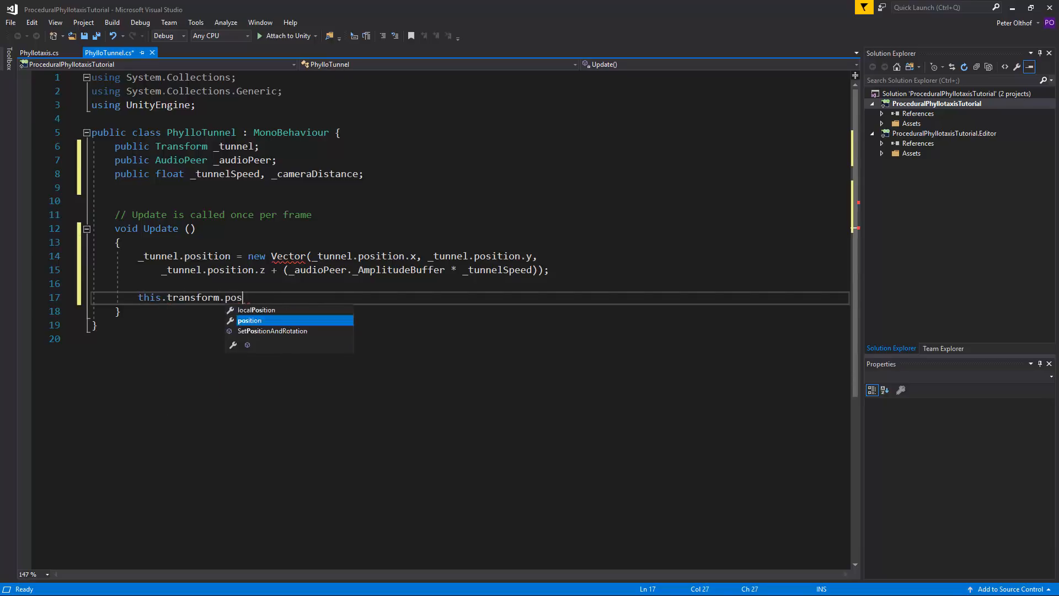
{"action": "type", "text": "ition = new"}
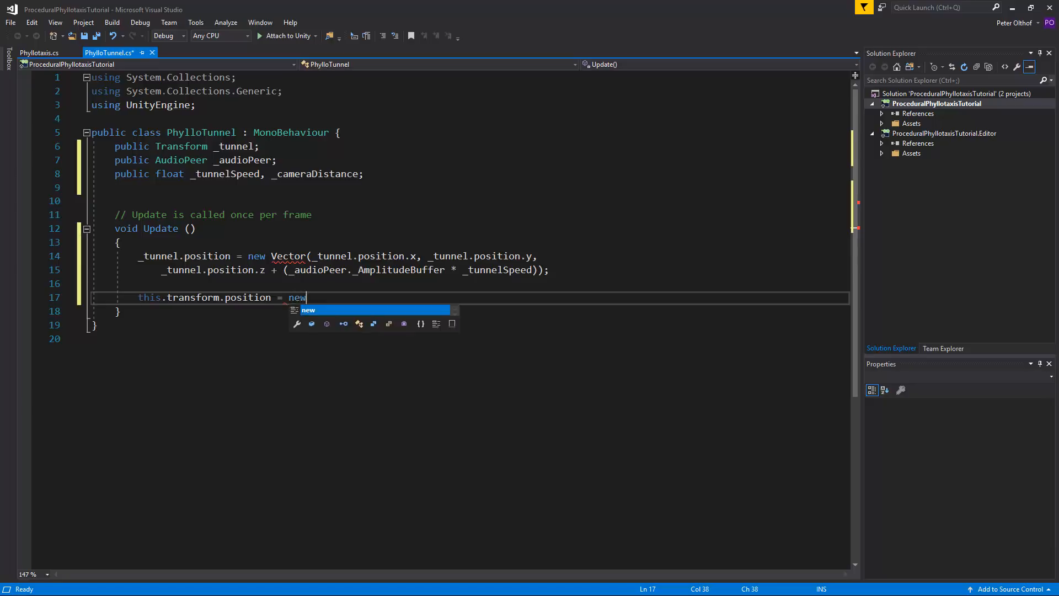
{"action": "type", "text": "Vector3("}
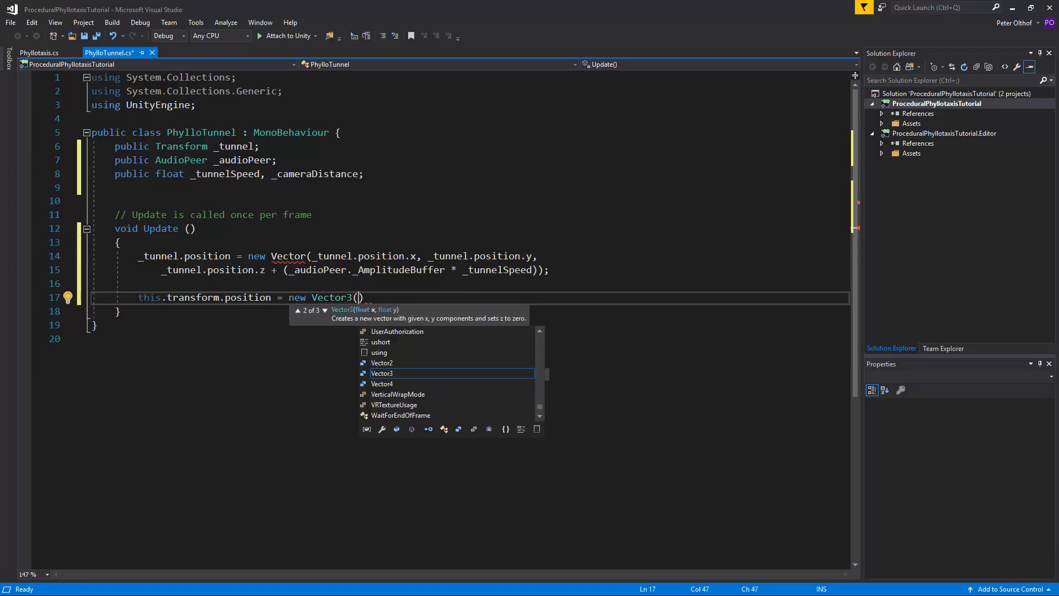
{"action": "type", "text": "thi"}
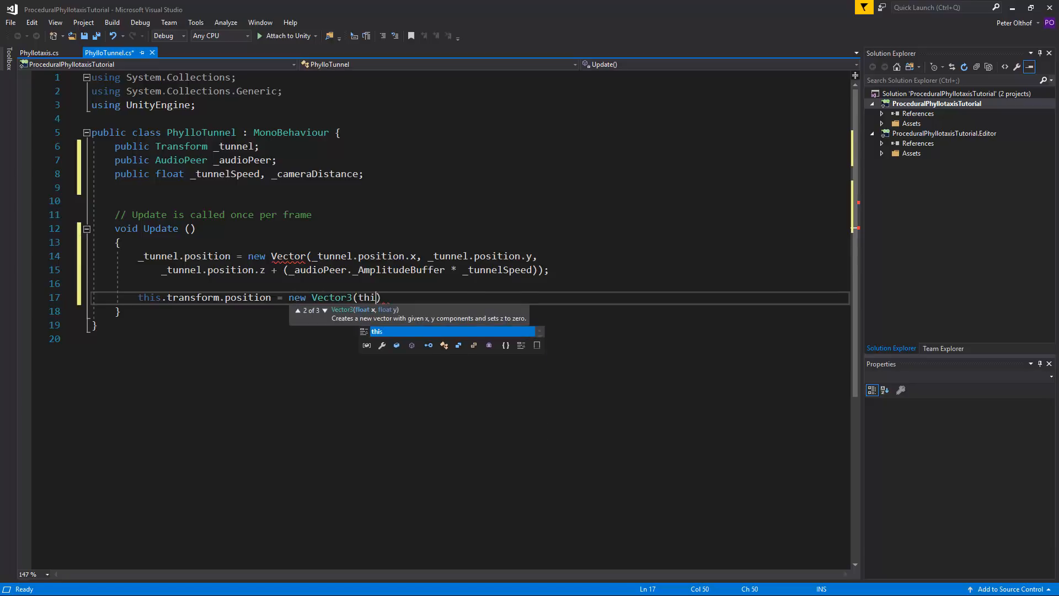
{"action": "type", "text": "s.transform."}
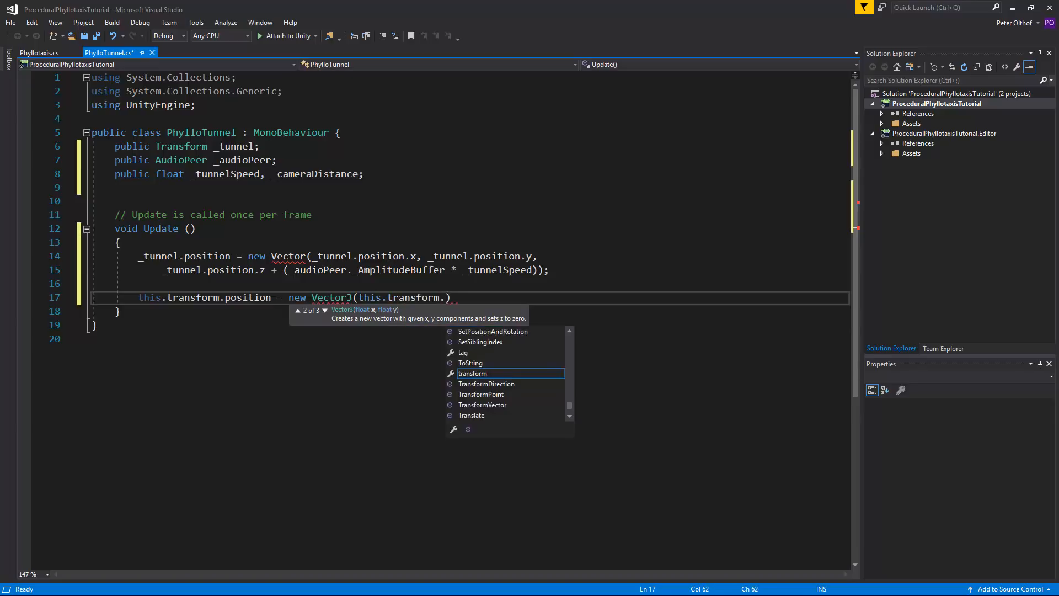
{"action": "type", "text": "position.x,"}
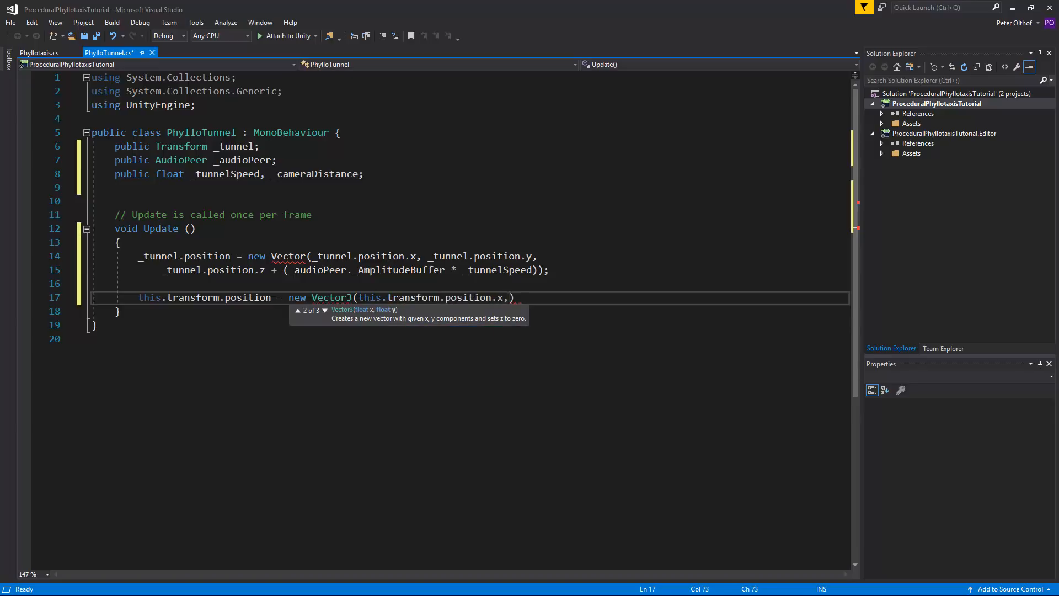
{"action": "type", "text": "this.transform."}
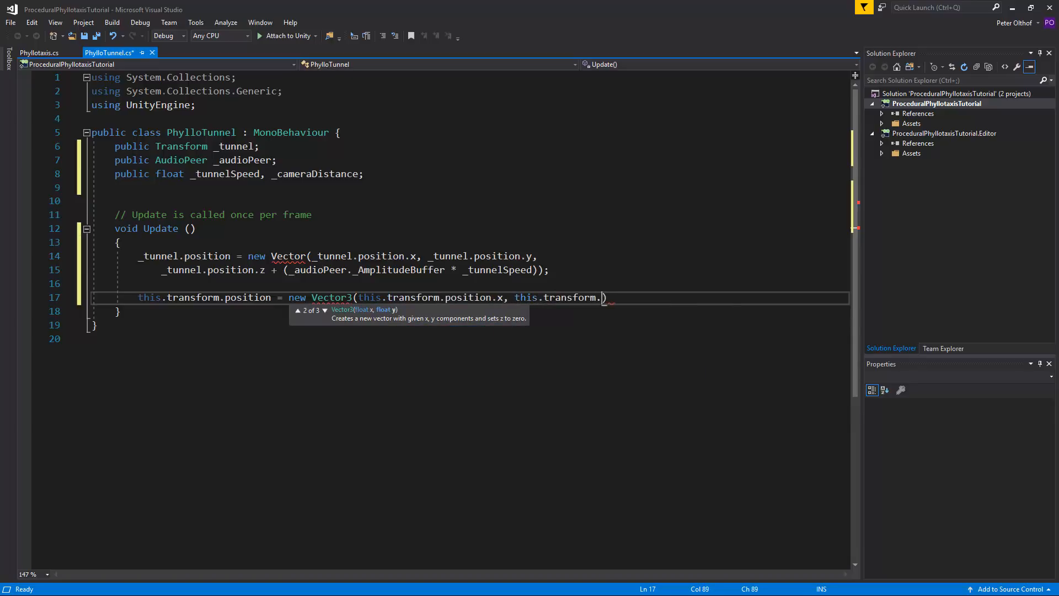
{"action": "type", "text": "position.x"}
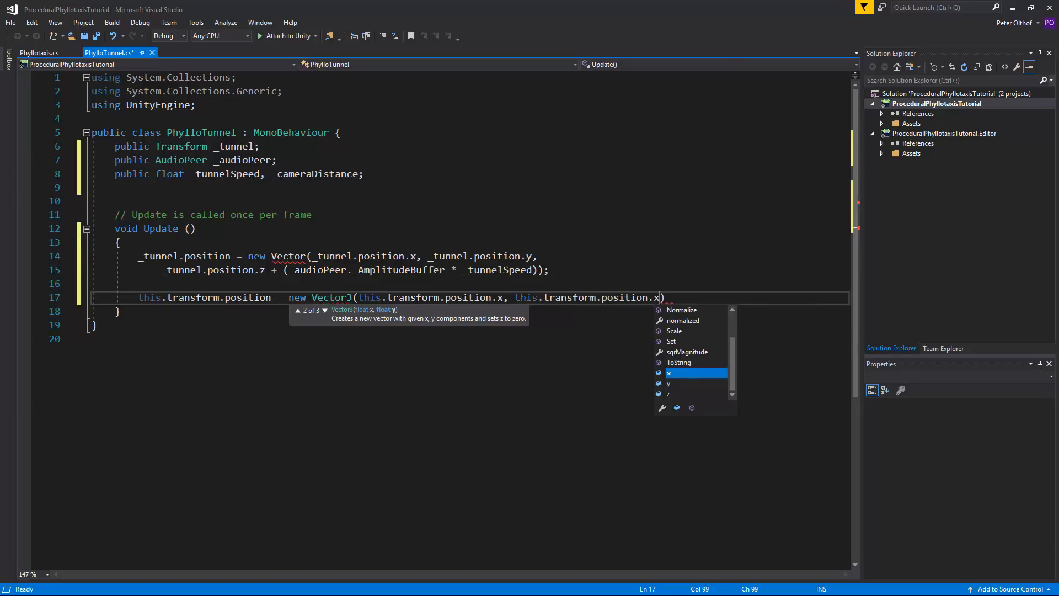
{"action": "type", "text": ".y,"}
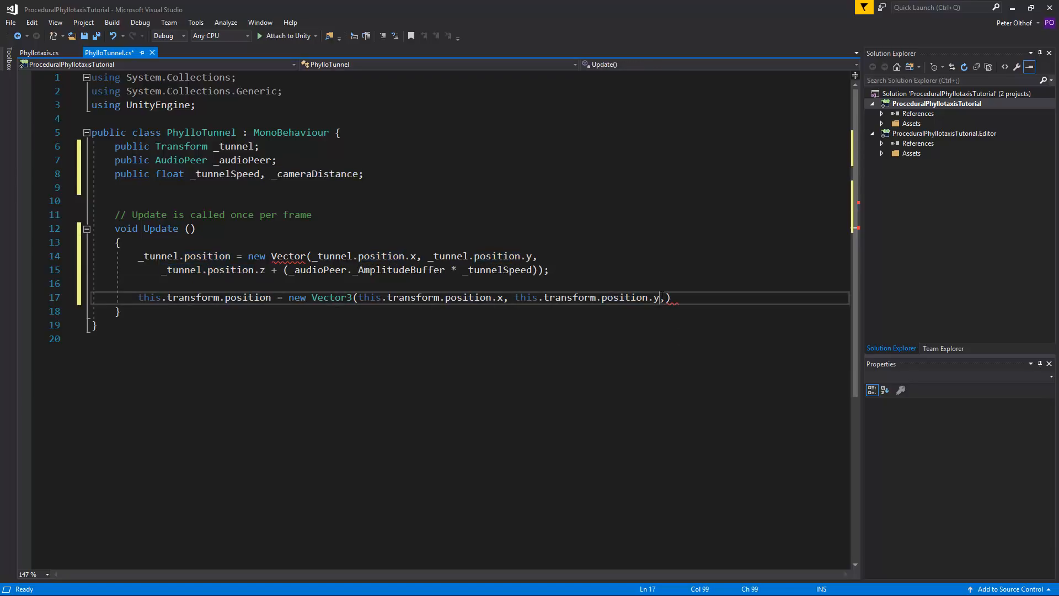
Set z to _tunnel.position.z + _cameraDistance and save the script
{"action": "type", "text": "_tunnel.position.z +"}
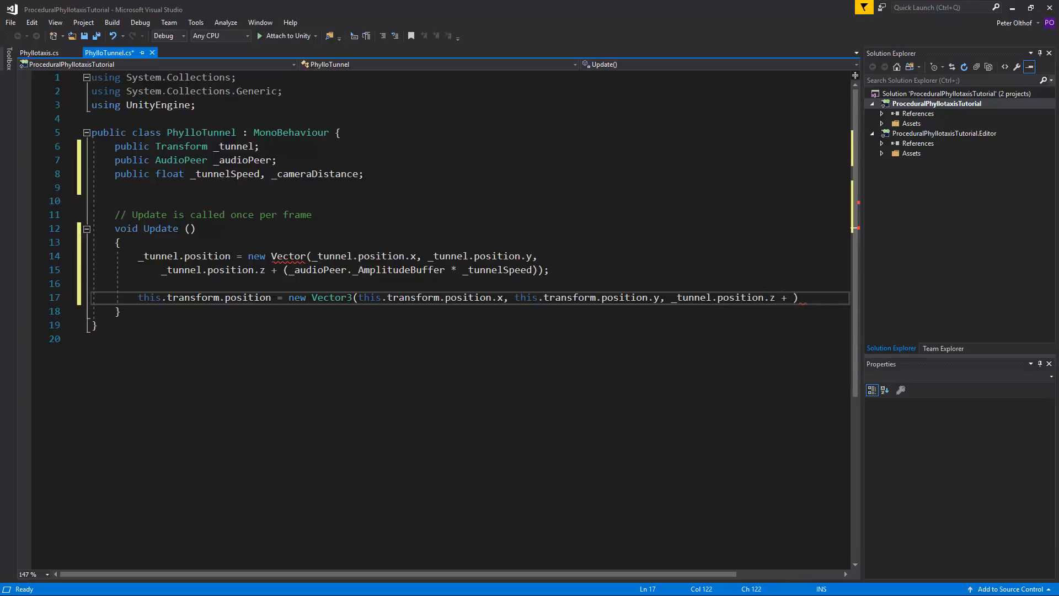
{"action": "type", "text": "_cameraDistance"}
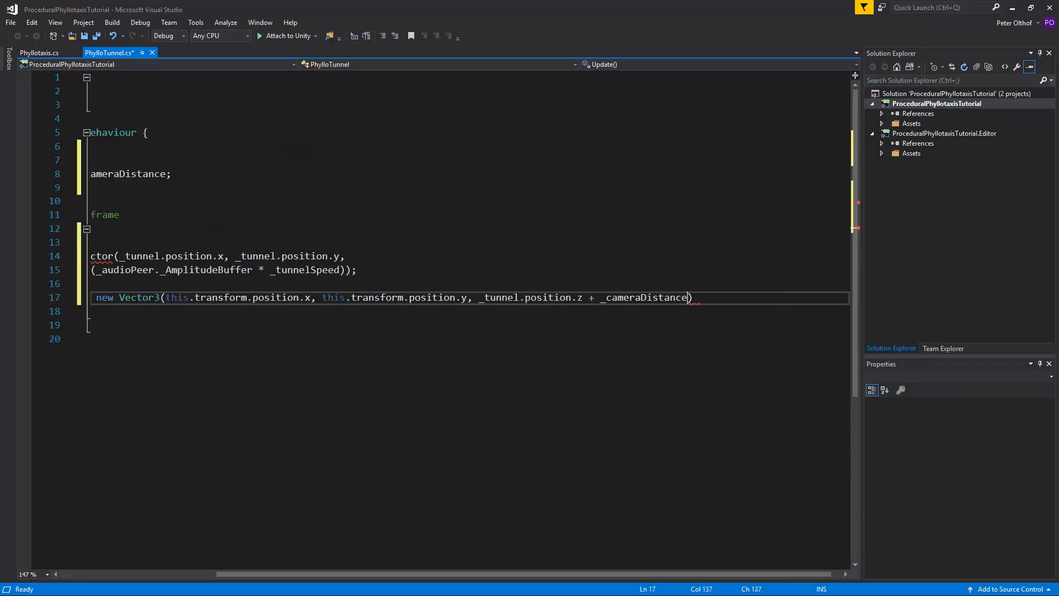
{"action": "type", "text": ";"}
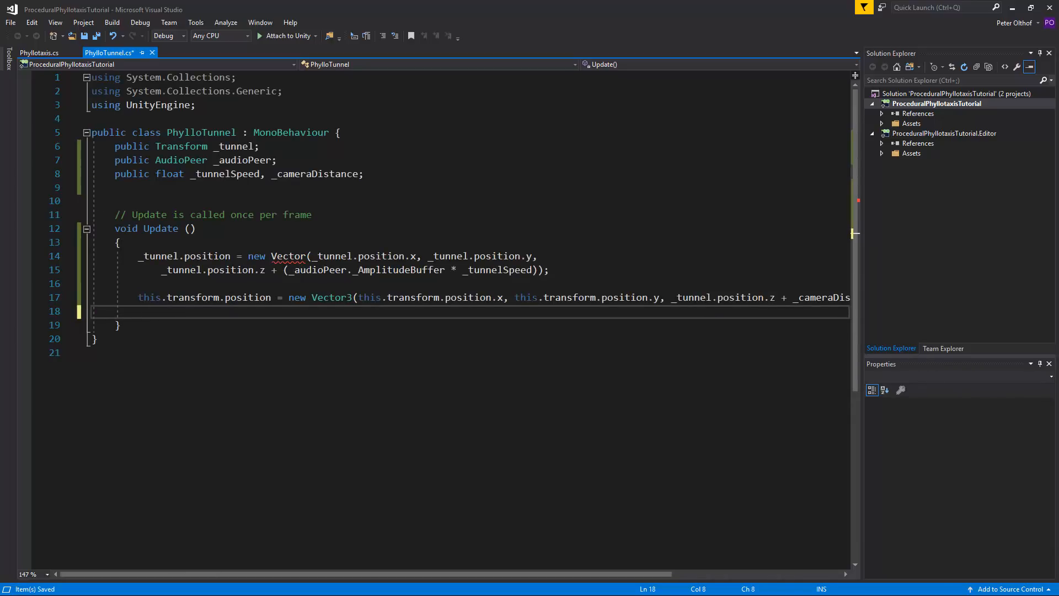
{"action": "key", "text": "Ctrl+S"}
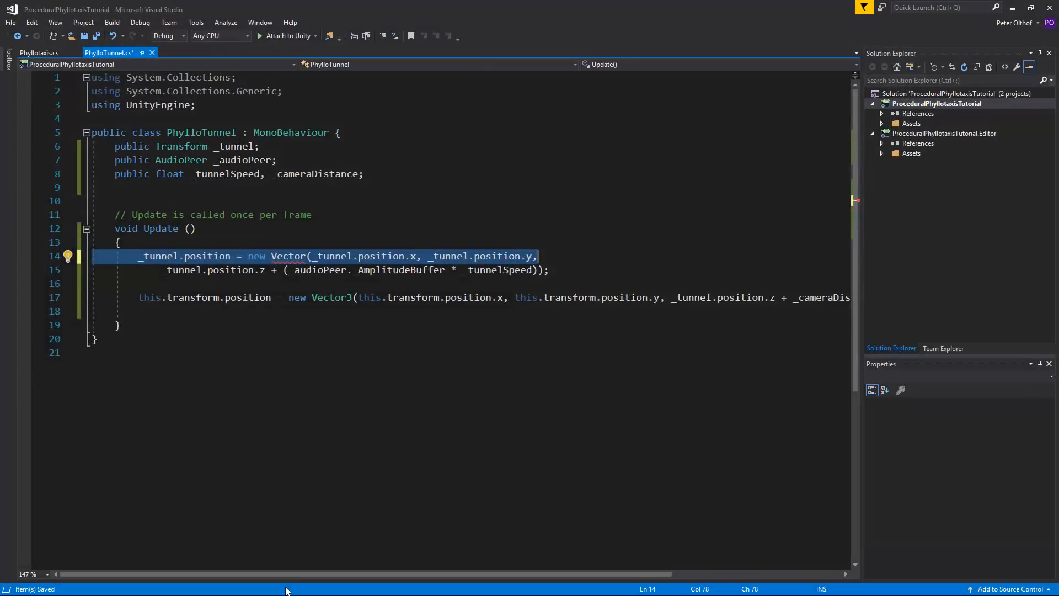
Correct the invalid Vector on line 14 to Vector3
{"action": "left_click", "coordinate": [309, 256]}
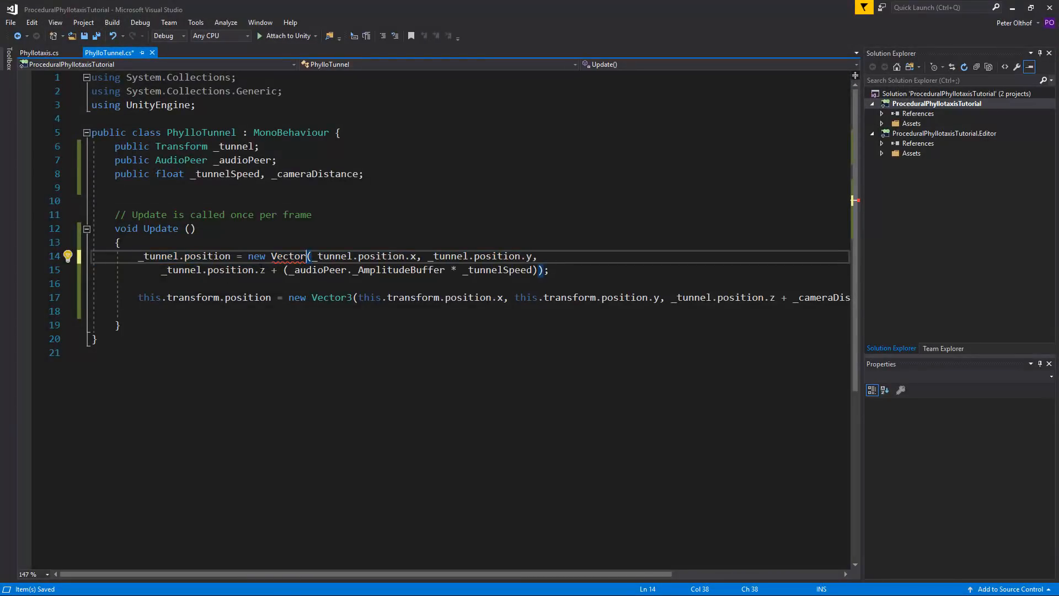
{"action": "type", "text": "3"}
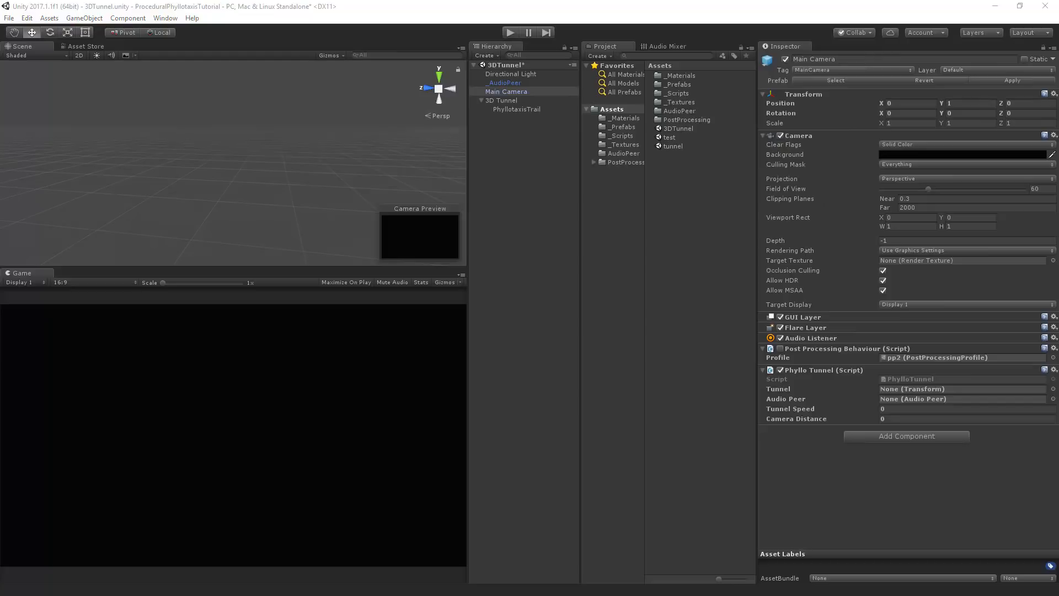
{"action": "mouse_move", "coordinate": [898, 395]}
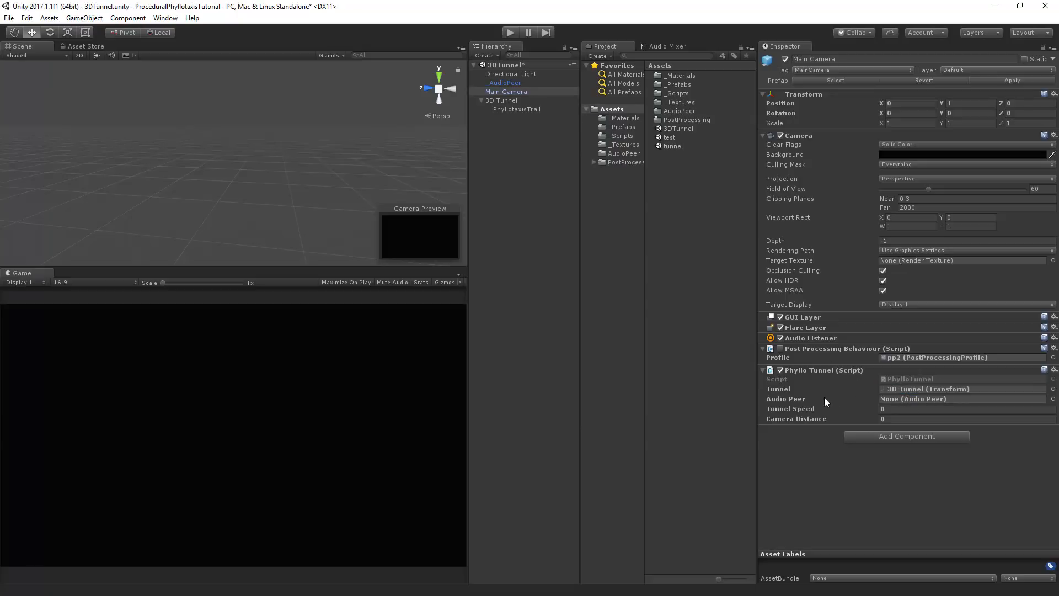
Assign _AudioPeer, set Tunnel Speed 20 and Camera Distance -1000 on the Phyllo Tunnel component
{"action": "left_click", "coordinate": [503, 81]}
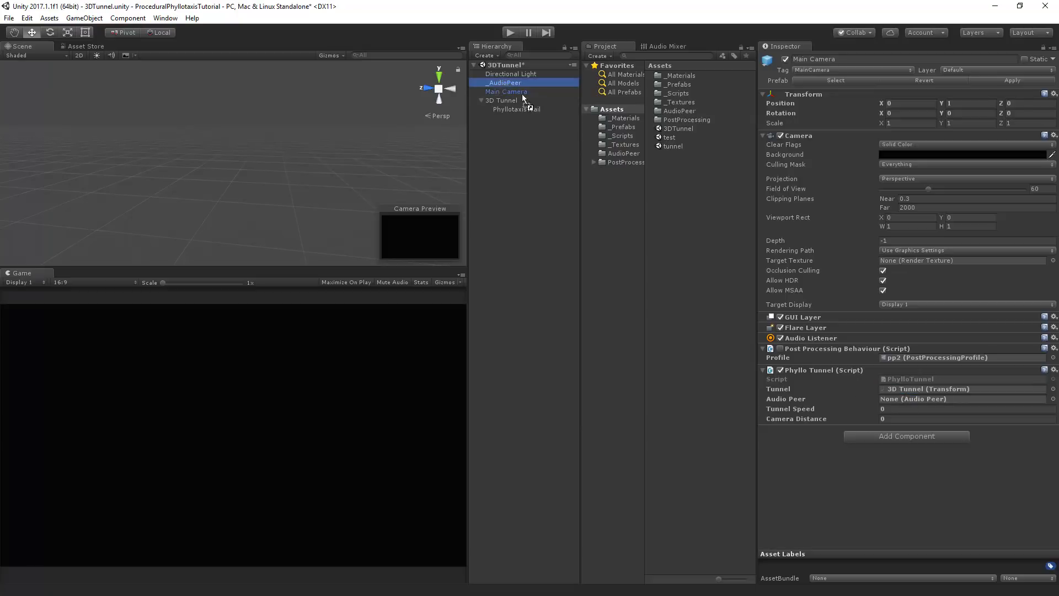
{"action": "left_click_drag", "start_coordinate": [503, 83], "coordinate": [945, 399]}
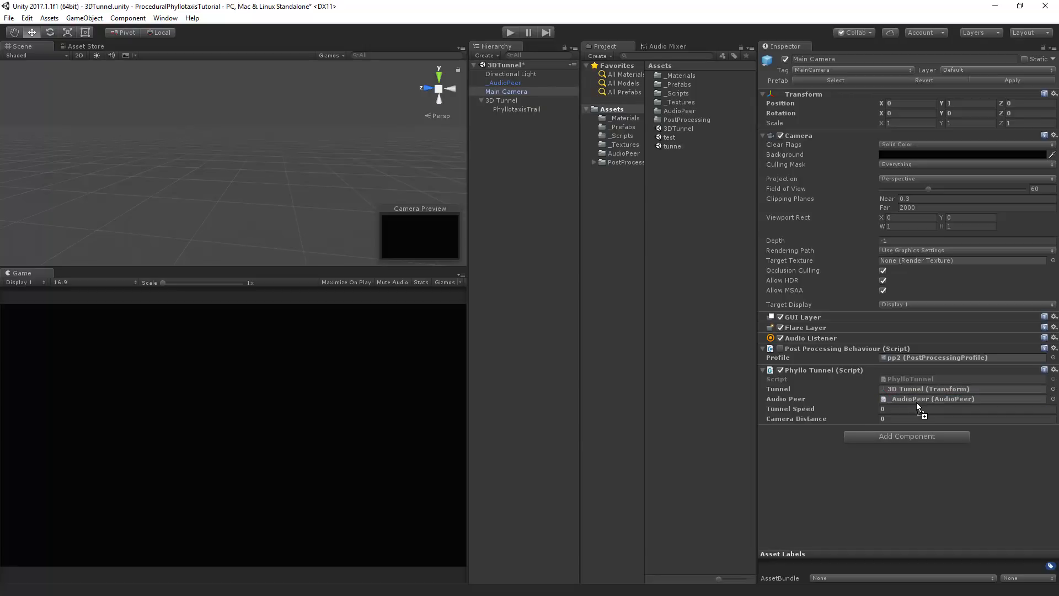
{"action": "left_click", "coordinate": [967, 408]}
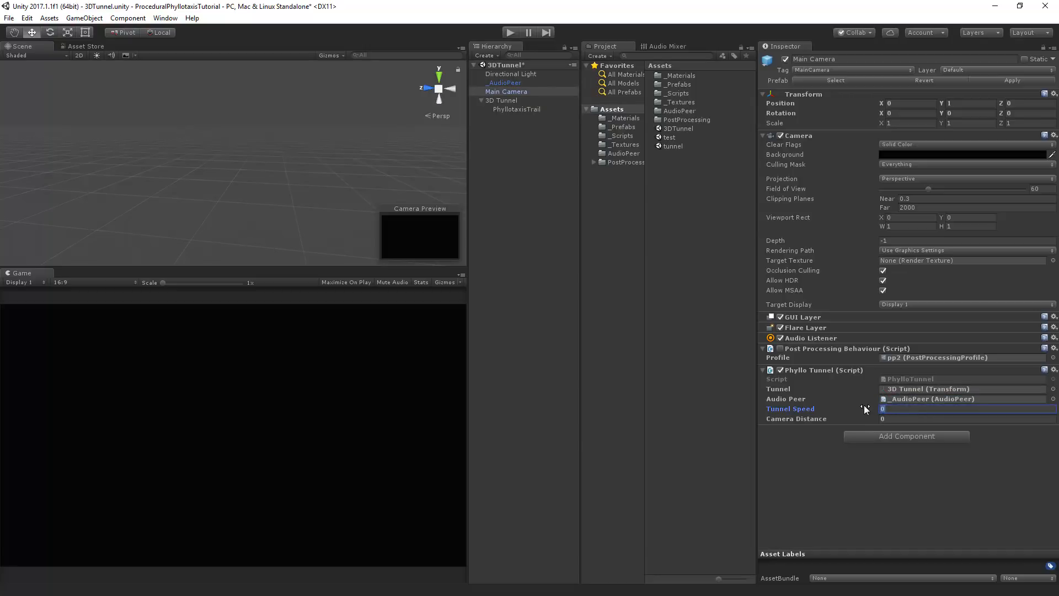
{"action": "left_click", "coordinate": [967, 408]}
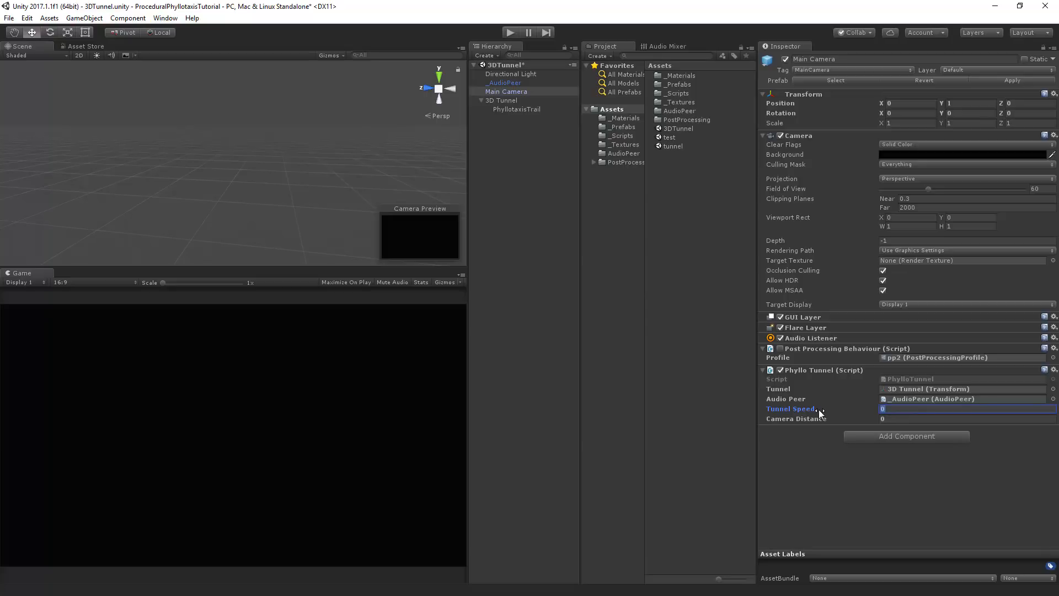
{"action": "type", "text": "20"}
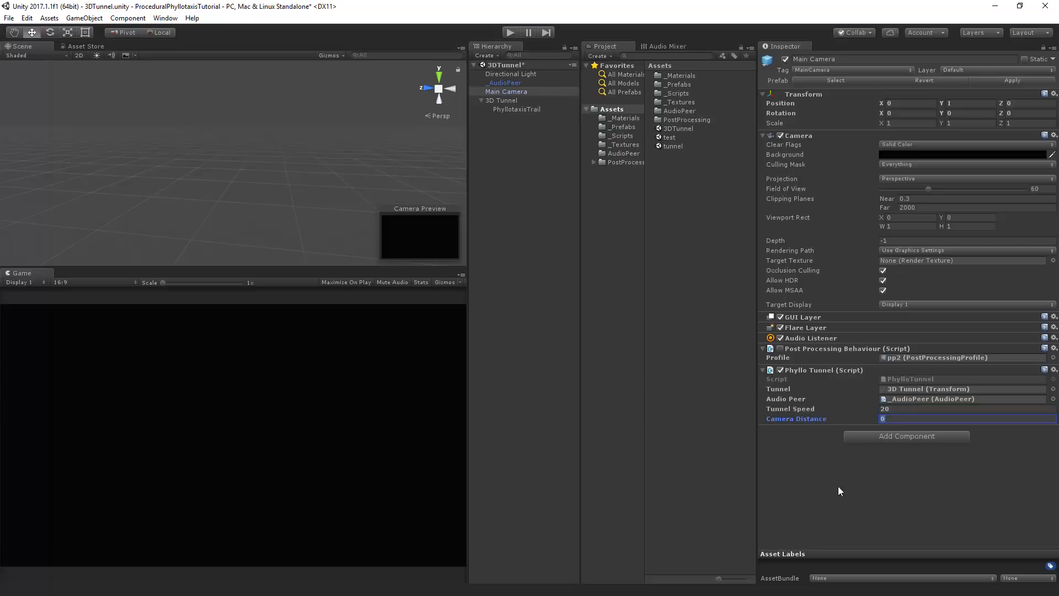
{"action": "mouse_move", "coordinate": [861, 491]}
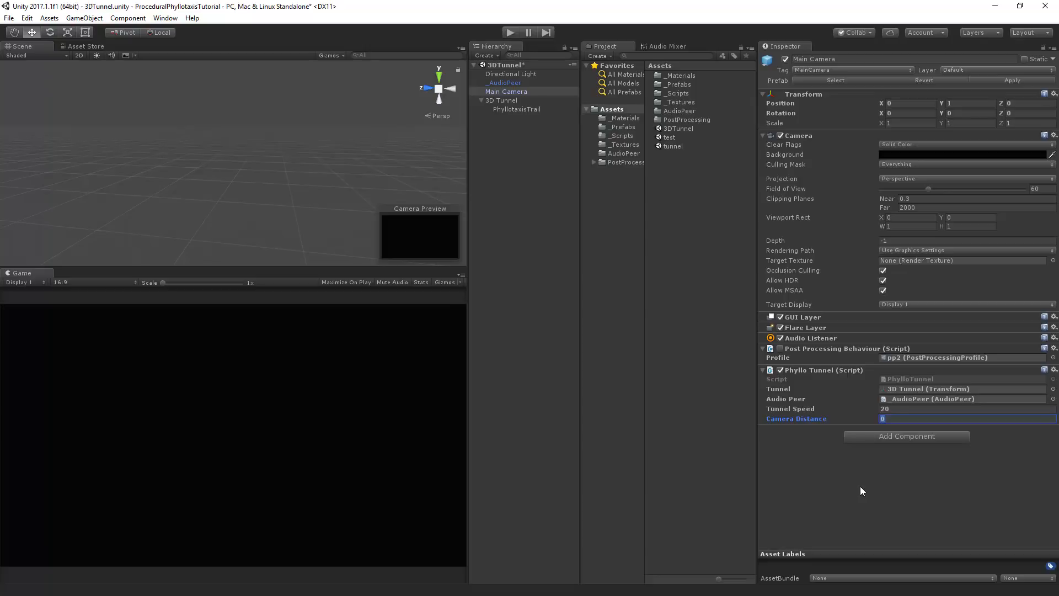
{"action": "type", "text": "-"}
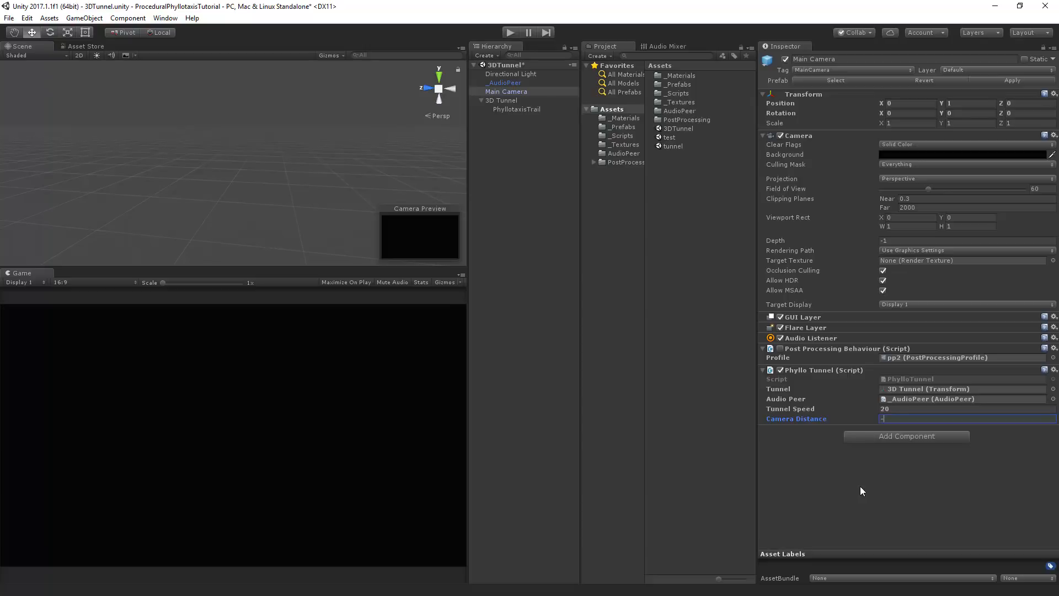
{"action": "type", "text": "-1000"}
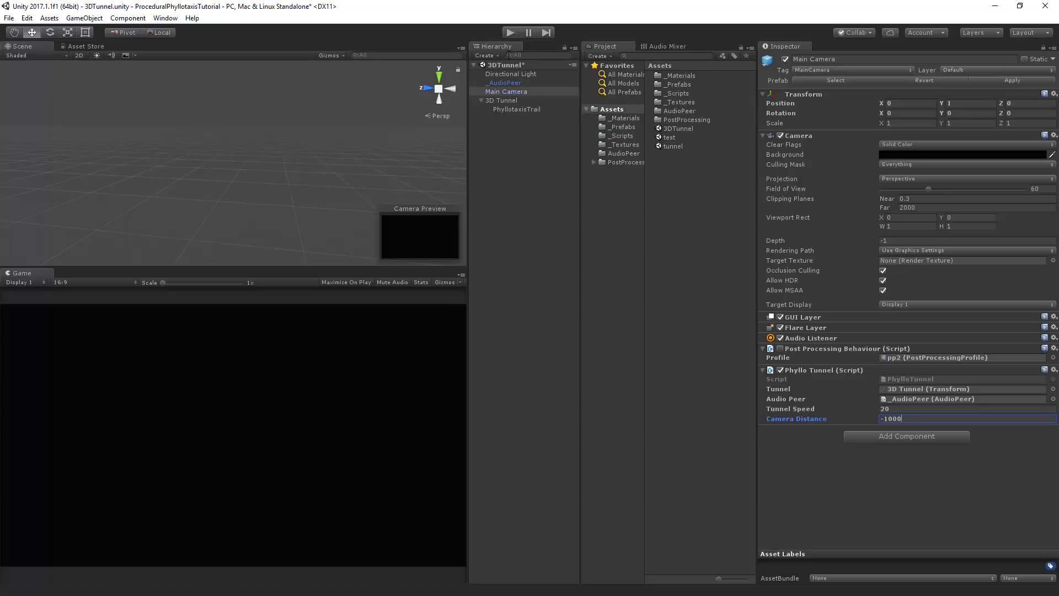
Show PhyllotaxisTrail's Phyllotaxis settings and run the scene in play mode
{"action": "left_click", "coordinate": [516, 108]}
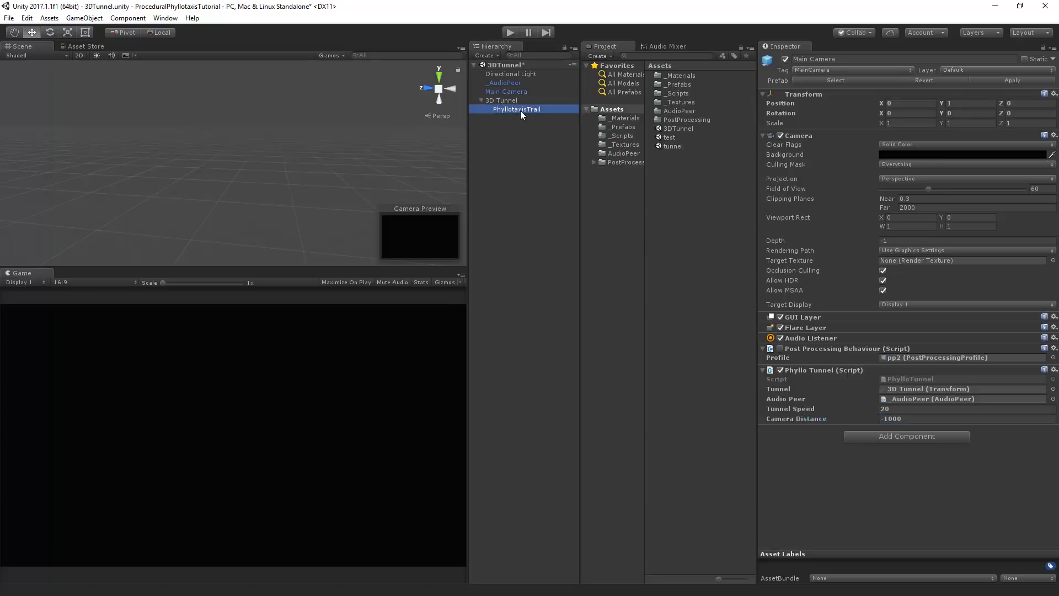
{"action": "left_click", "coordinate": [516, 108]}
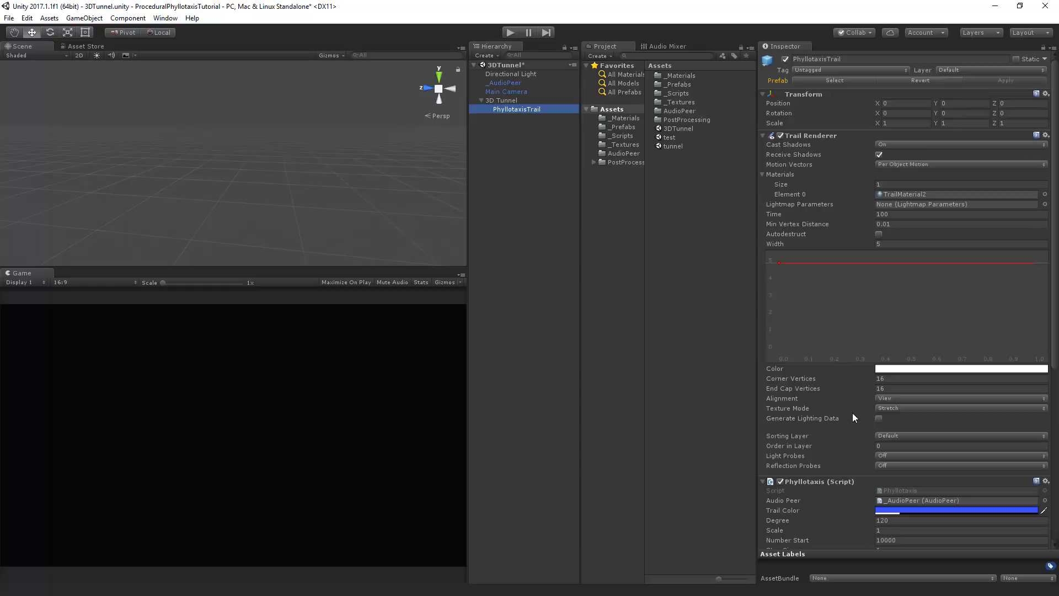
{"action": "scroll", "scroll_direction": "down", "scroll_amount": 3}
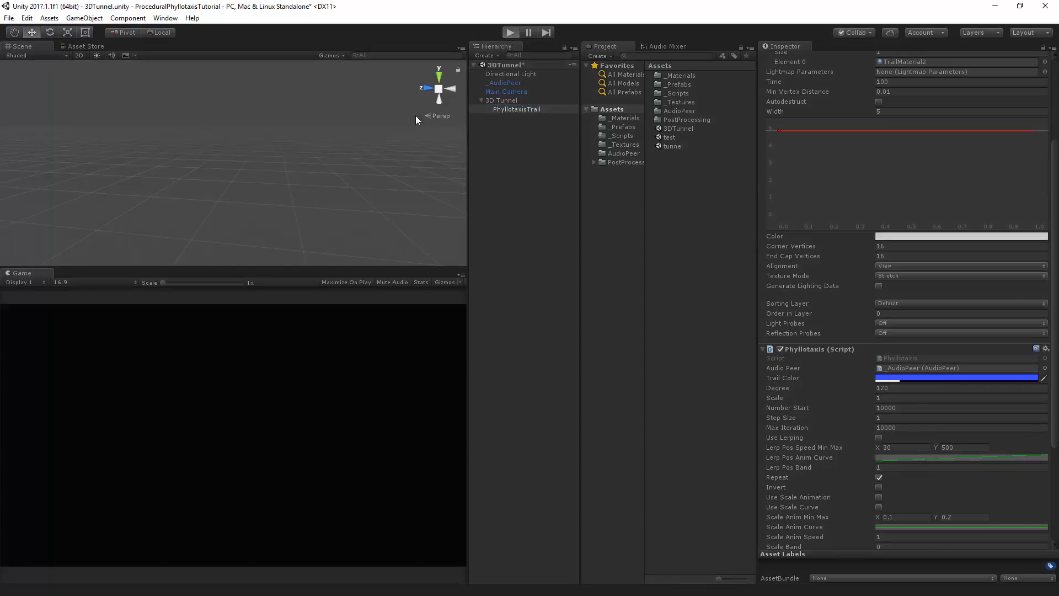
{"action": "left_click", "coordinate": [512, 31]}
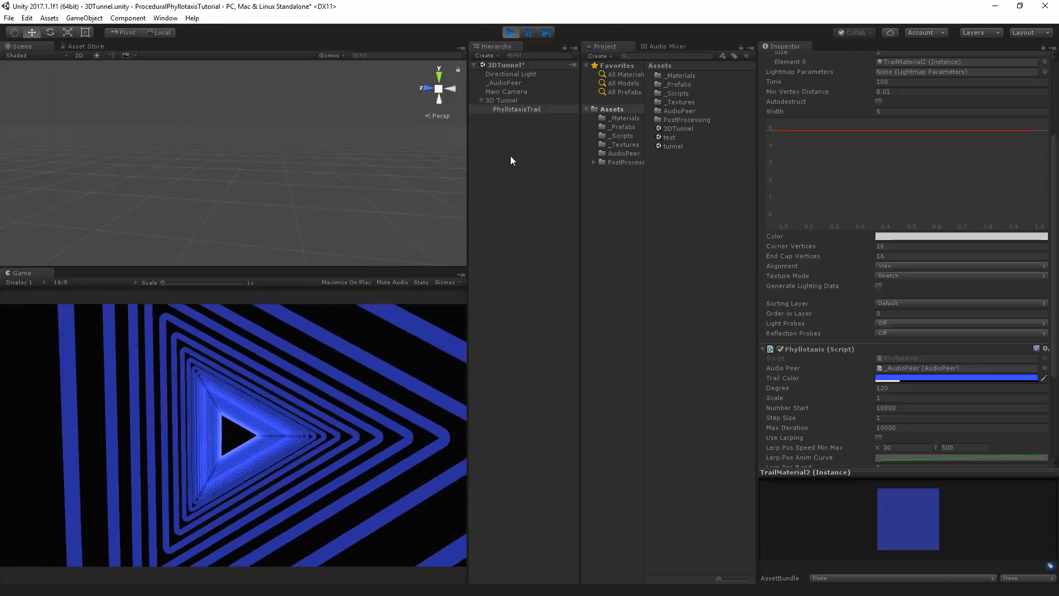
While playing, tune Main Camera's Tunnel Speed to 5, then 15
{"action": "left_click", "coordinate": [500, 99]}
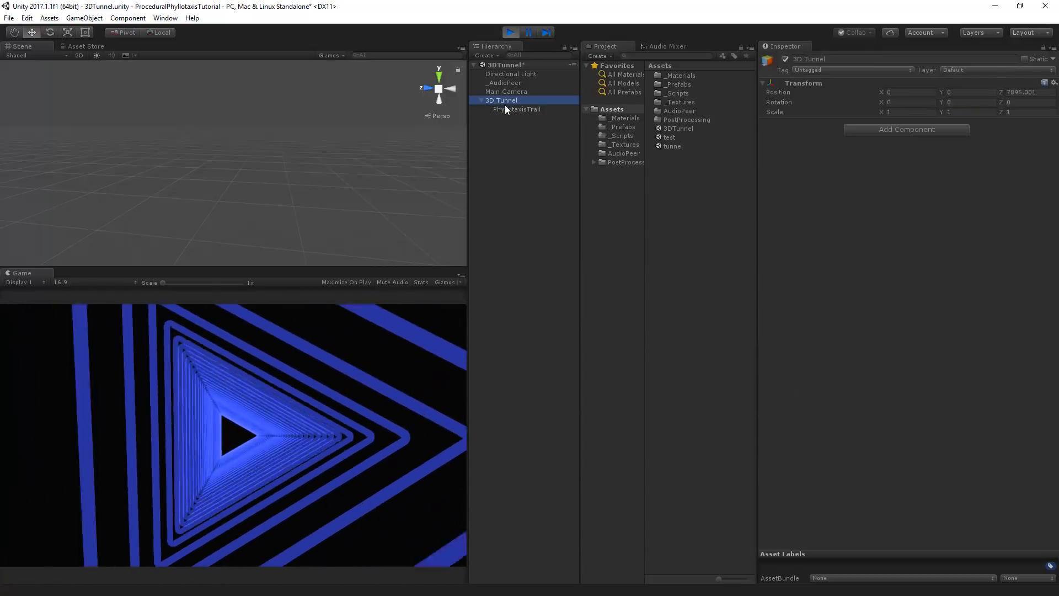
{"action": "left_click", "coordinate": [506, 91]}
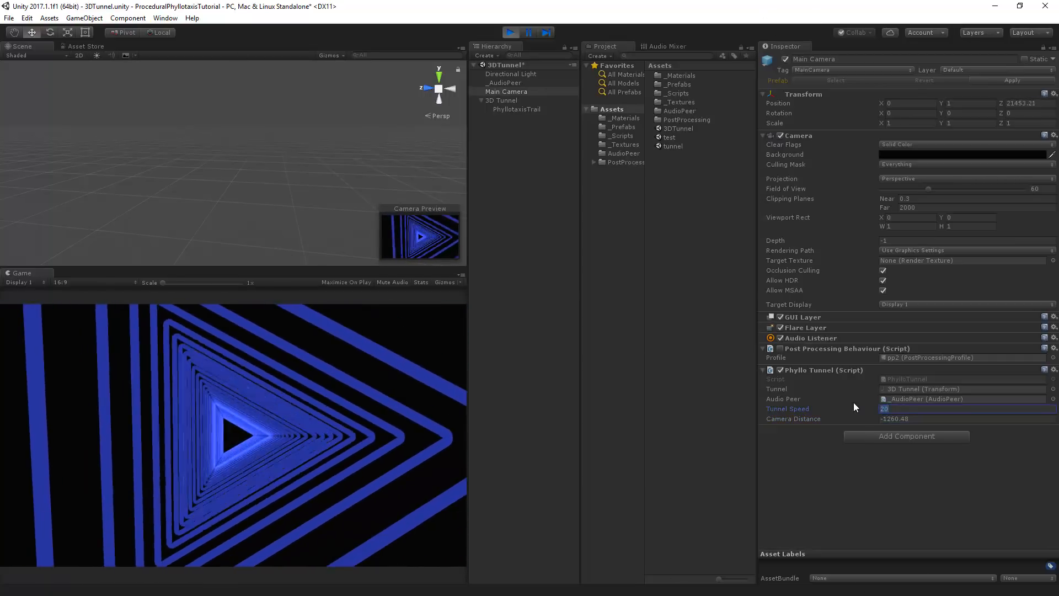
{"action": "type", "text": "5"}
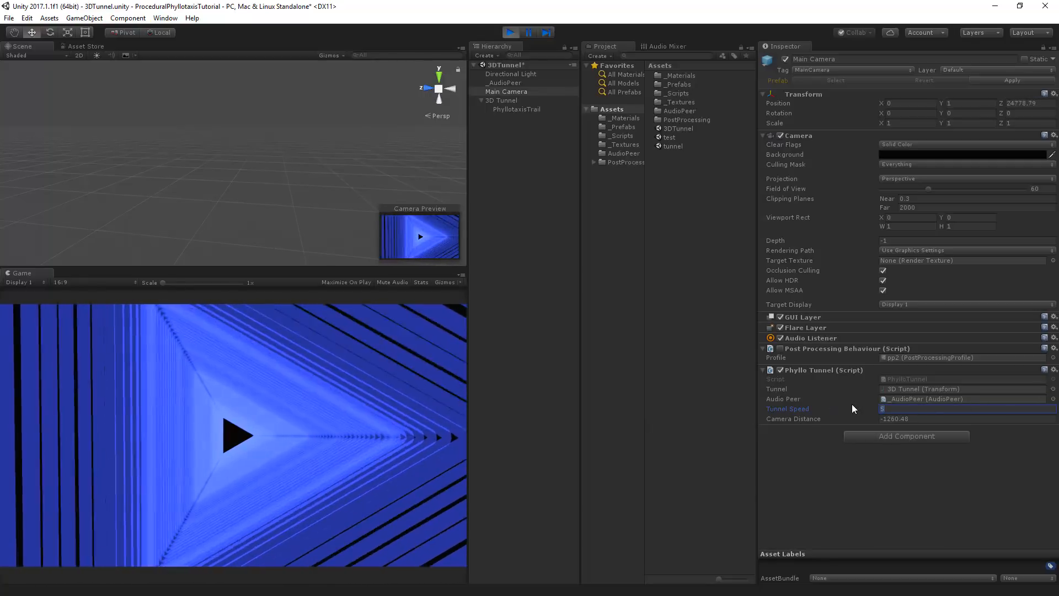
{"action": "type", "text": "15"}
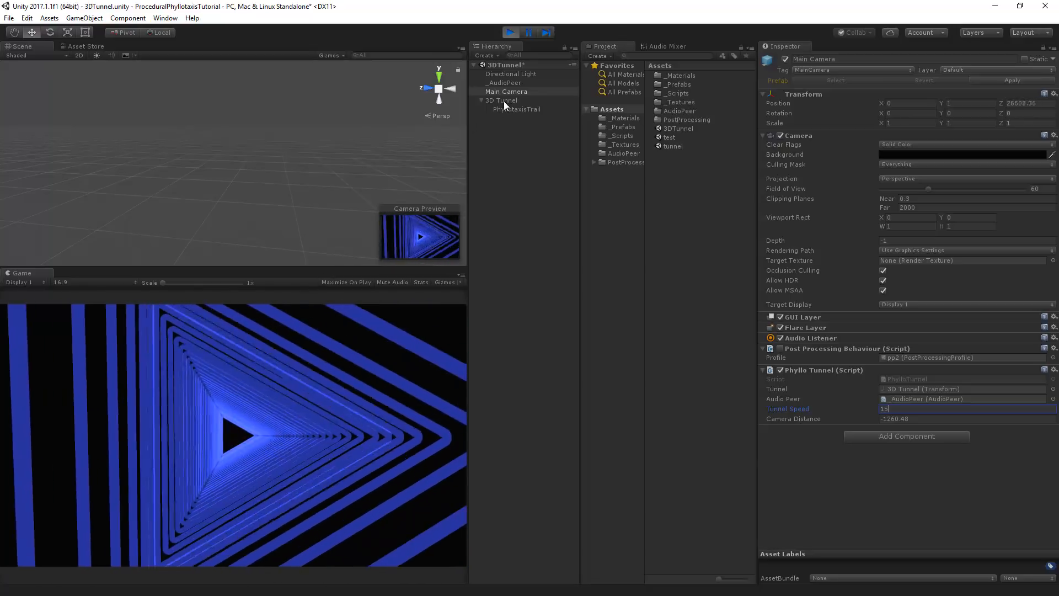
Set PhyllotaxisTrail Degree to 122 and Trail Renderer Time to 10 live
{"action": "left_click", "coordinate": [516, 108]}
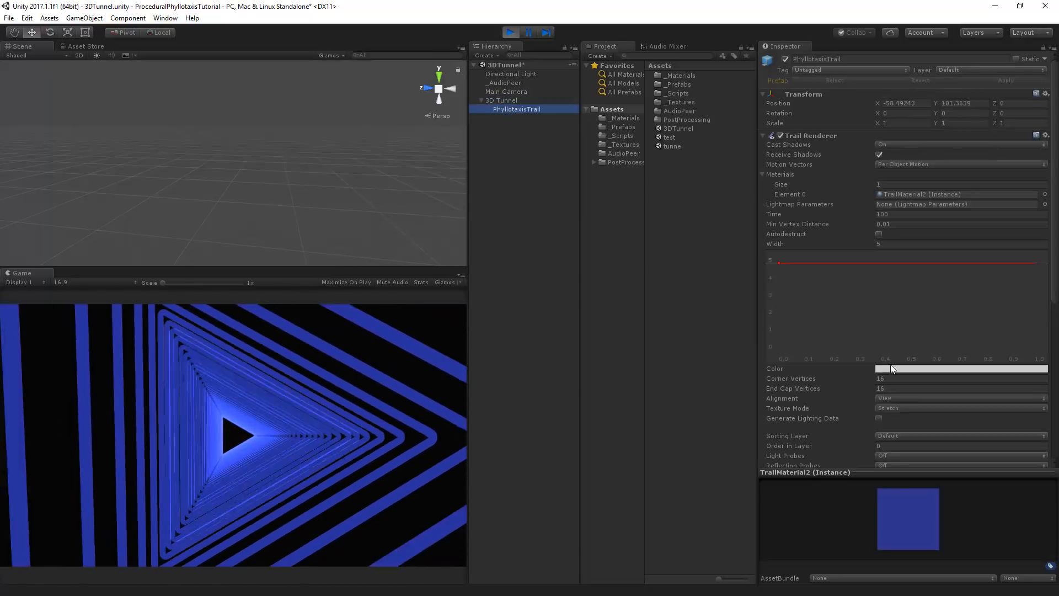
{"action": "scroll", "scroll_direction": "down", "scroll_amount": 3}
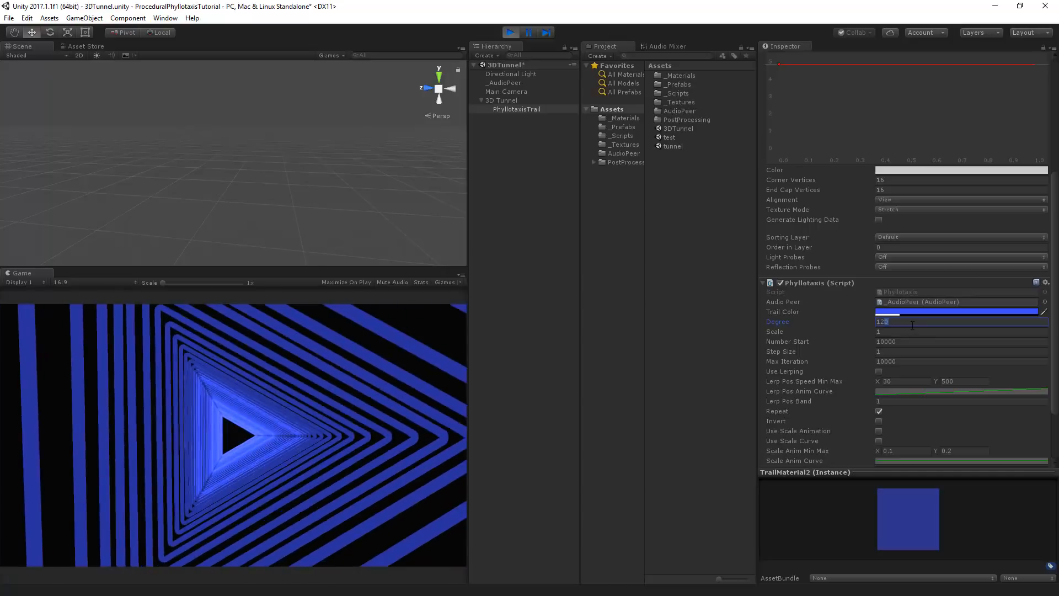
{"action": "type", "text": "122"}
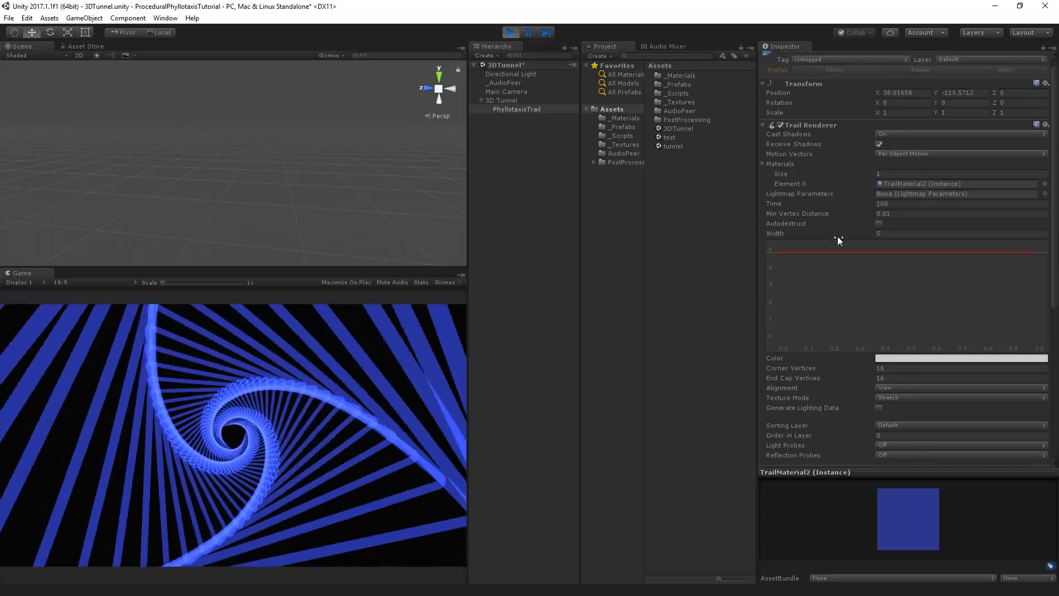
{"action": "left_click", "coordinate": [962, 203]}
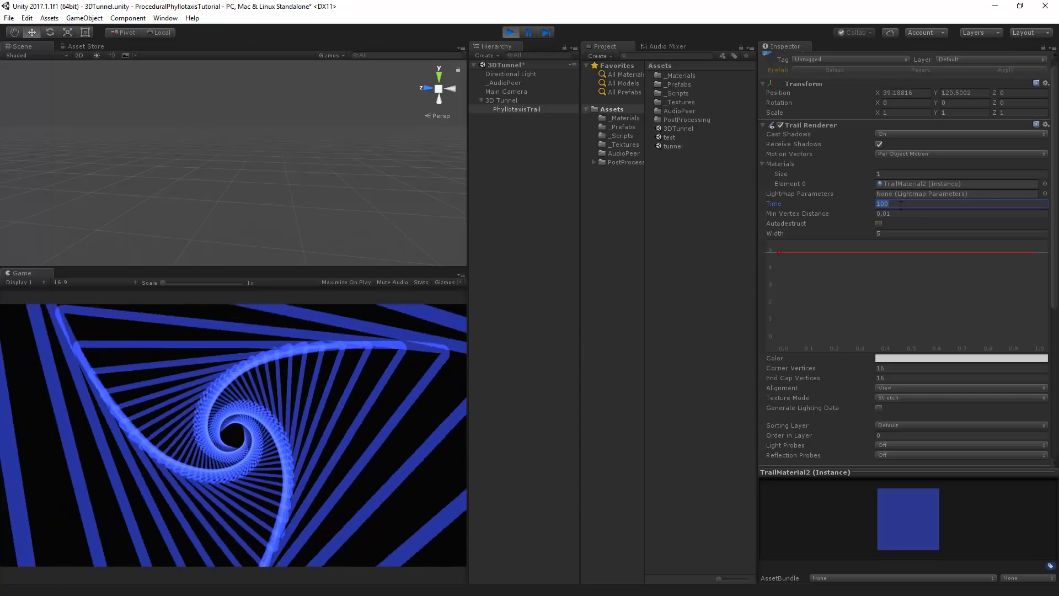
{"action": "type", "text": "10"}
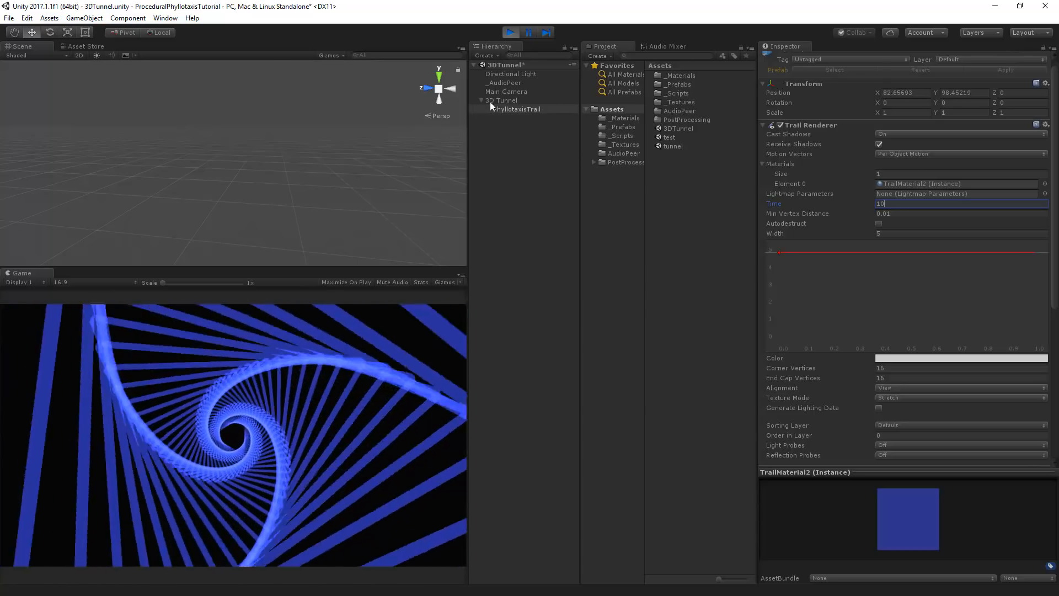
Select the 3D Tunnel, Main Camera and PhyllotaxisTrail objects in turn, ending on the trail to edit its width
{"action": "left_click", "coordinate": [500, 99]}
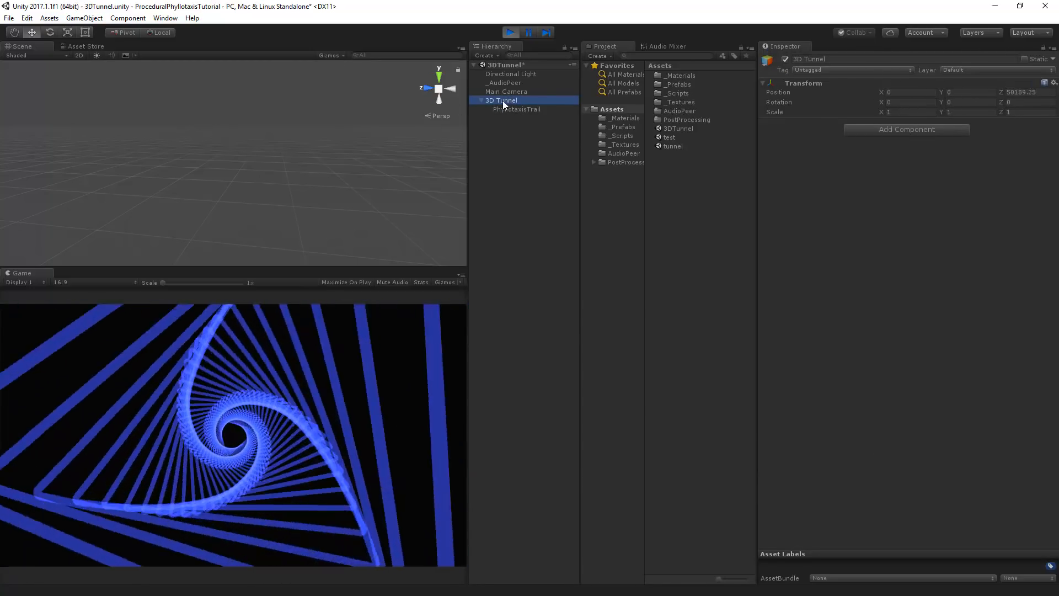
{"action": "left_click", "coordinate": [505, 90]}
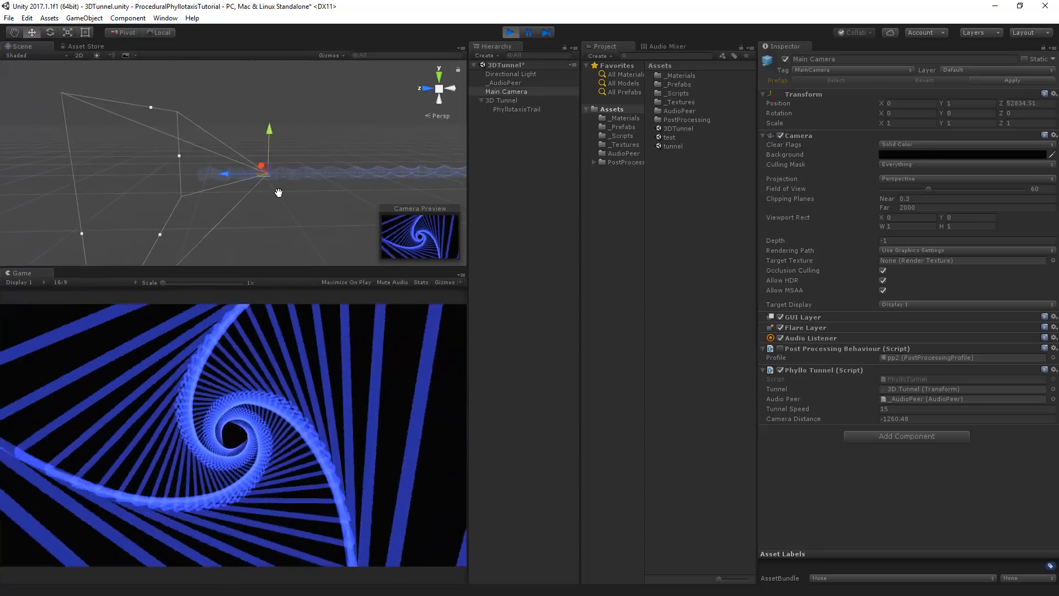
{"action": "left_click", "coordinate": [517, 108]}
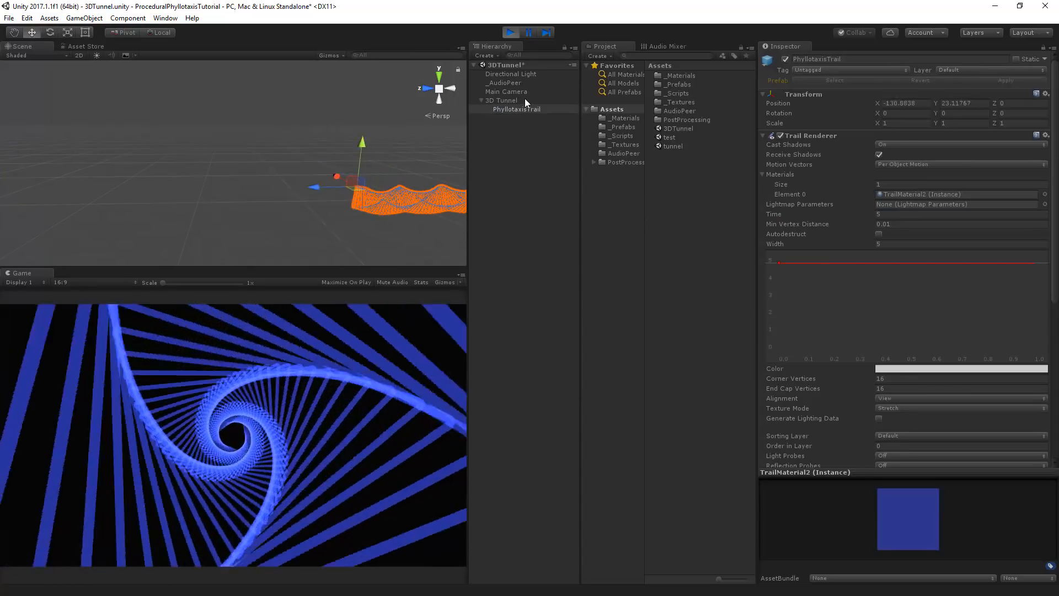
{"action": "left_click", "coordinate": [505, 91]}
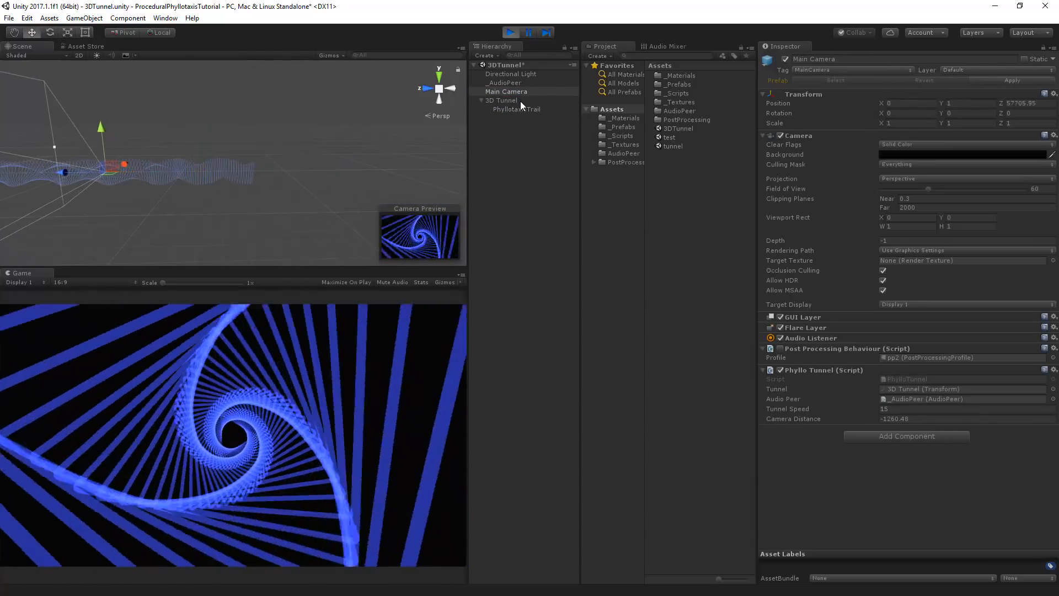
{"action": "left_click", "coordinate": [516, 109]}
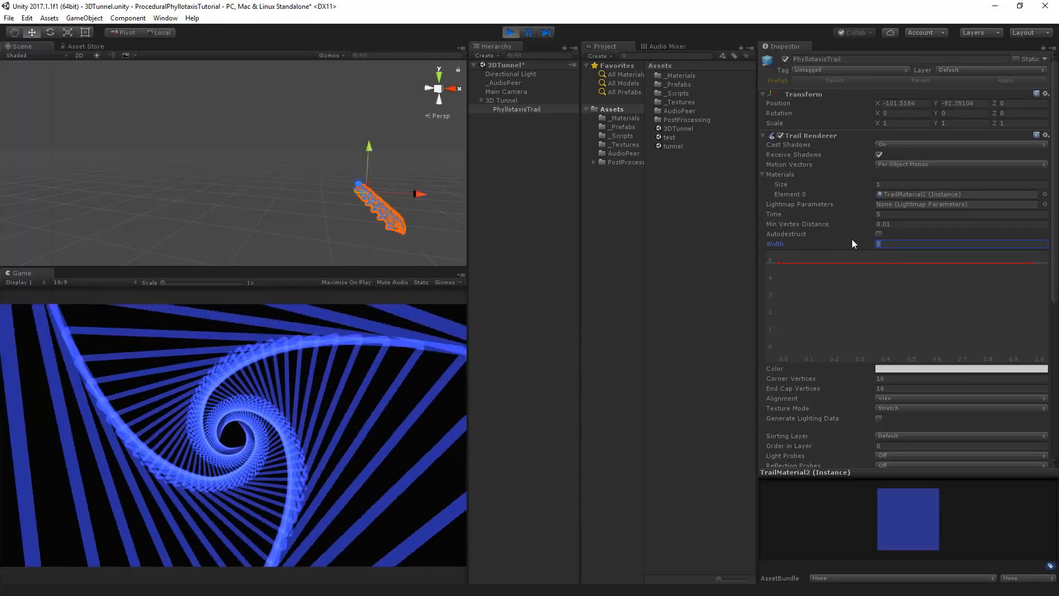
Set the trail width to 45 and make the trail material's tint colour white
{"action": "type", "text": "45"}
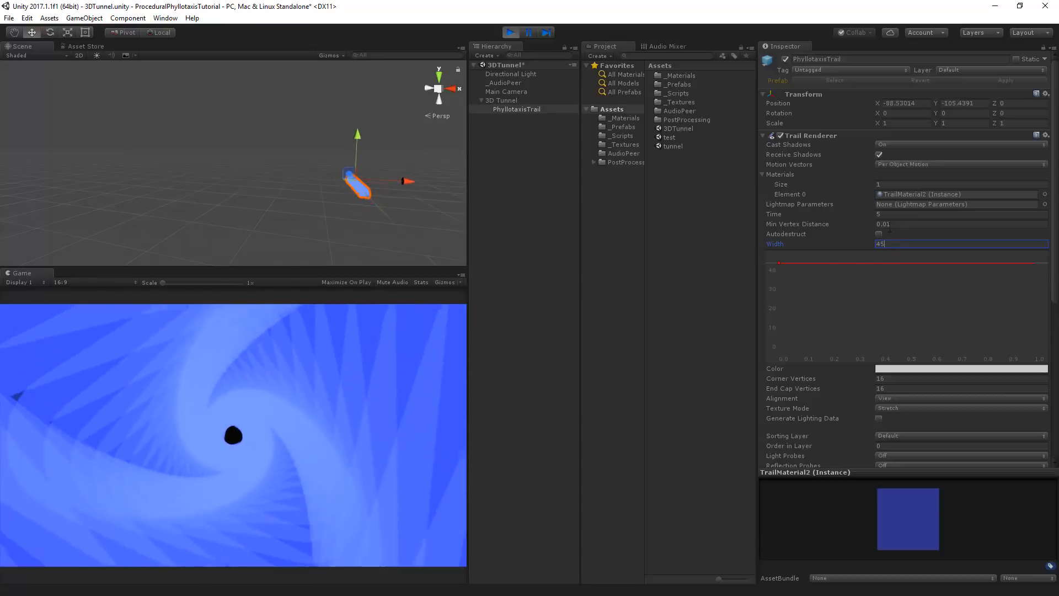
{"action": "scroll", "scroll_direction": "down", "scroll_amount": 3}
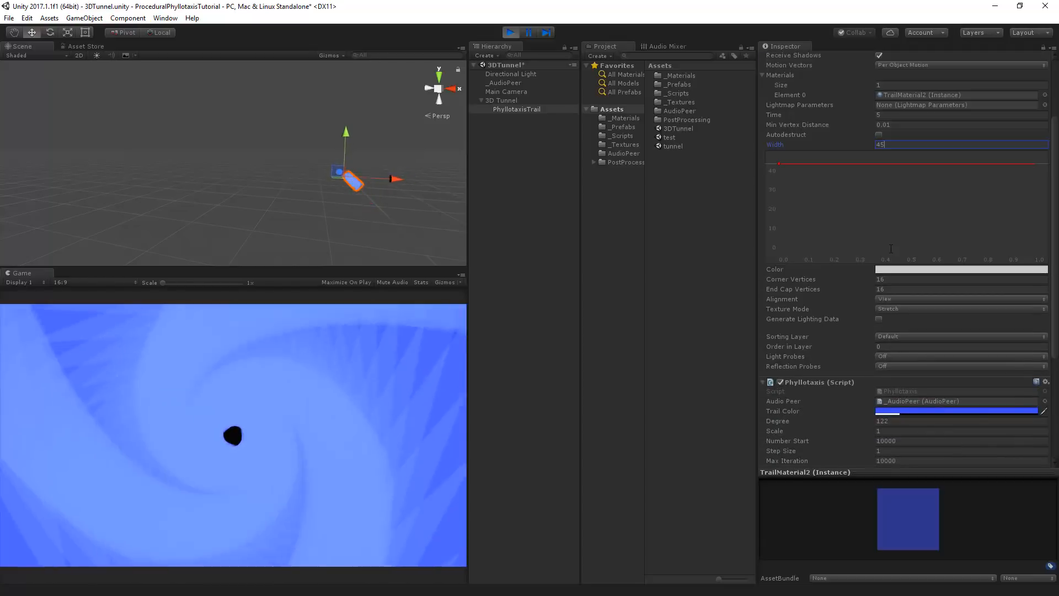
{"action": "scroll", "scroll_direction": "down", "scroll_amount": 3}
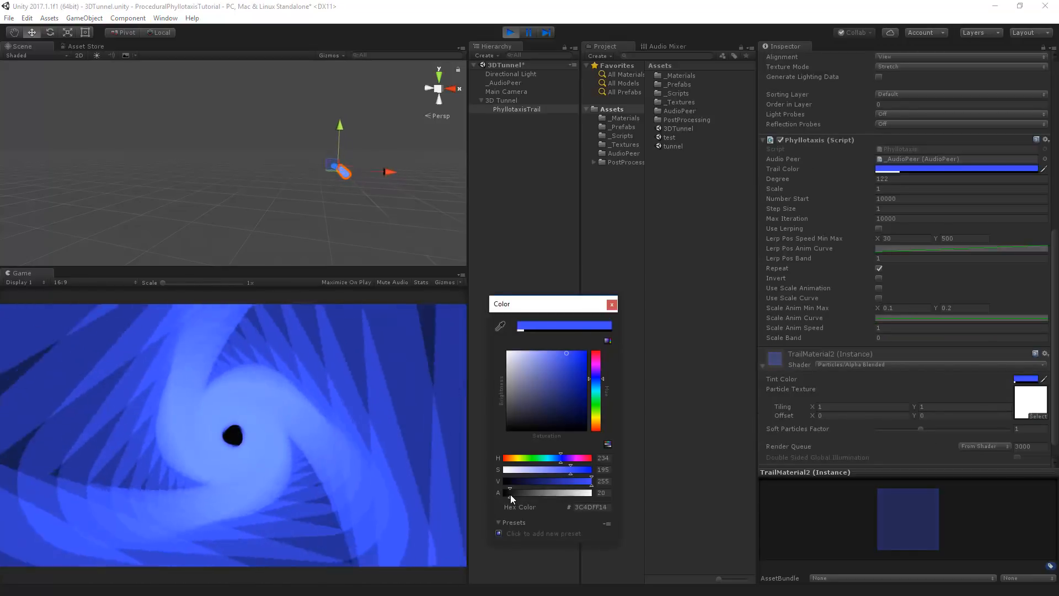
{"action": "left_click_drag", "start_coordinate": [510, 487], "coordinate": [508, 488]}
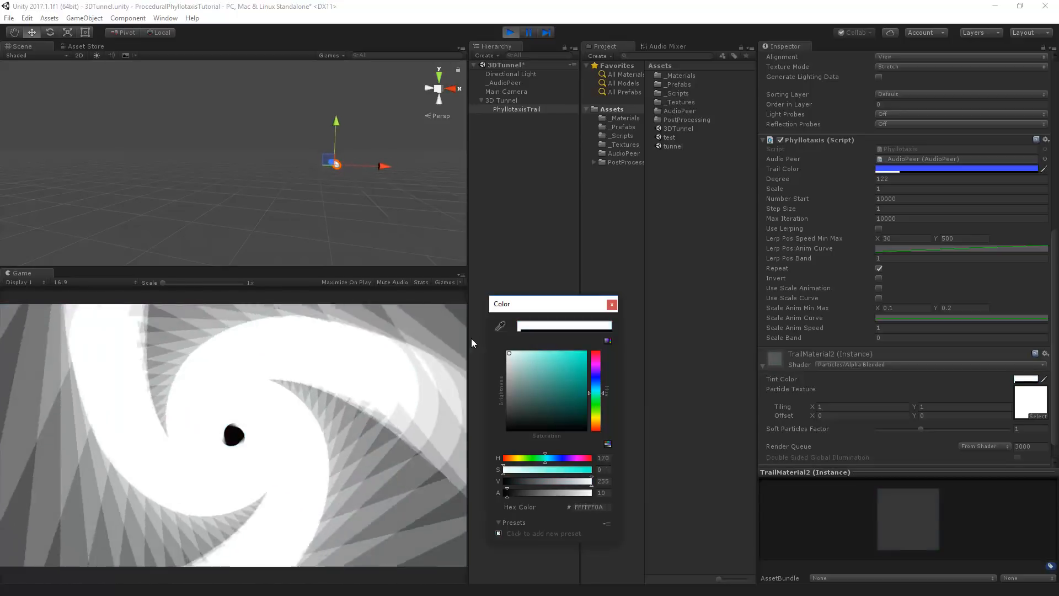
{"action": "left_click", "coordinate": [612, 304]}
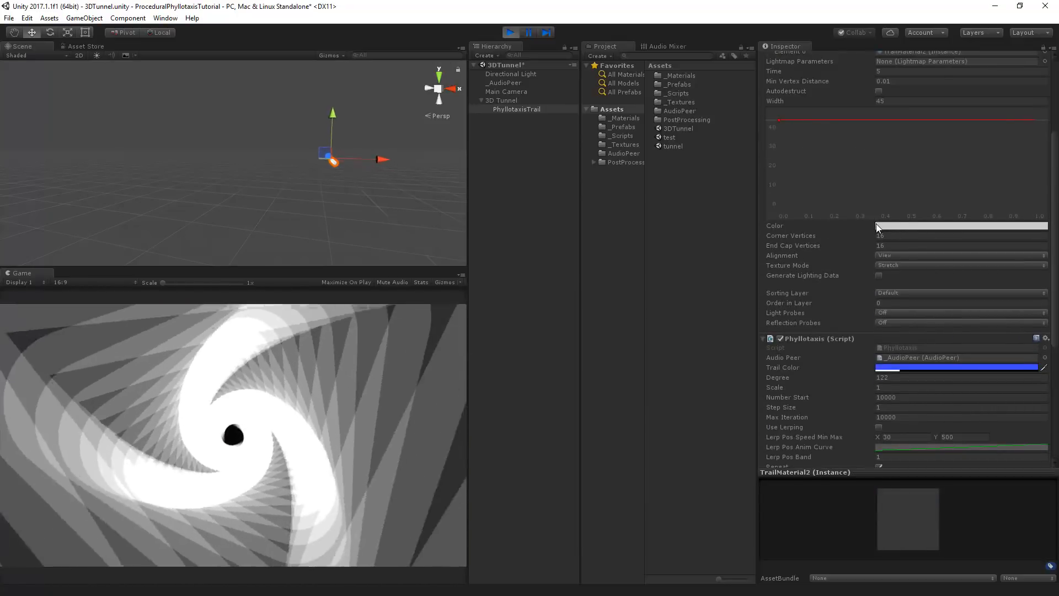
Give the trail colour the blue-green-red rainbow gradient preset
{"action": "left_click", "coordinate": [960, 225]}
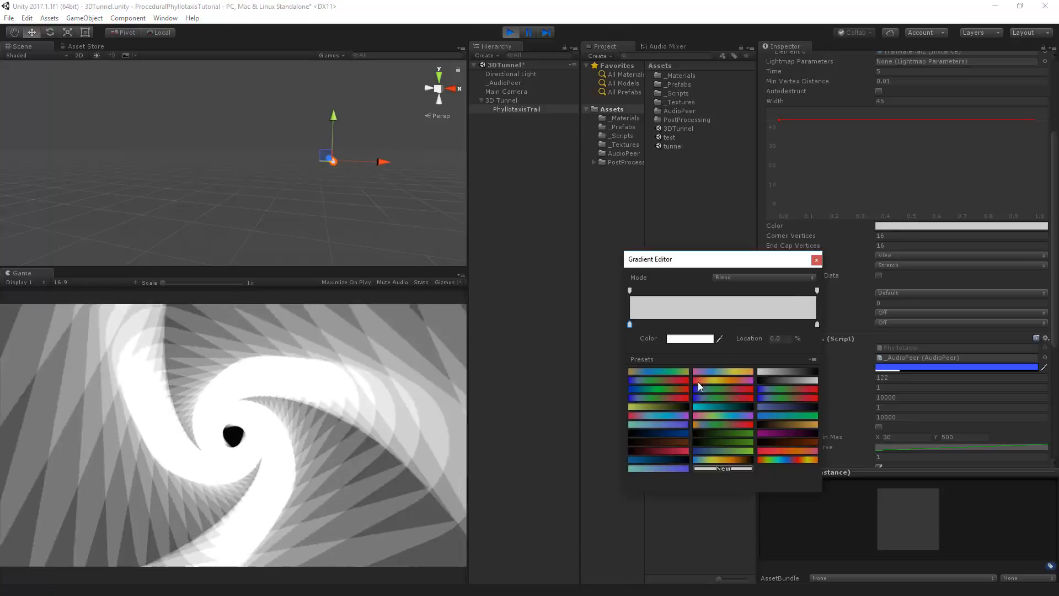
{"action": "left_click", "coordinate": [723, 388]}
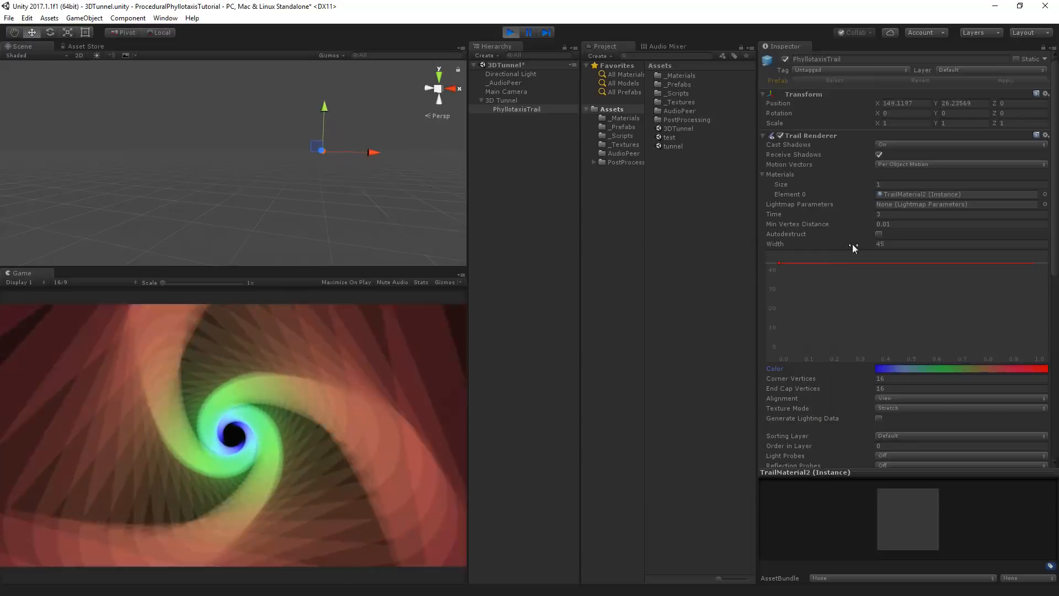
Change the Trail Renderer width to 5
{"action": "left_click", "coordinate": [959, 242]}
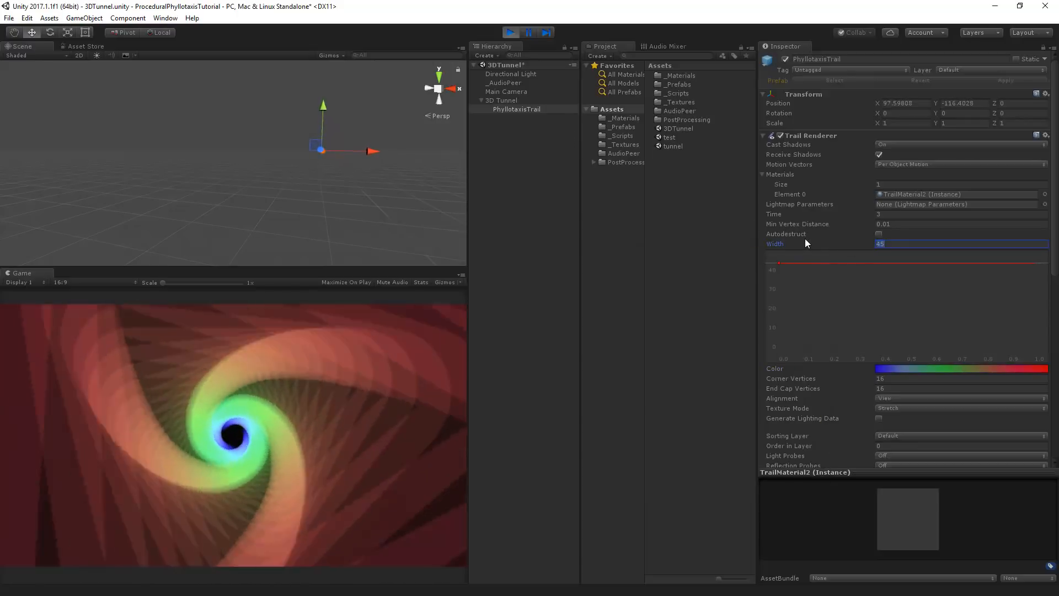
{"action": "type", "text": "5"}
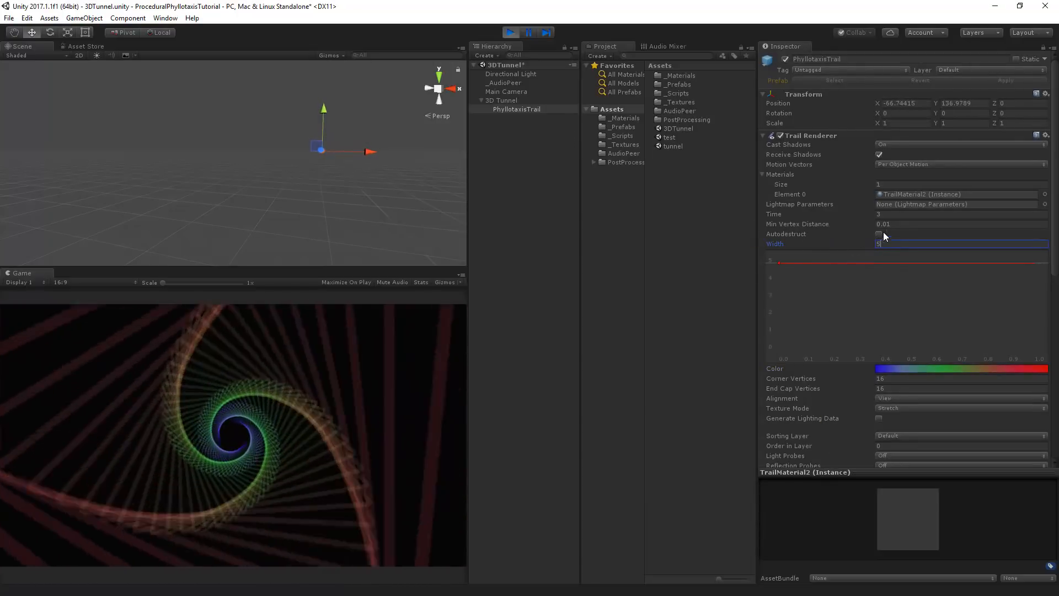
{"action": "scroll", "scroll_direction": "down", "scroll_amount": 3}
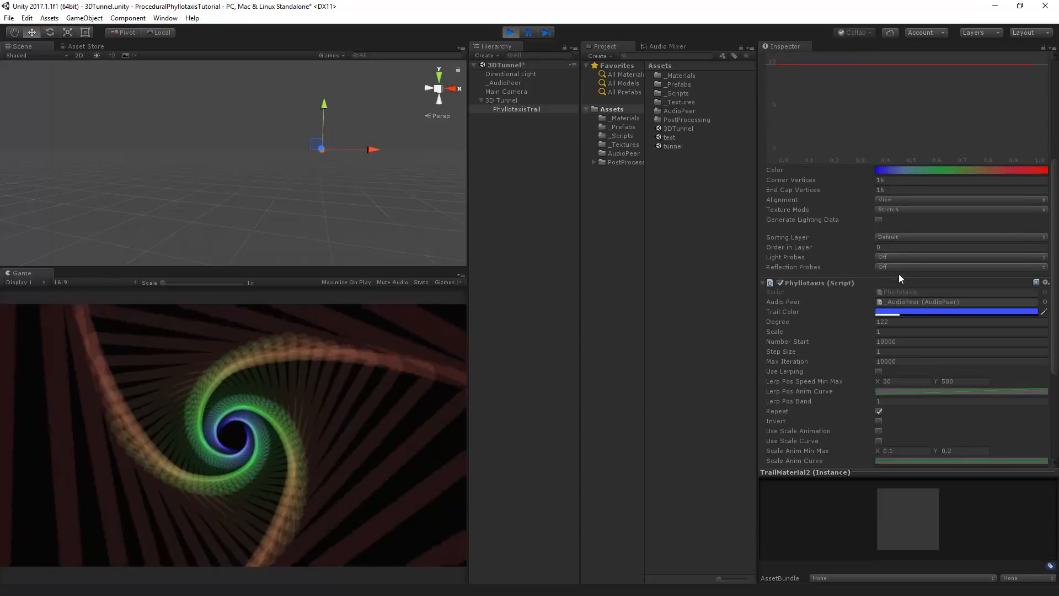
Set the phyllotaxis degree to 61, then to 137.5 for the star-like spiral
{"action": "left_click", "coordinate": [962, 322]}
{"action": "type", "text": "60"}
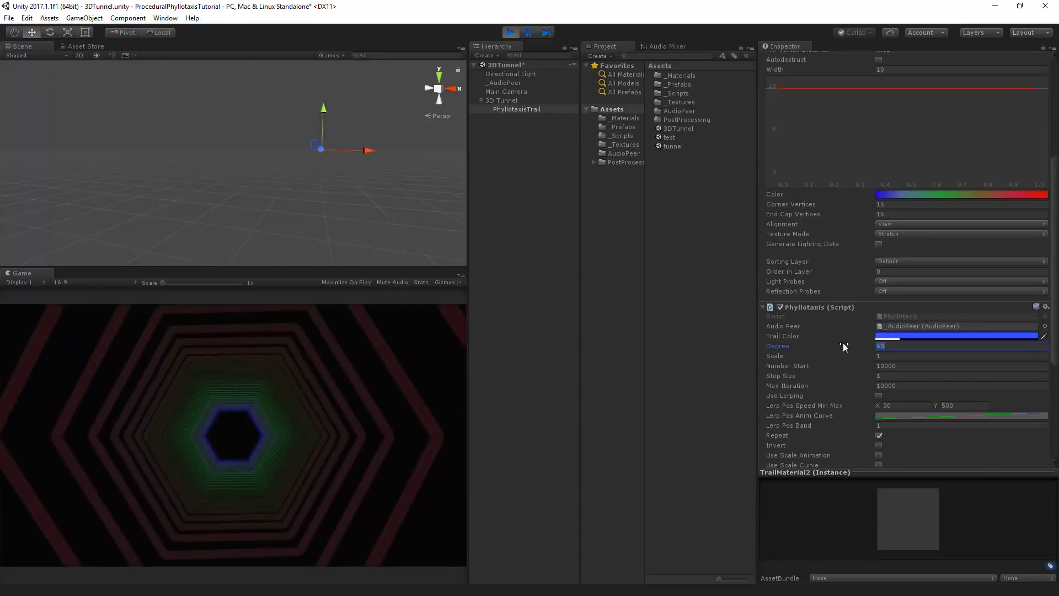
{"action": "type", "text": "61"}
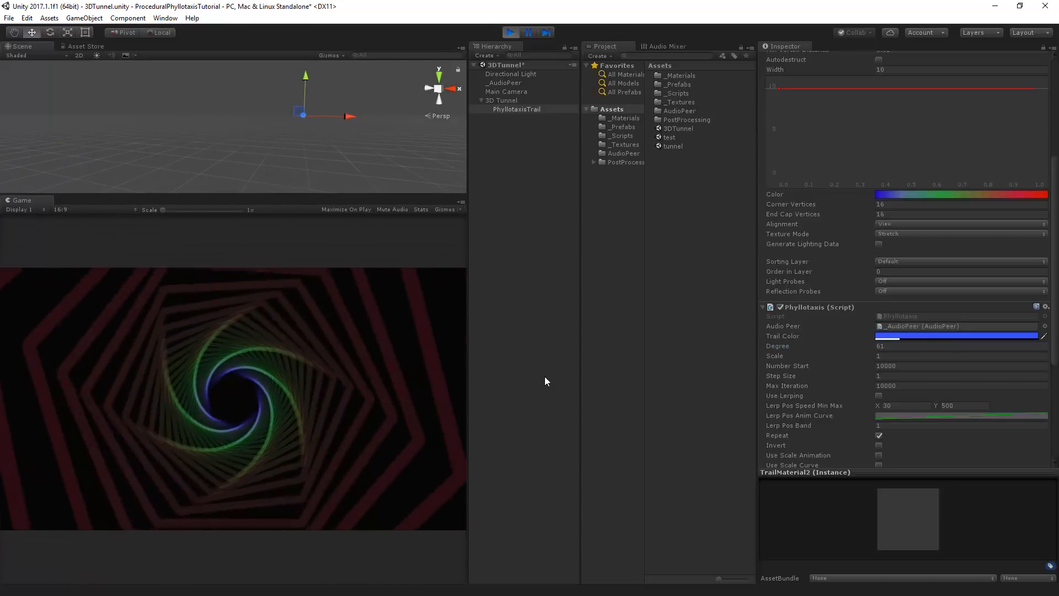
{"action": "left_click", "coordinate": [962, 345]}
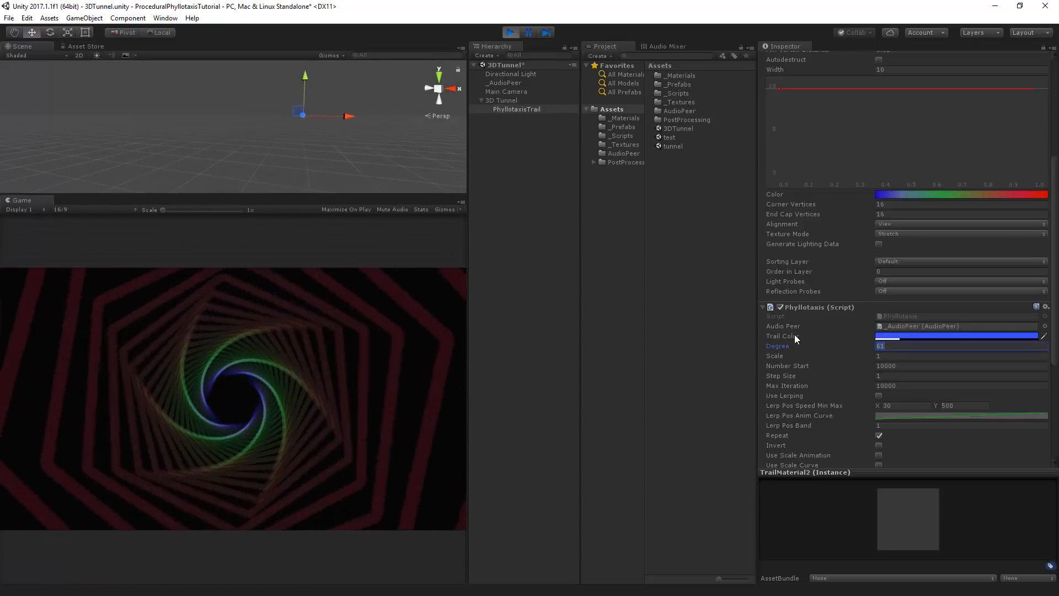
{"action": "type", "text": "137.5"}
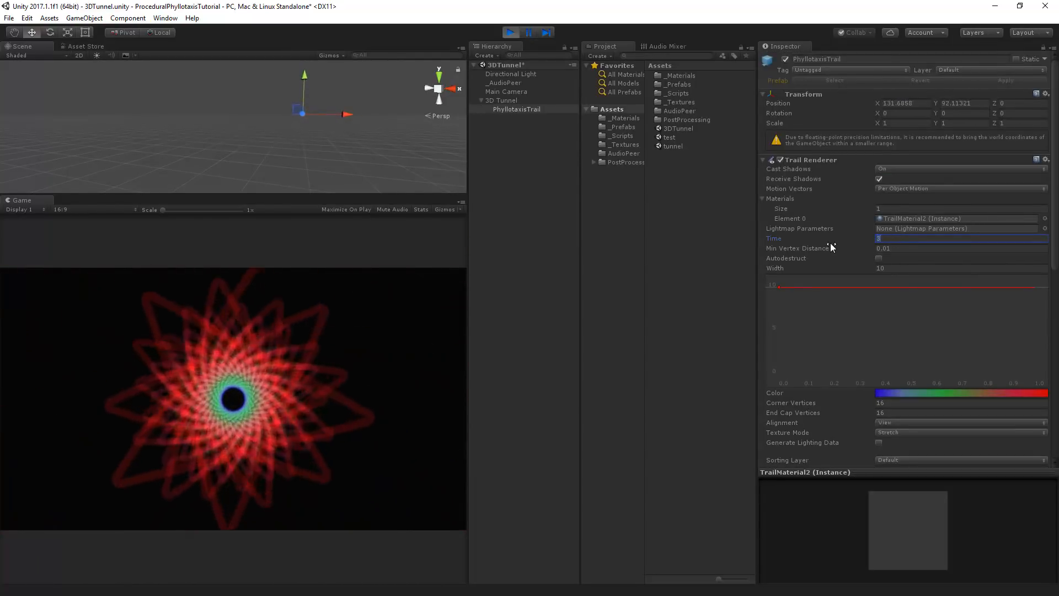
Set the trail time to 10 and the phyllotaxis degree to 6
{"action": "type", "text": "10"}
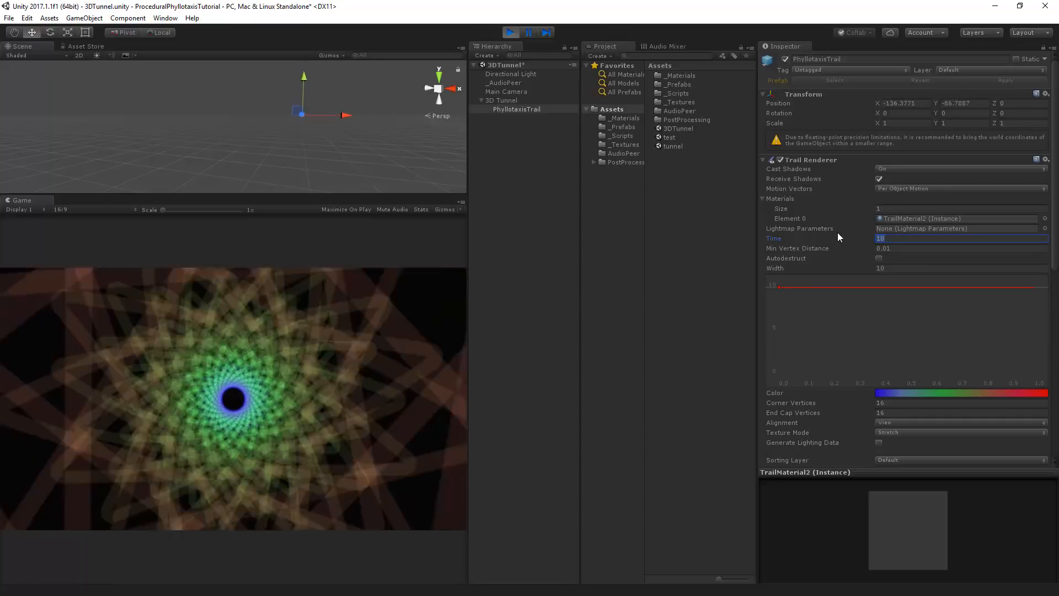
{"action": "scroll", "scroll_direction": "down", "scroll_amount": 3}
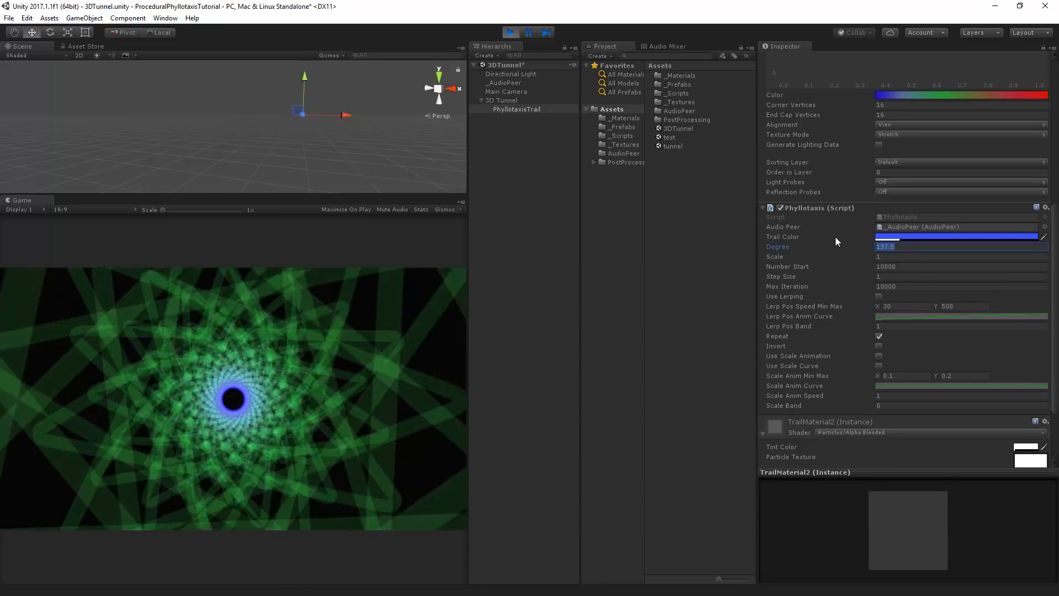
{"action": "type", "text": "6"}
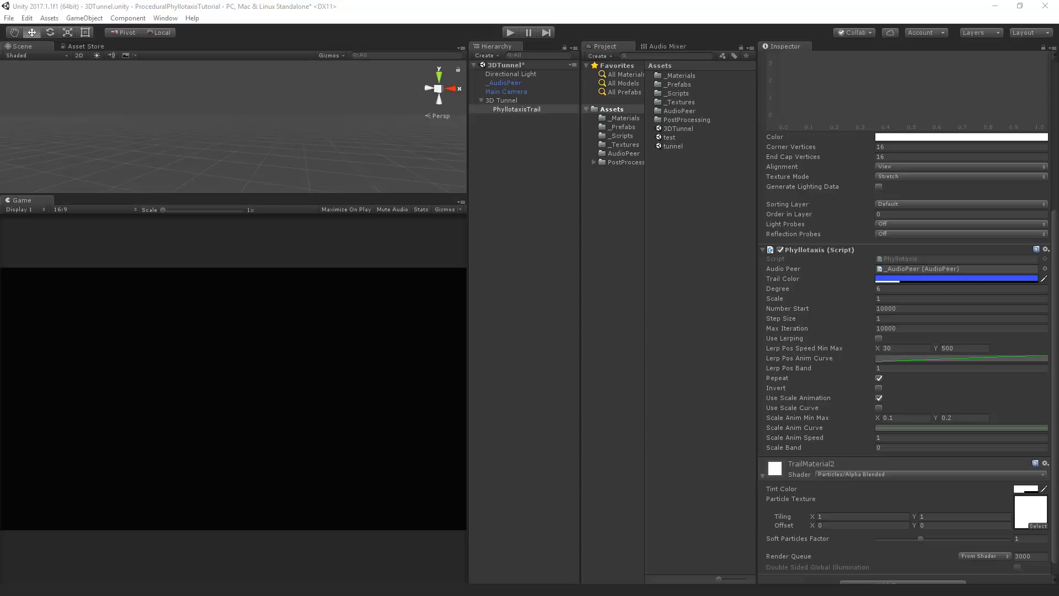
Set Scale Anim Min Max to 1 and 0.5 with scale band 1, then enter play mode
{"action": "left_click", "coordinate": [962, 289]}
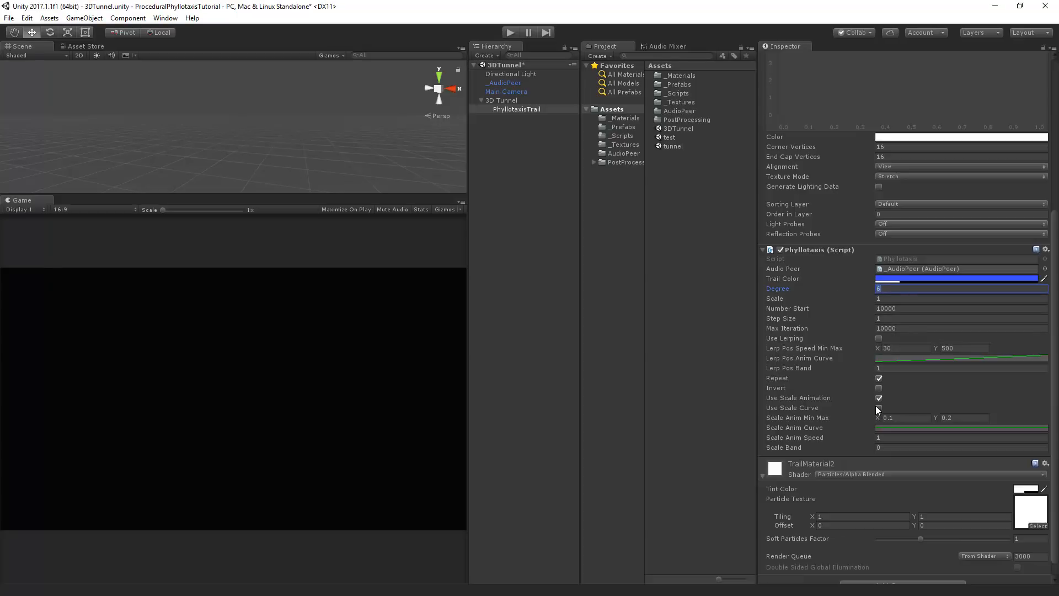
{"action": "mouse_move", "coordinate": [907, 427]}
{"action": "type", "text": "0."}
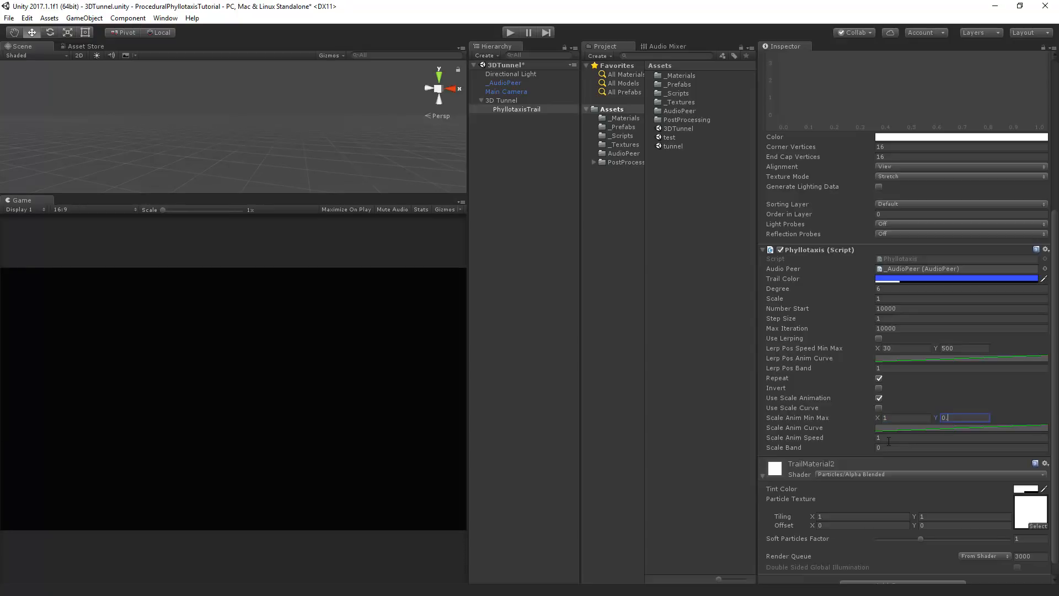
{"action": "left_click", "coordinate": [957, 448]}
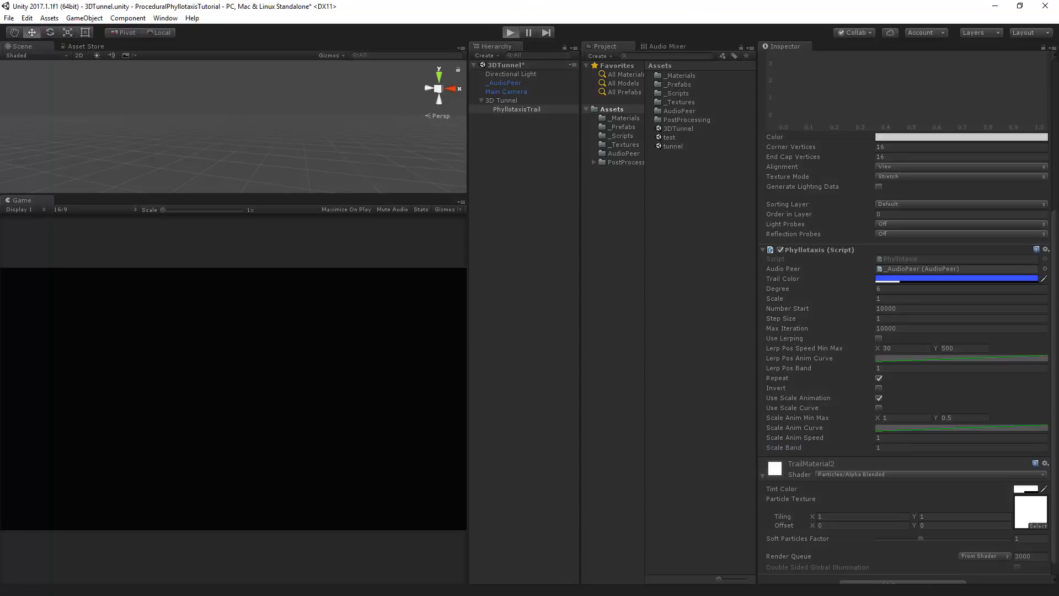
{"action": "left_click", "coordinate": [512, 31]}
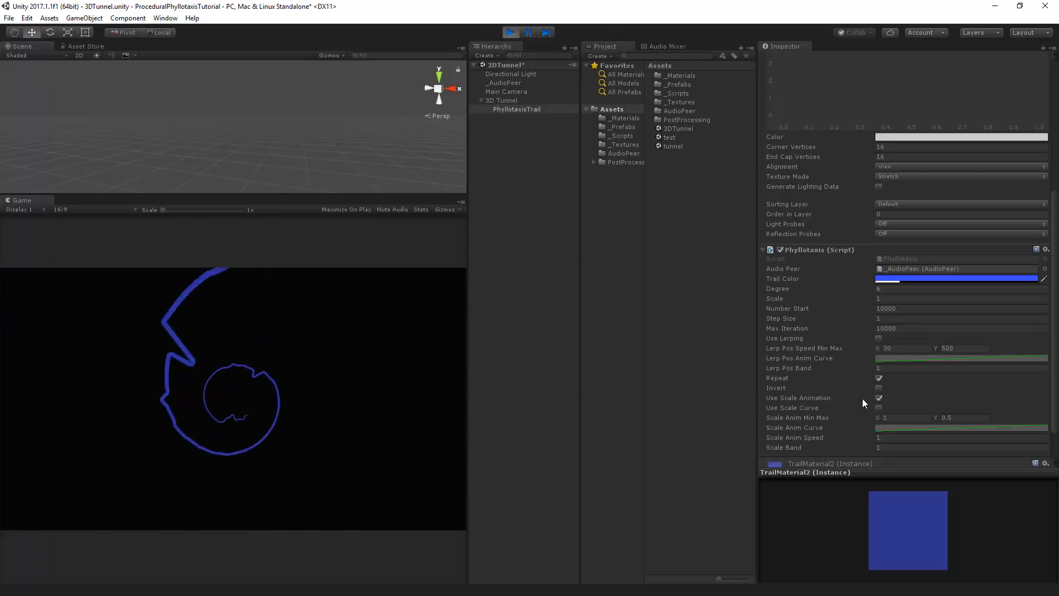
Toggle Use Scale Animation off and on to compare the spiral trail, then stop play mode
{"action": "left_click", "coordinate": [878, 397]}
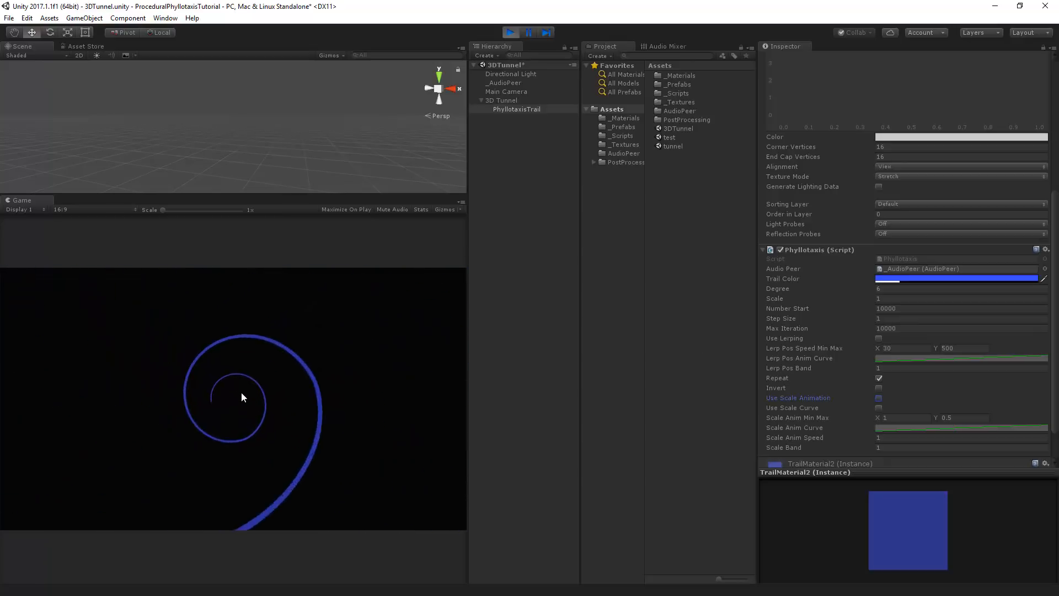
{"action": "left_click", "coordinate": [878, 397]}
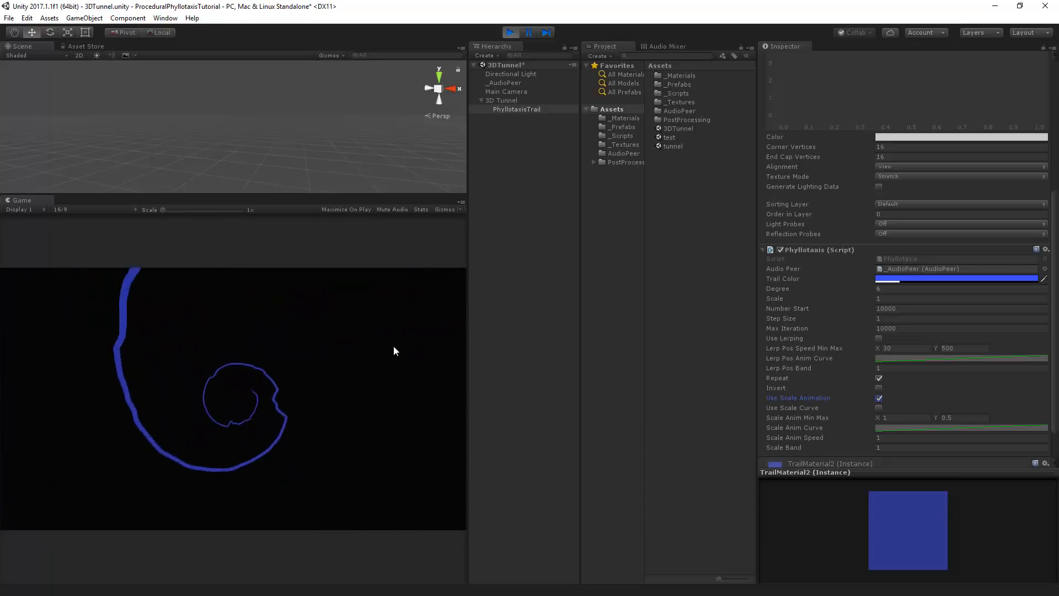
{"action": "left_click", "coordinate": [511, 32]}
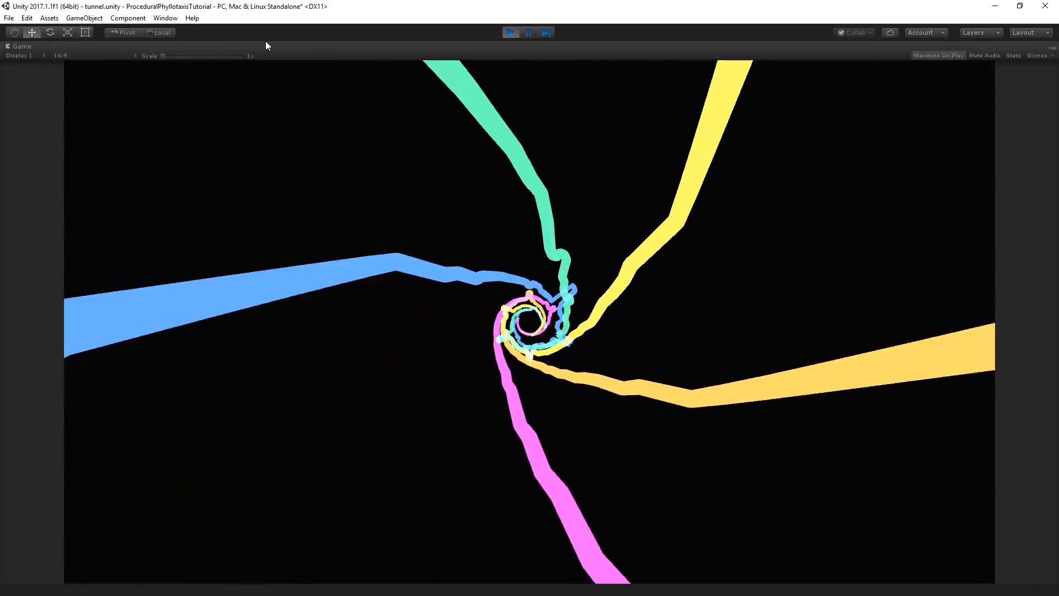